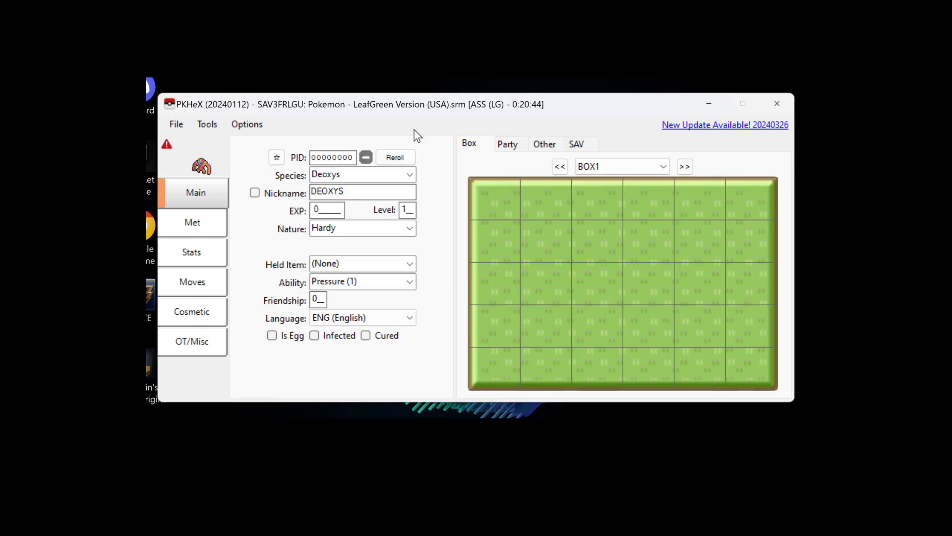
pyautogui.moveTo(362, 138)
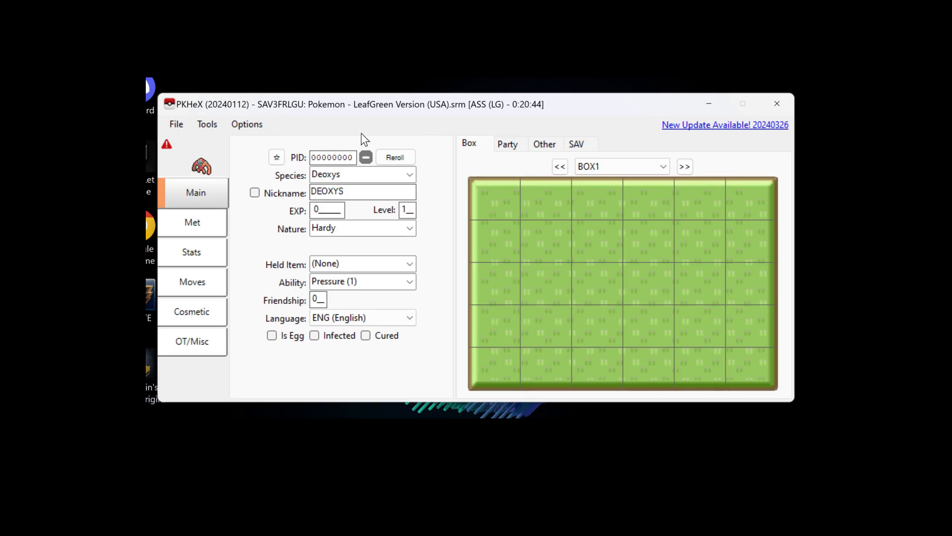
pyautogui.moveTo(373, 131)
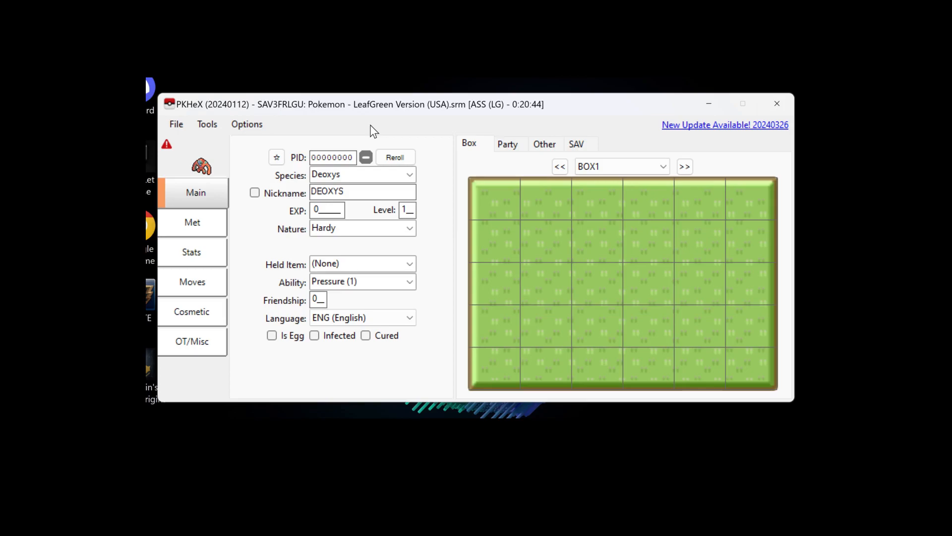
pyautogui.moveTo(184, 115)
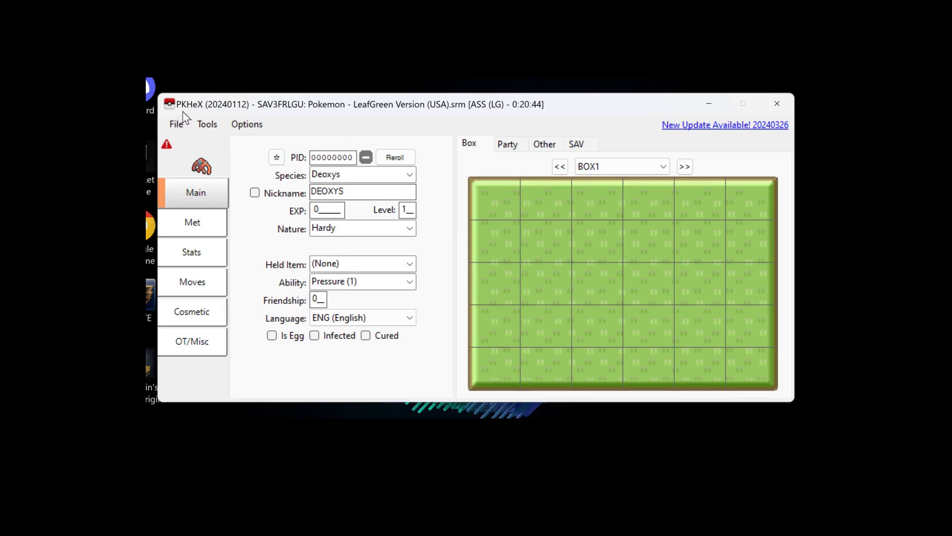
pyautogui.moveTo(200, 119)
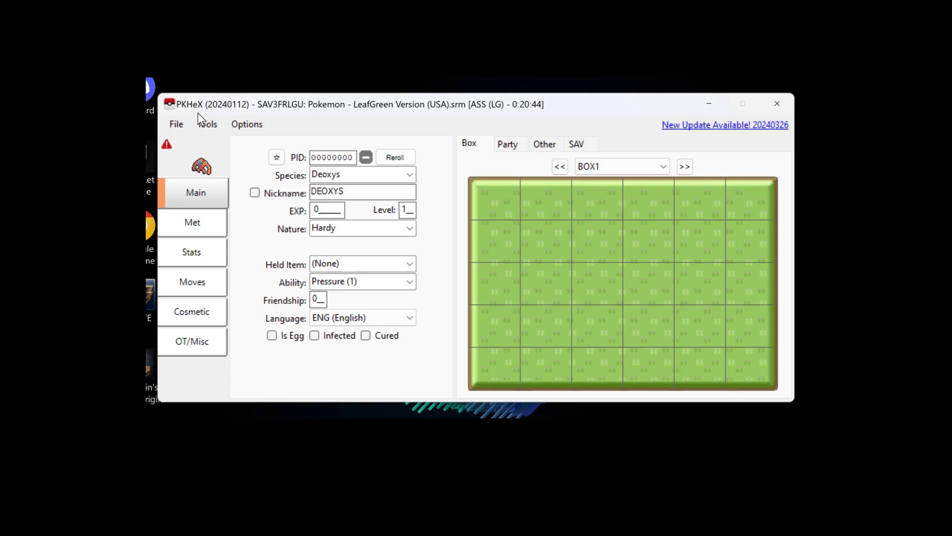
pyautogui.moveTo(209, 185)
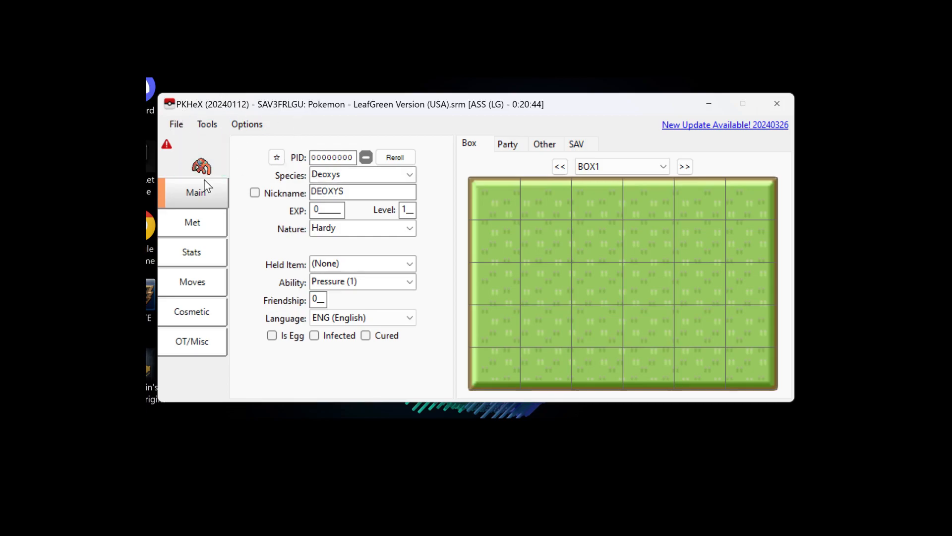
pyautogui.moveTo(176, 124)
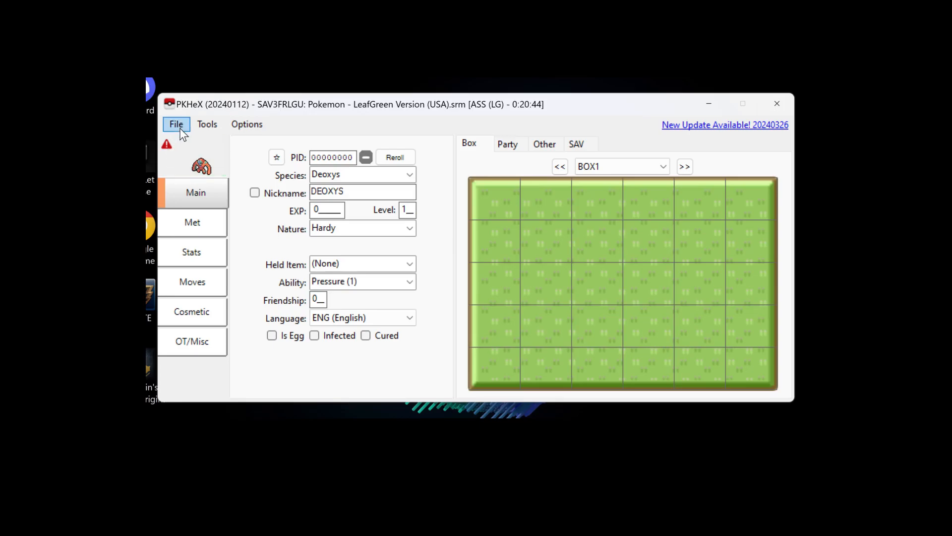
# - Cancel opening the LeafGreen save and show the party with its lone level 5 Bulbasaur
pyautogui.click(176, 124)
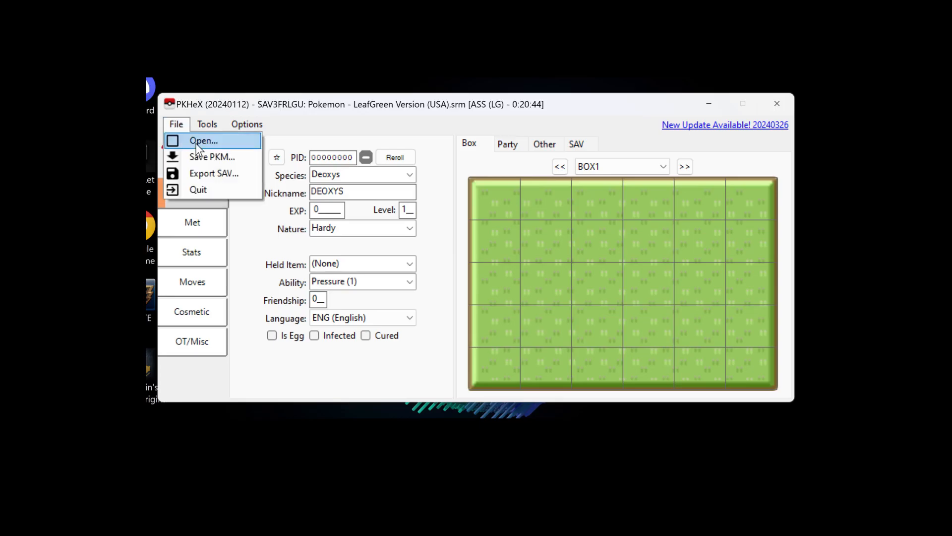
pyautogui.click(204, 140)
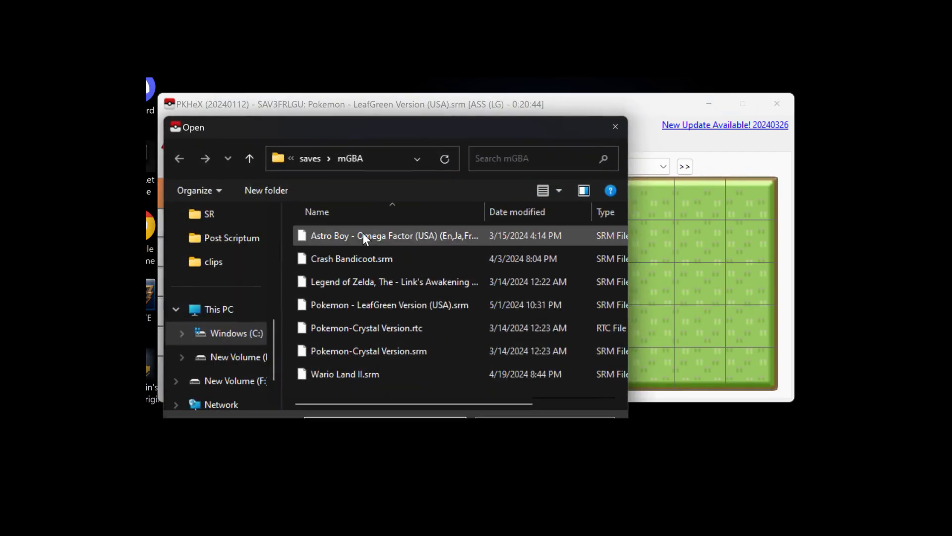
pyautogui.click(389, 304)
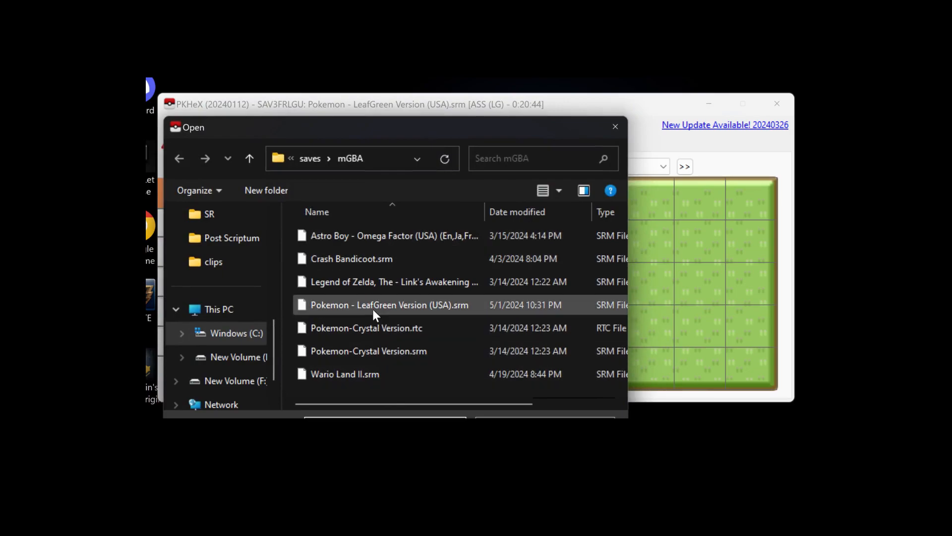
pyautogui.moveTo(462, 316)
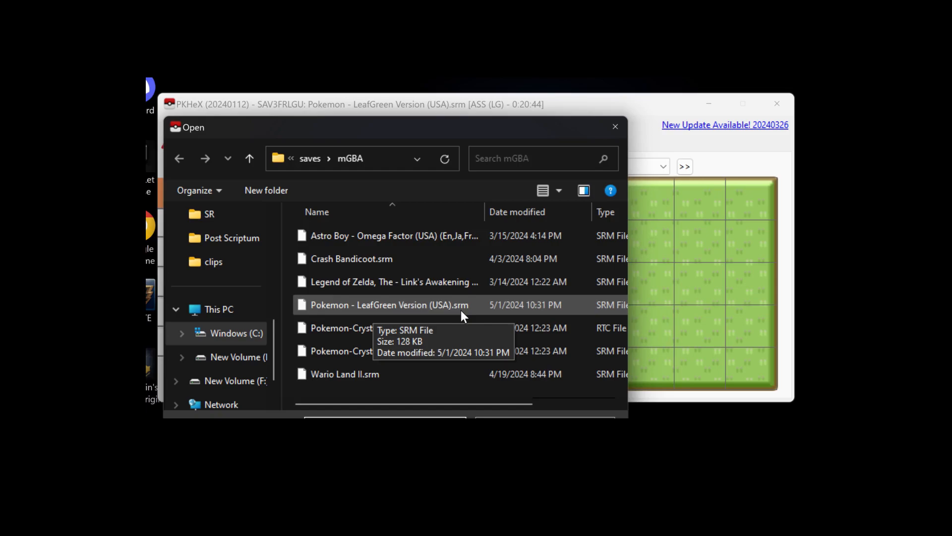
pyautogui.moveTo(442, 328)
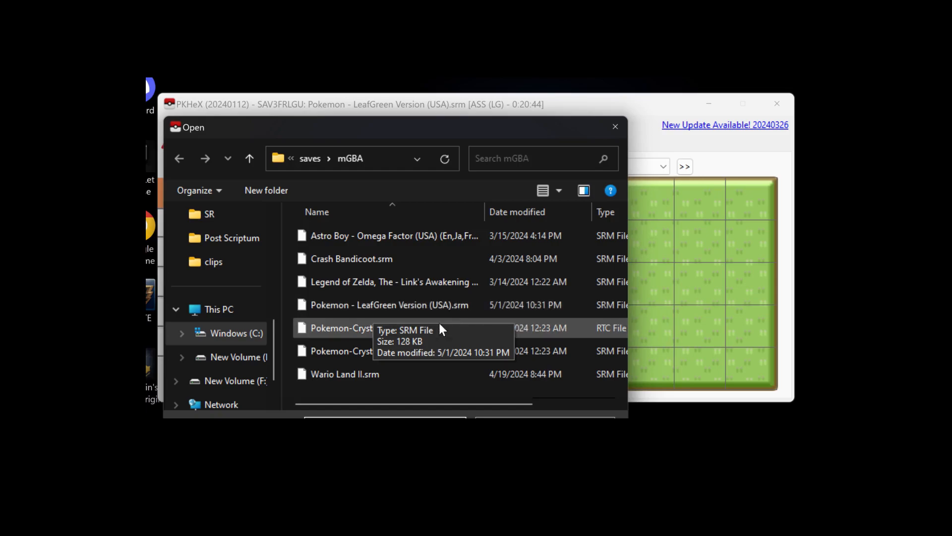
pyautogui.moveTo(452, 310)
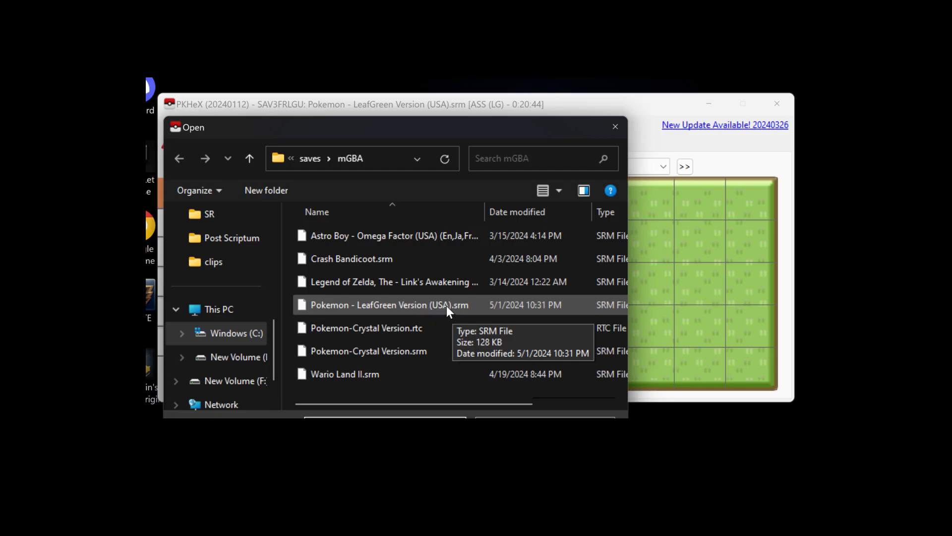
pyautogui.moveTo(446, 311)
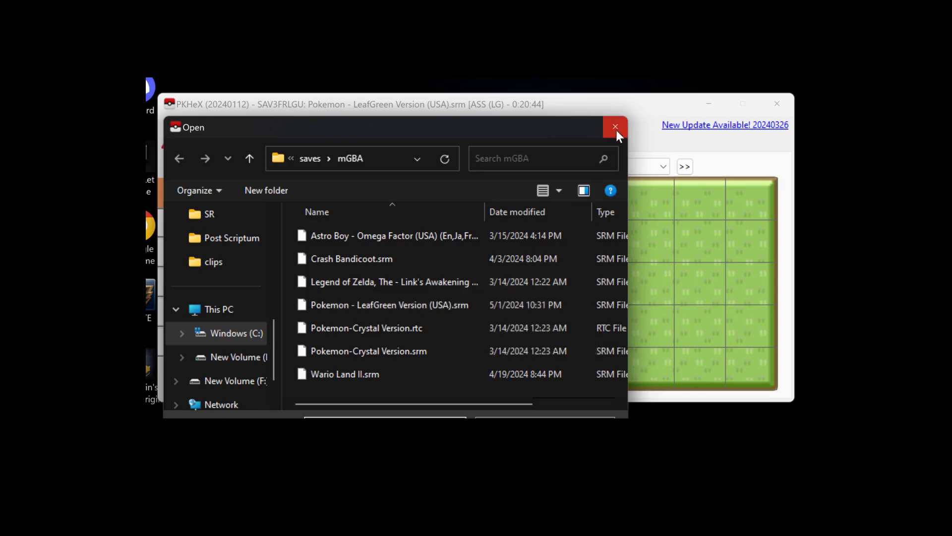
pyautogui.click(614, 127)
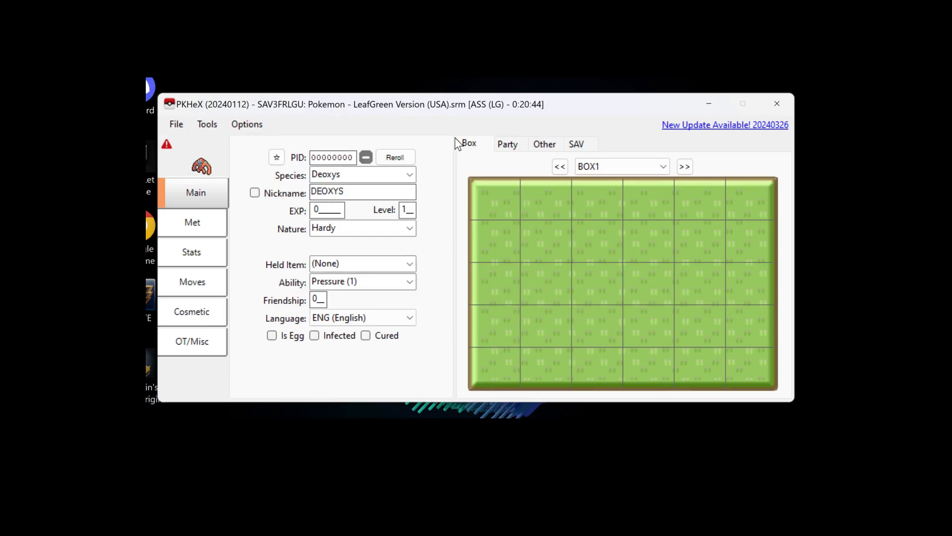
pyautogui.moveTo(565, 183)
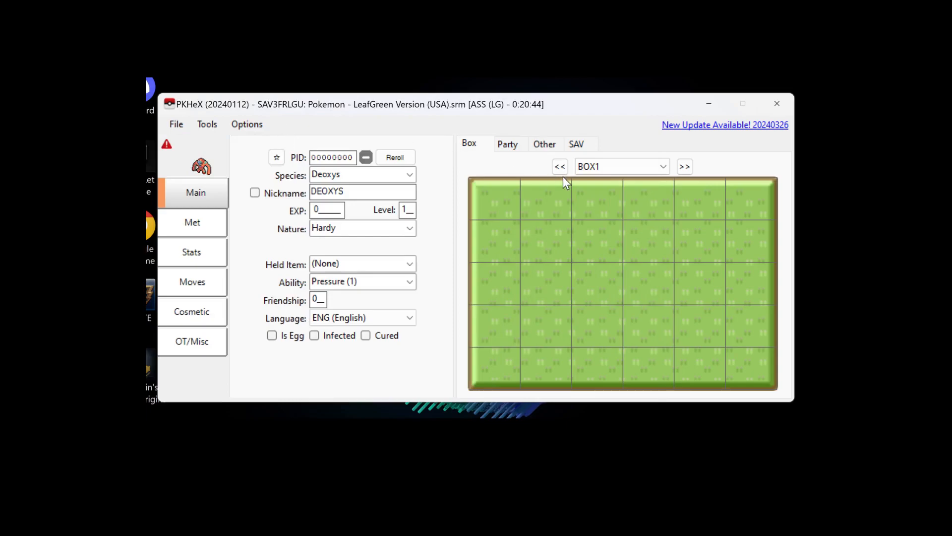
pyautogui.moveTo(428, 139)
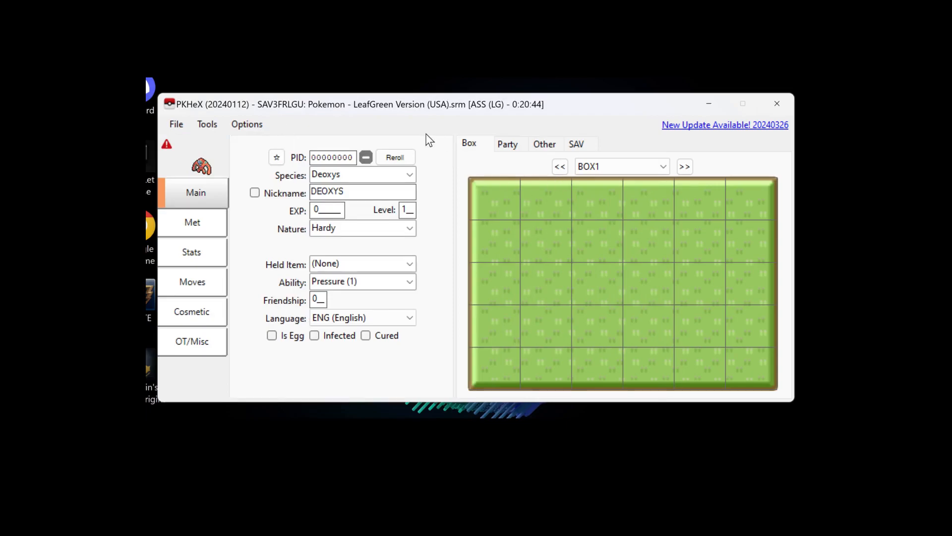
pyautogui.moveTo(511, 161)
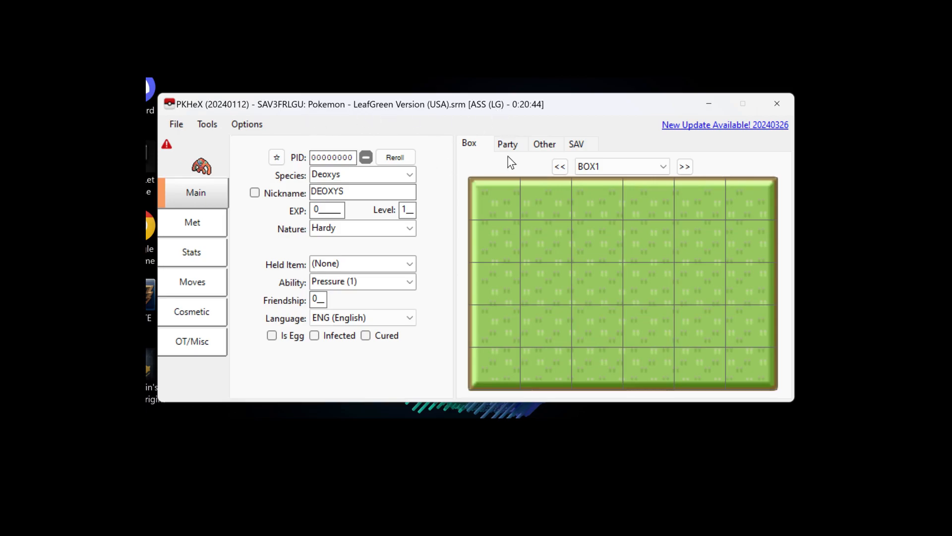
pyautogui.moveTo(531, 220)
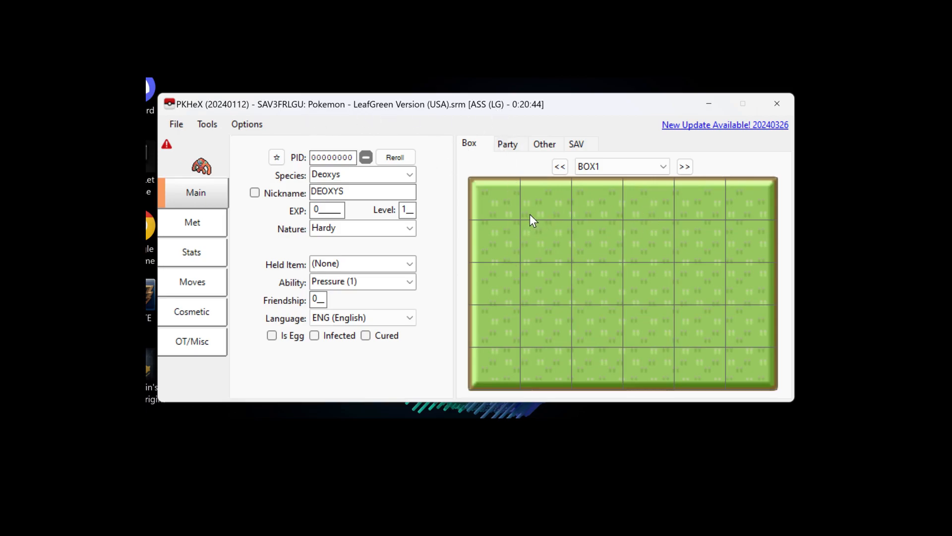
pyautogui.click(507, 144)
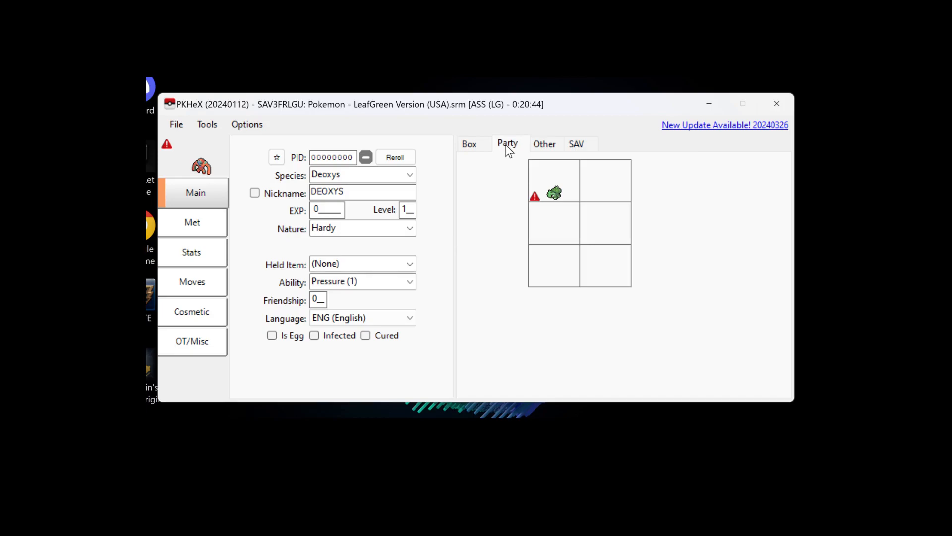
pyautogui.moveTo(553, 193)
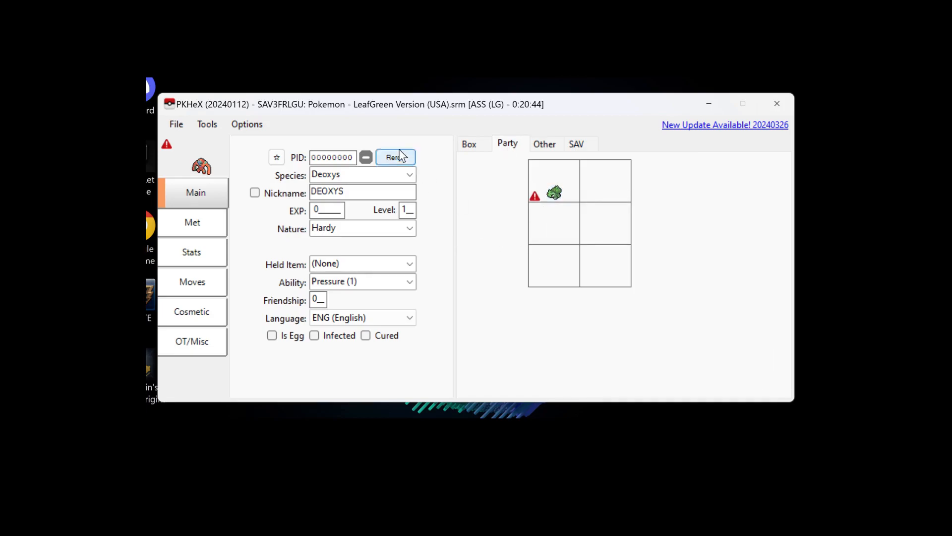
pyautogui.moveTo(525, 216)
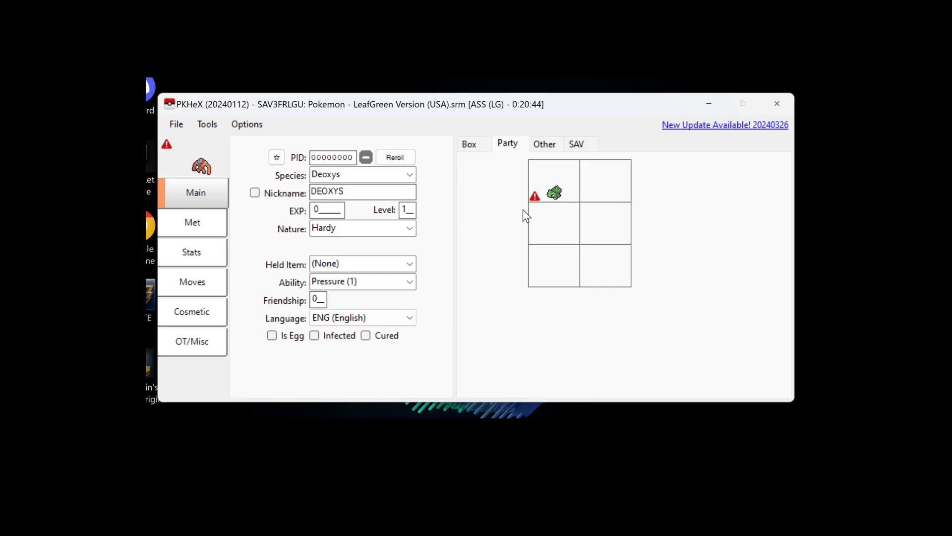
pyautogui.moveTo(493, 235)
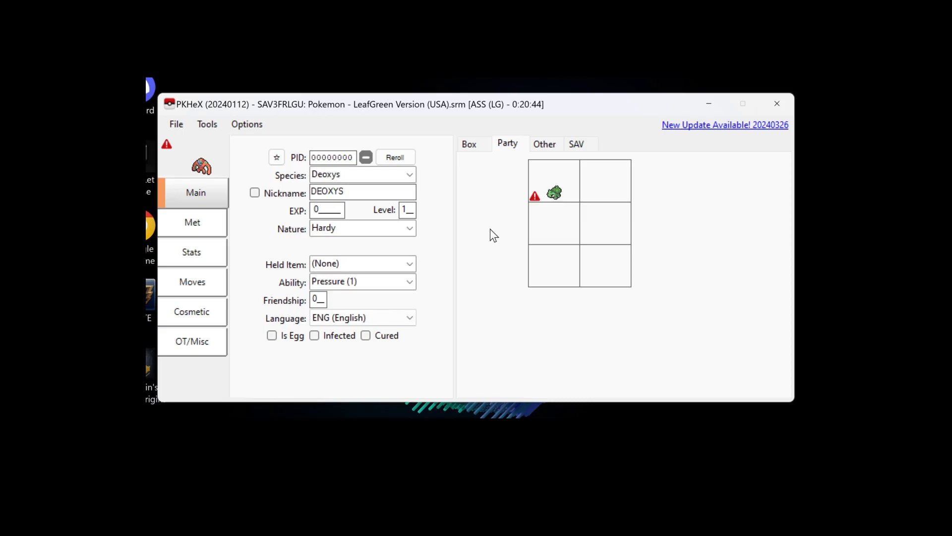
pyautogui.moveTo(554, 193)
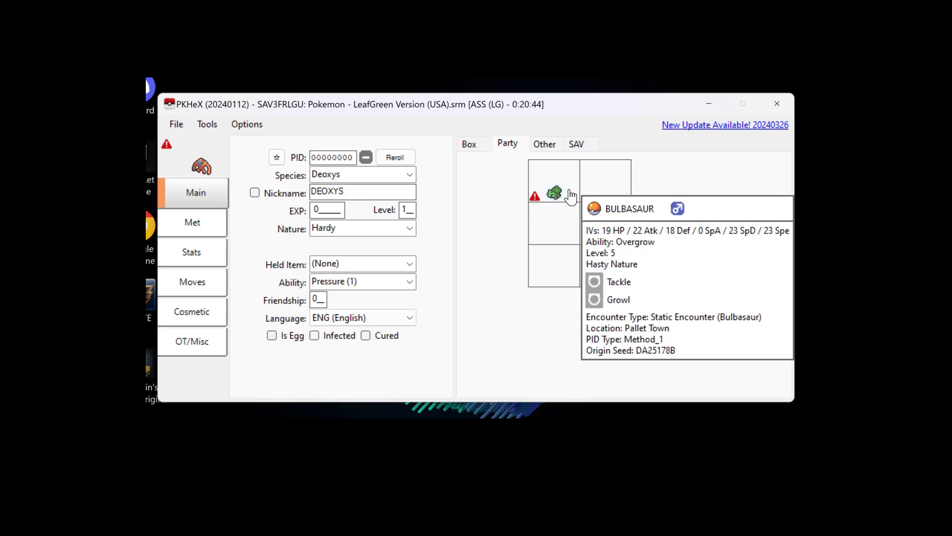
pyautogui.moveTo(509, 237)
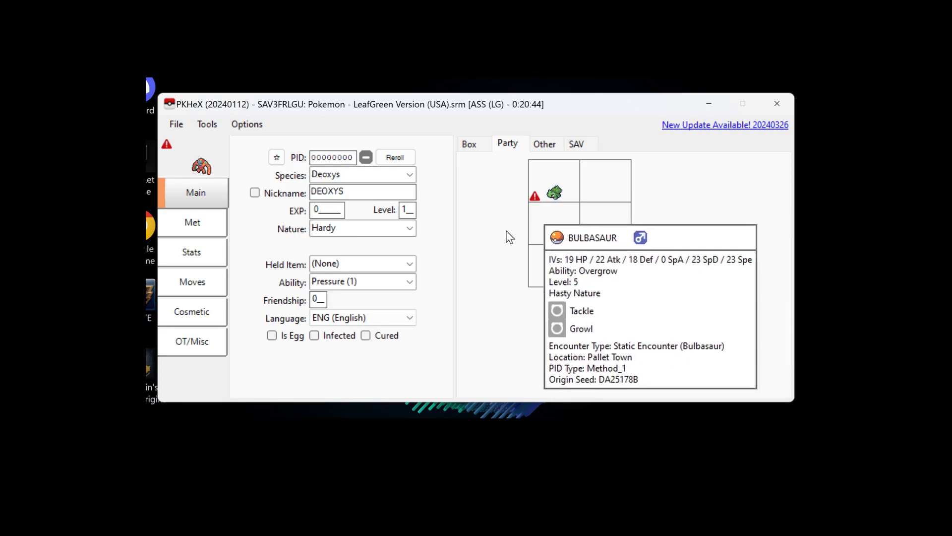
pyautogui.moveTo(495, 243)
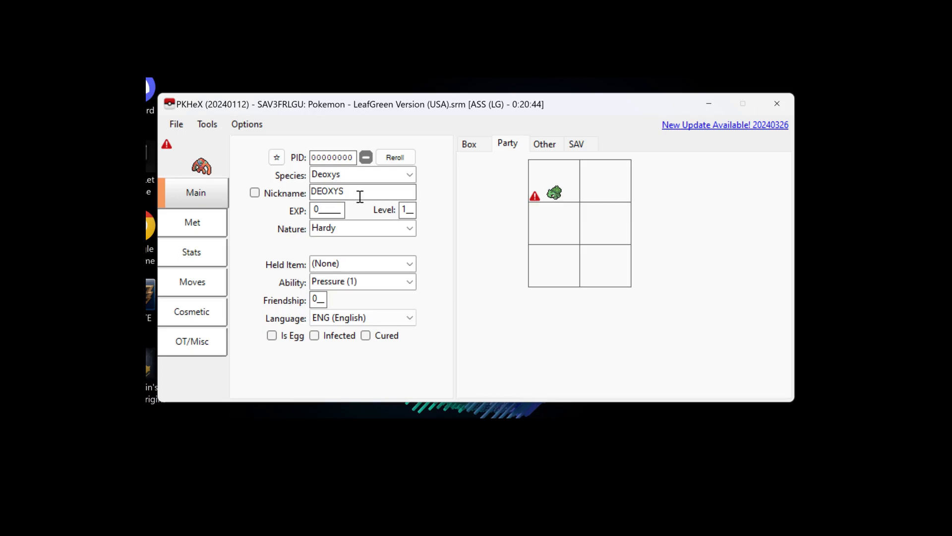
pyautogui.moveTo(554, 192)
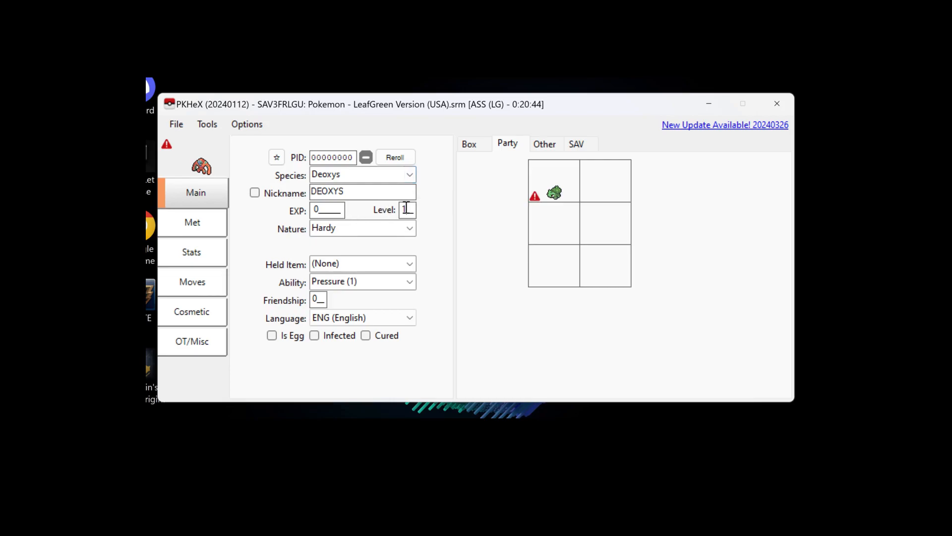
pyautogui.moveTo(443, 202)
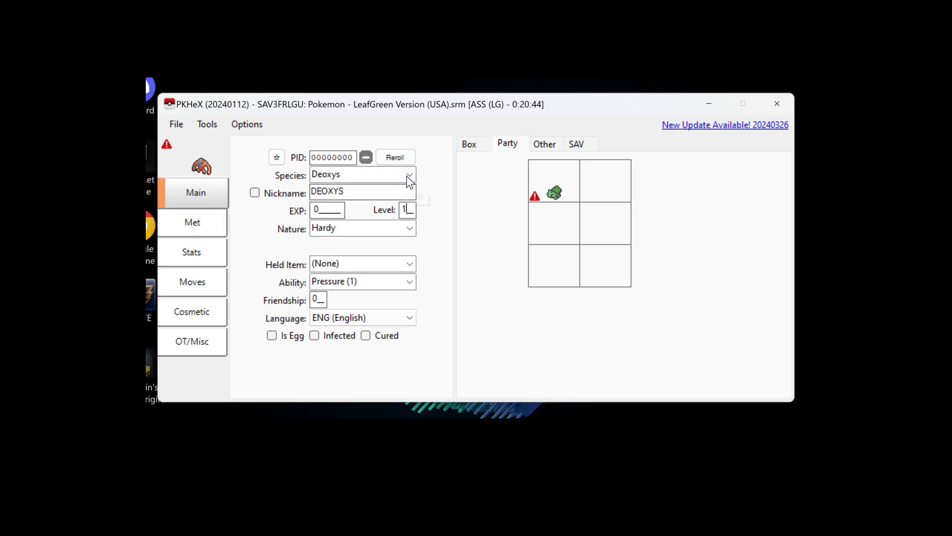
pyautogui.click(409, 175)
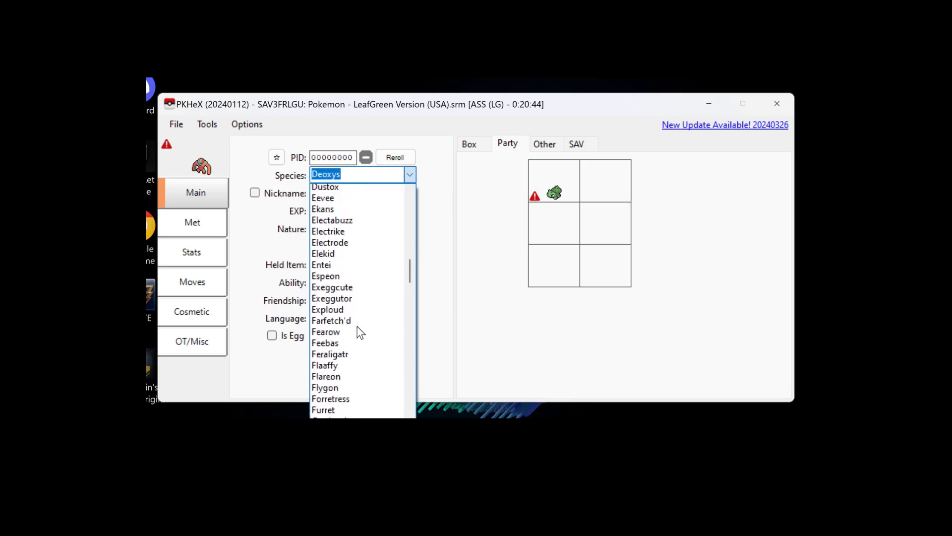
pyautogui.scroll(3)
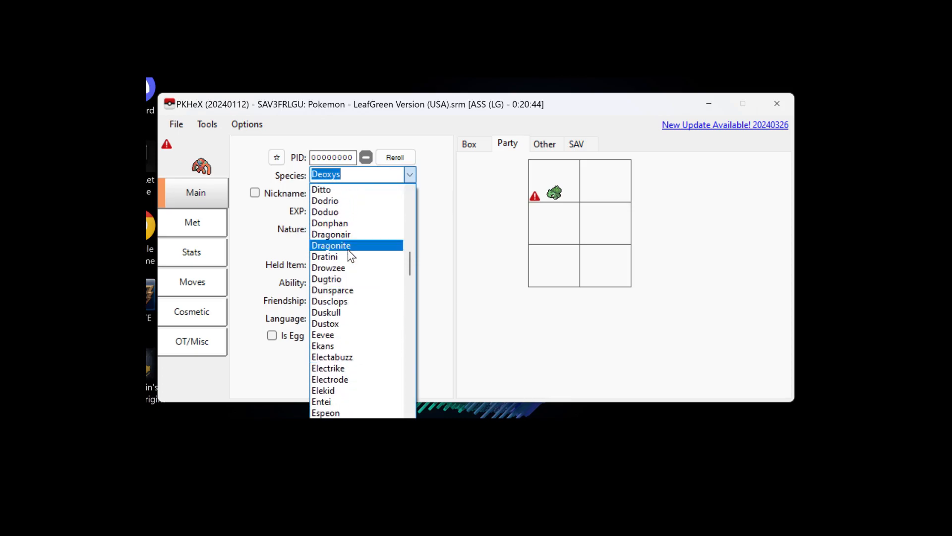
pyautogui.click(331, 244)
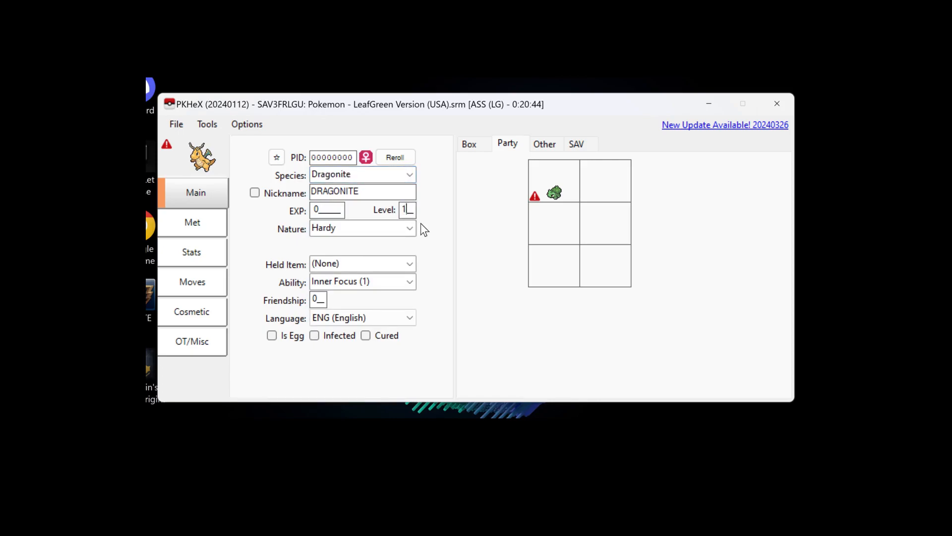
pyautogui.write('100')
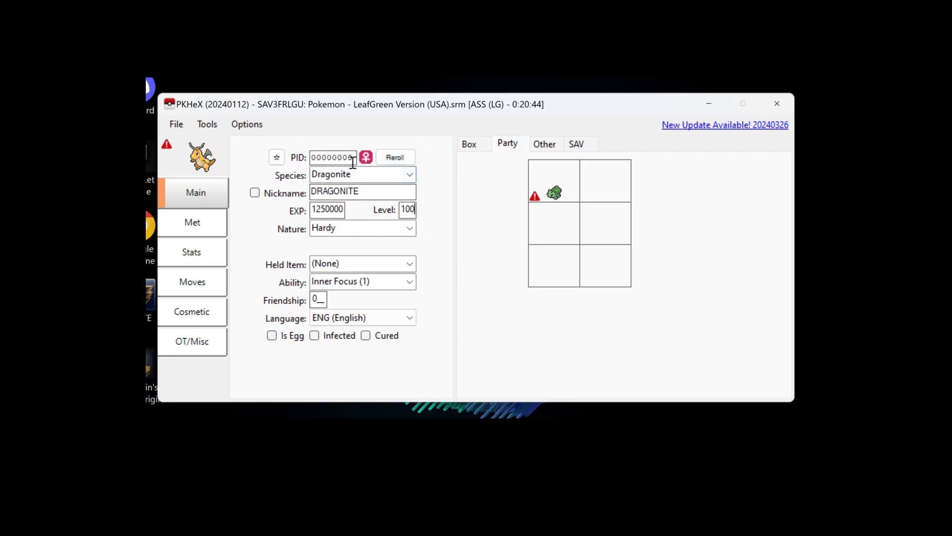
pyautogui.click(393, 158)
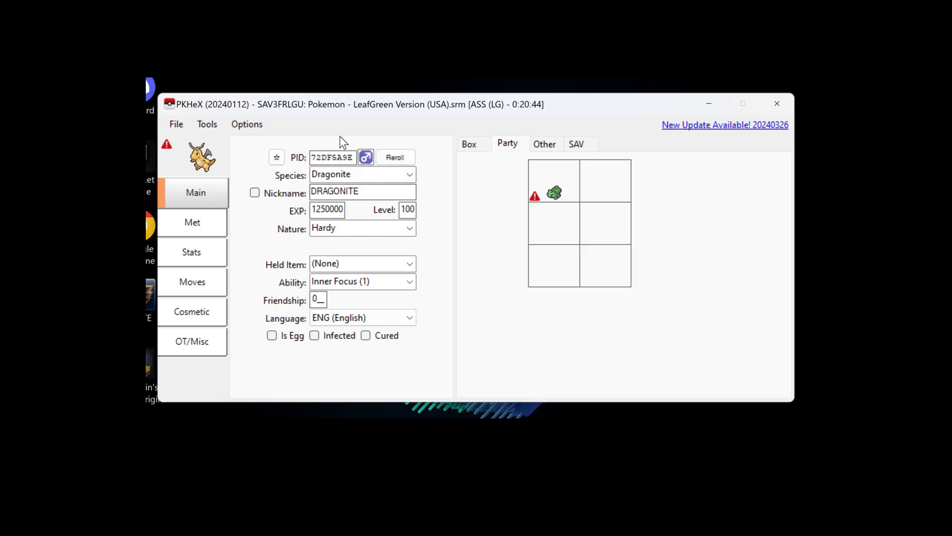
pyautogui.moveTo(414, 152)
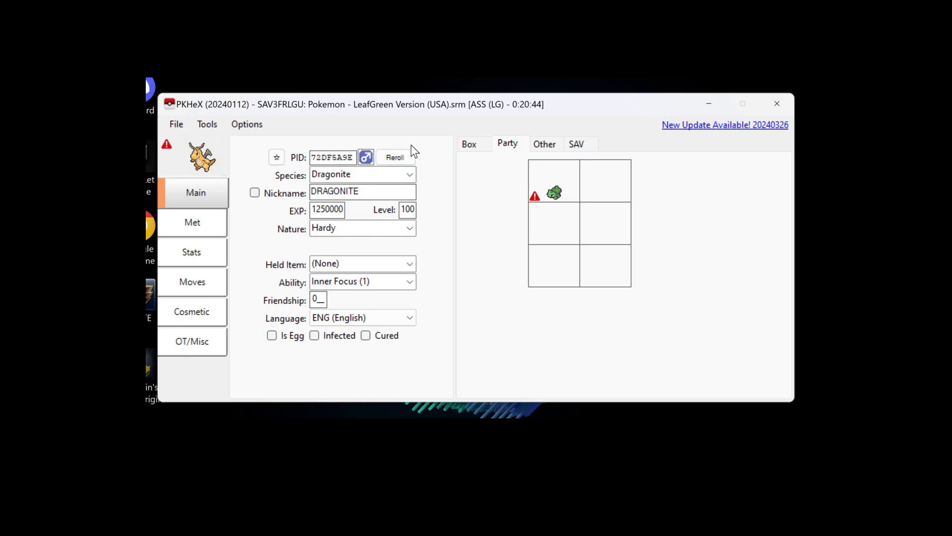
pyautogui.moveTo(202, 155)
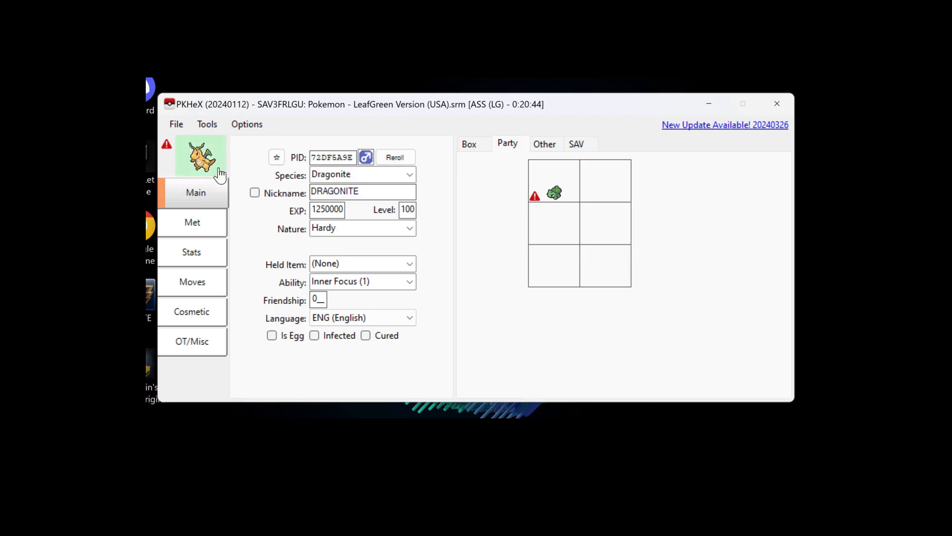
pyautogui.moveTo(209, 180)
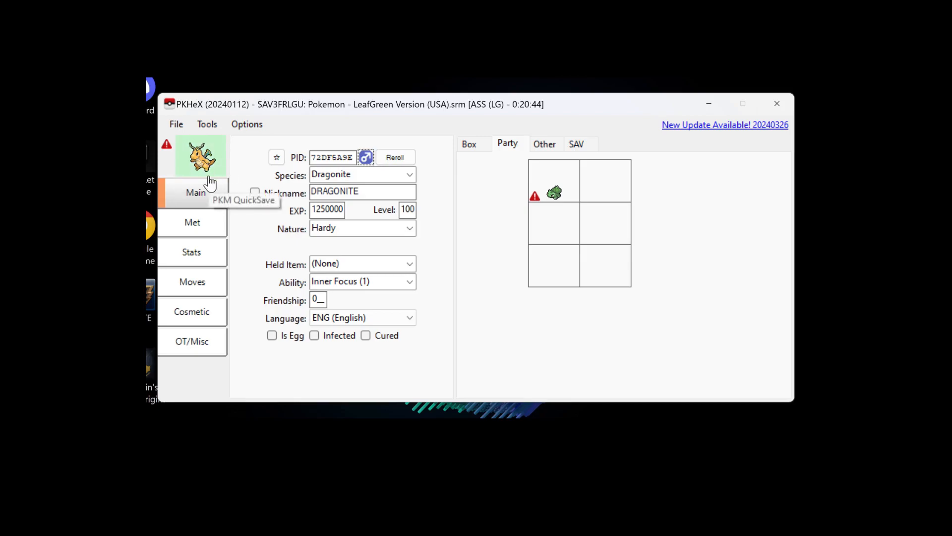
pyautogui.moveTo(258, 163)
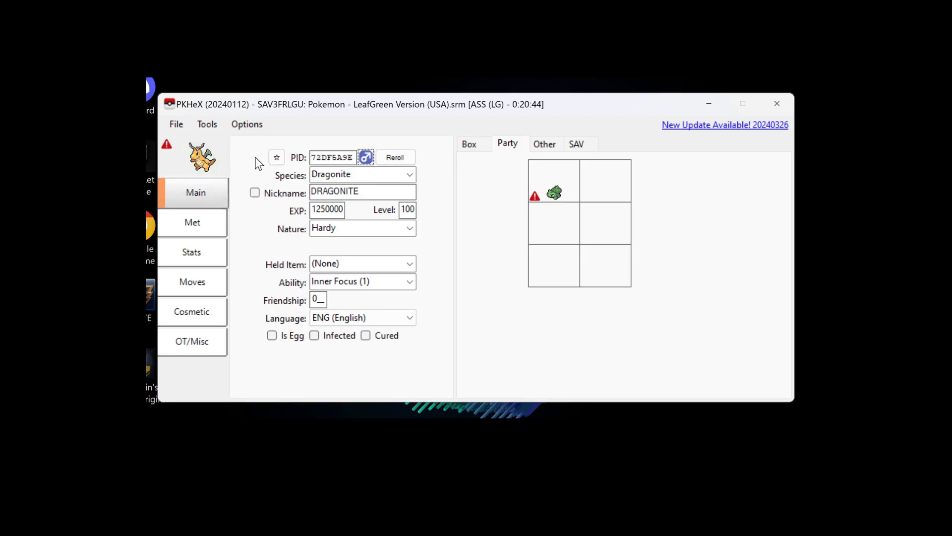
pyautogui.moveTo(495, 152)
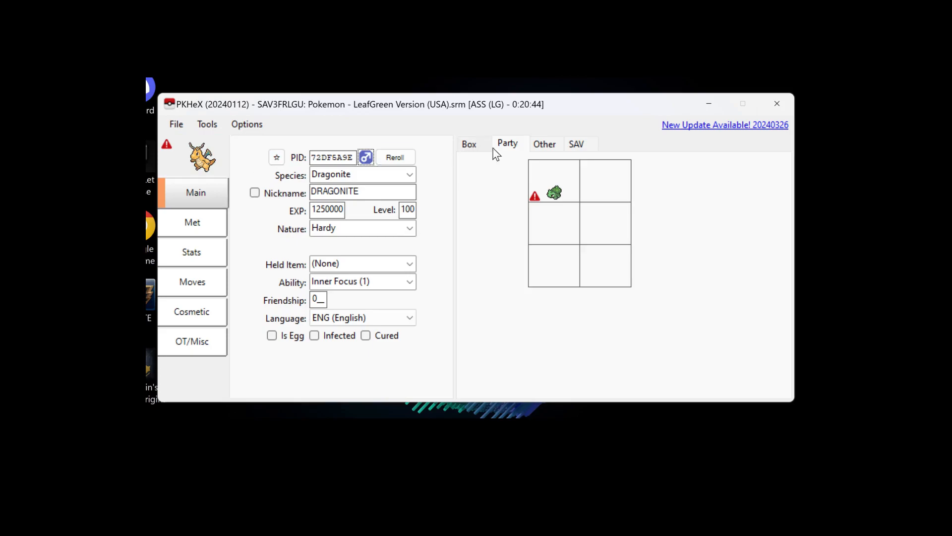
pyautogui.click(410, 174)
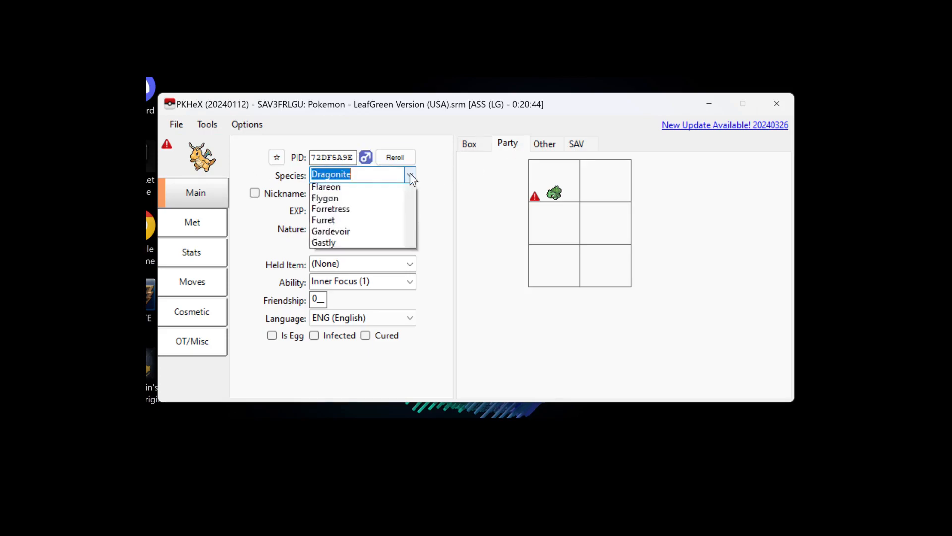
pyautogui.click(330, 173)
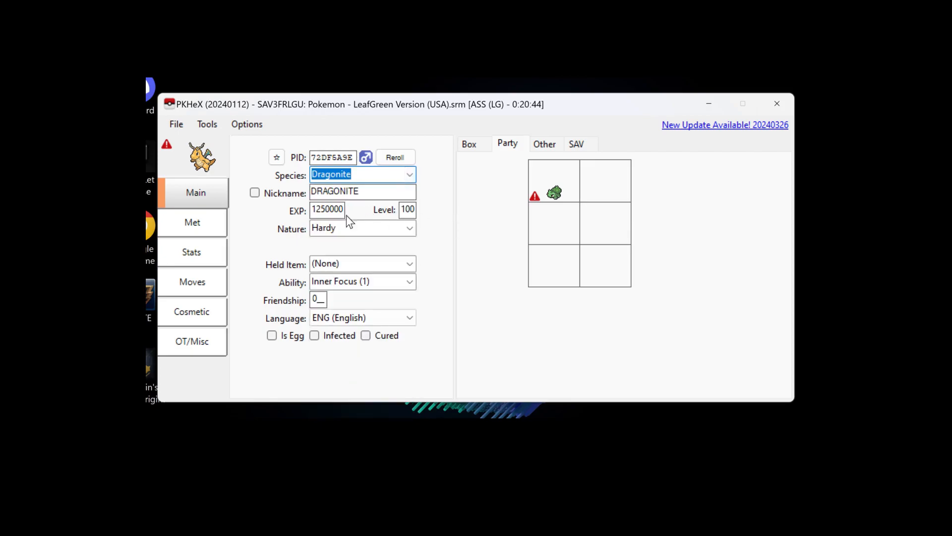
pyautogui.moveTo(254, 202)
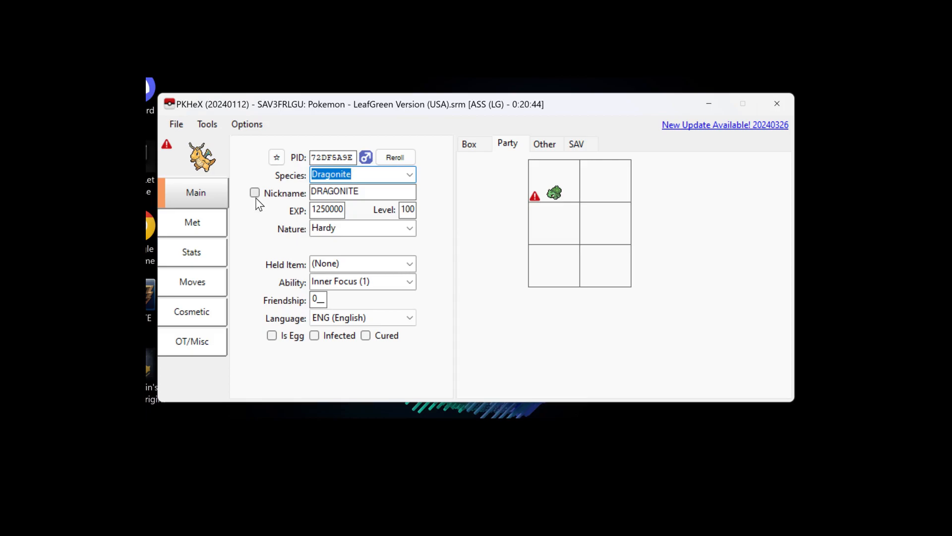
pyautogui.moveTo(274, 219)
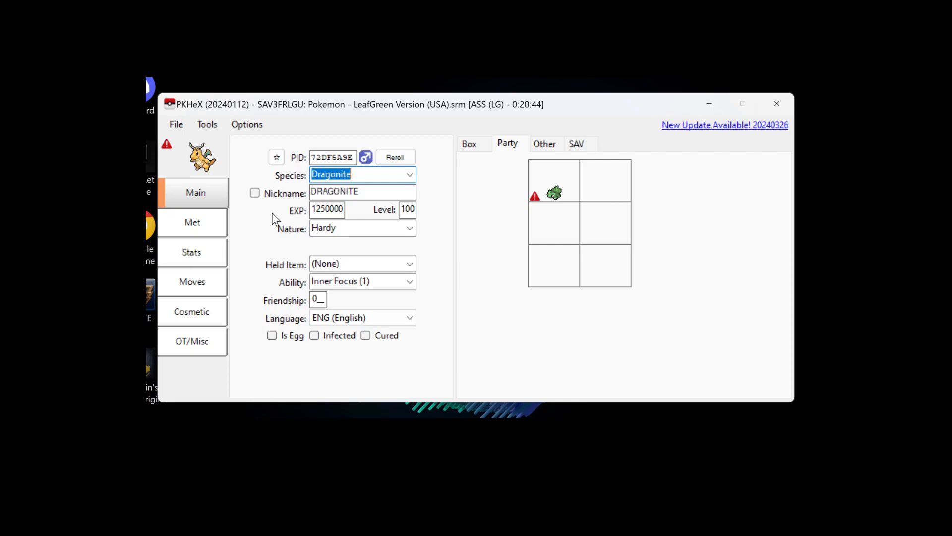
pyautogui.moveTo(420, 216)
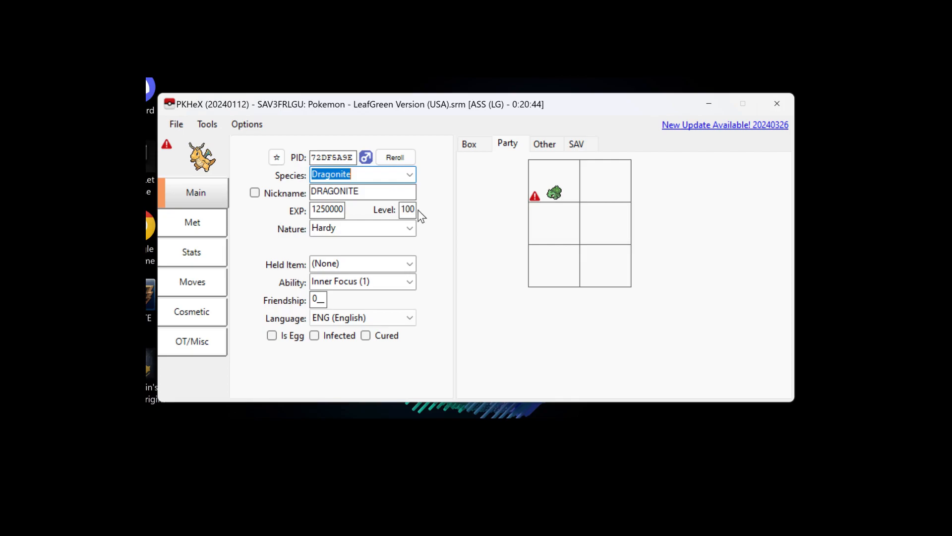
pyautogui.click(409, 228)
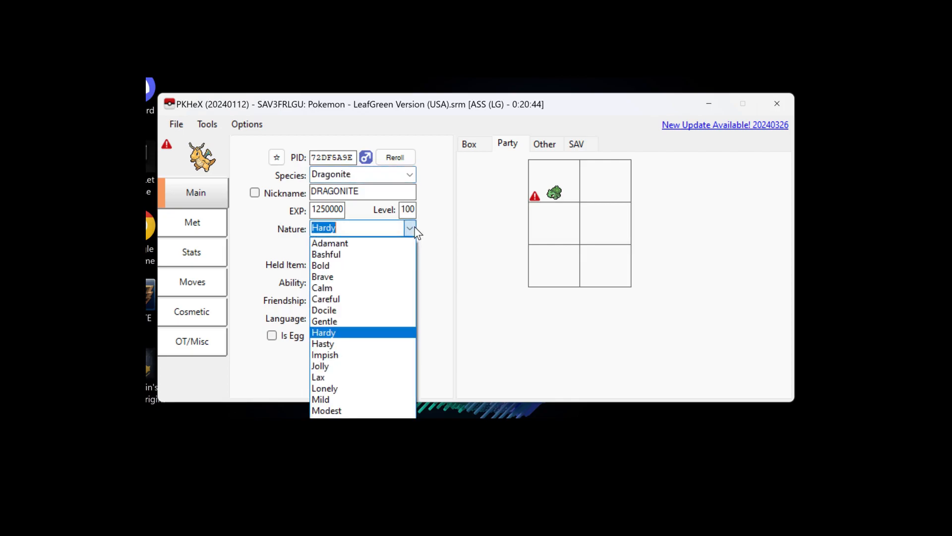
pyautogui.moveTo(362, 309)
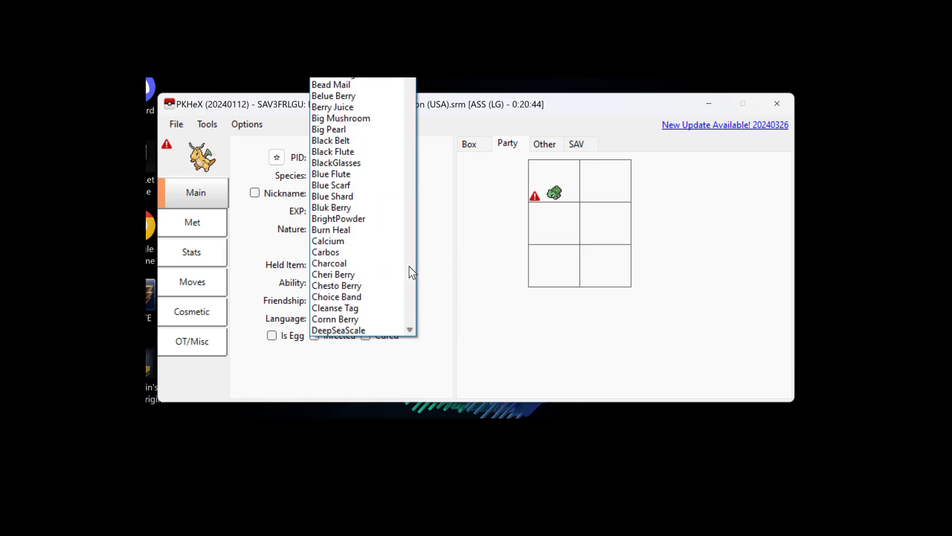
pyautogui.scroll(-3)
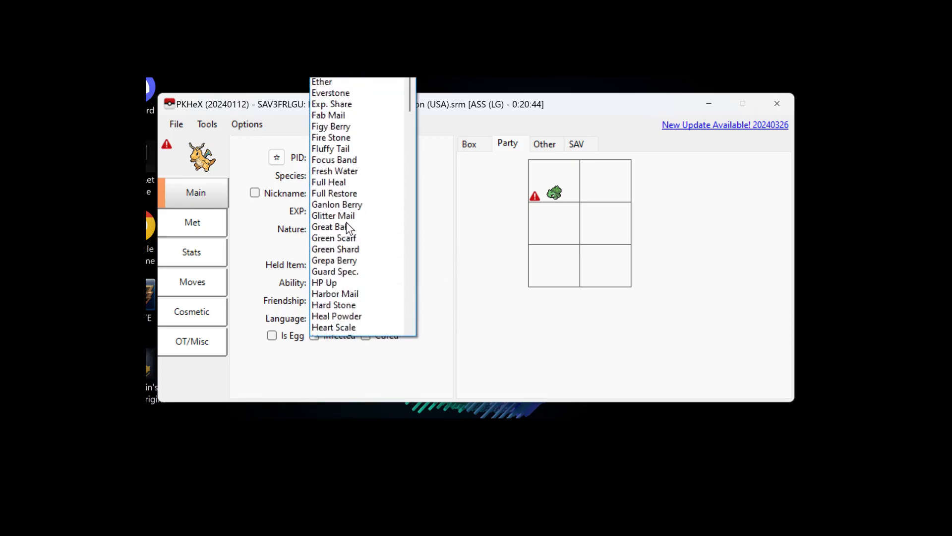
pyautogui.scroll(-3)
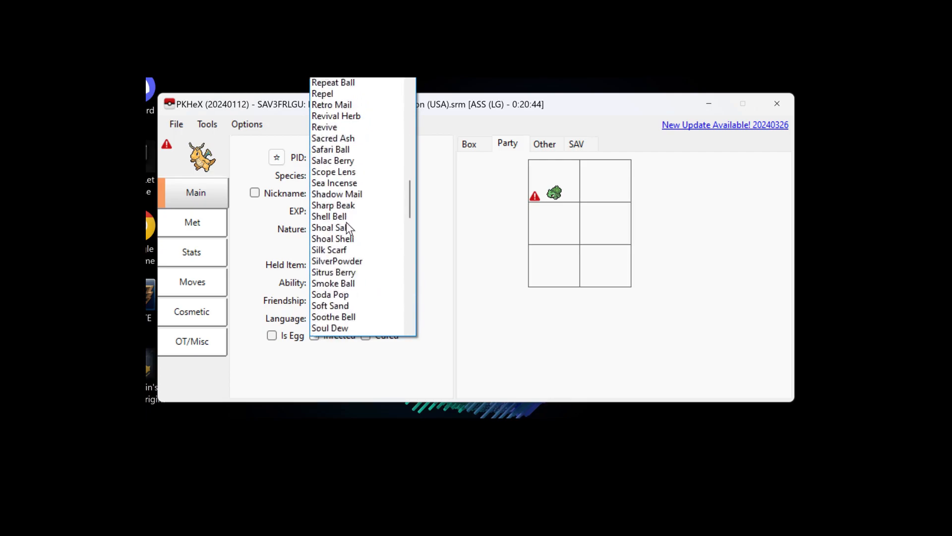
pyautogui.scroll(-3)
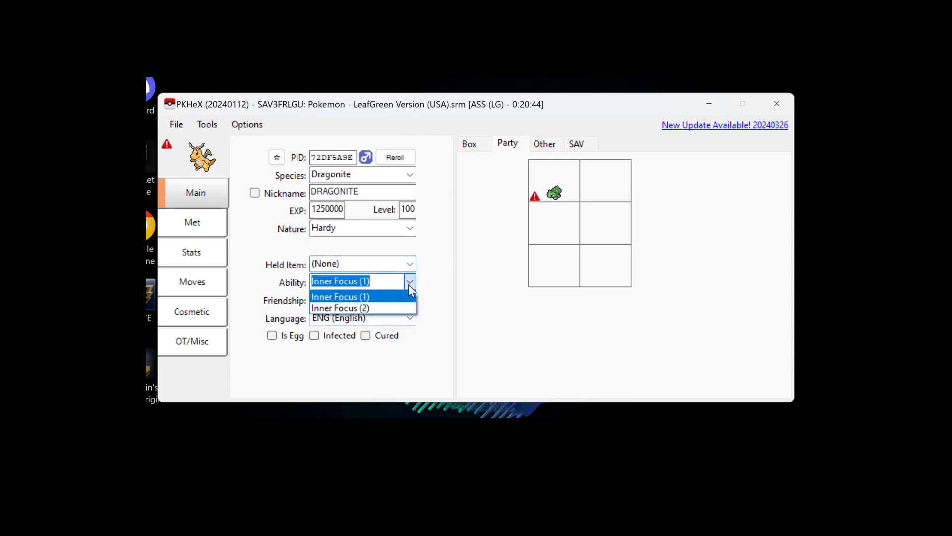
pyautogui.moveTo(383, 311)
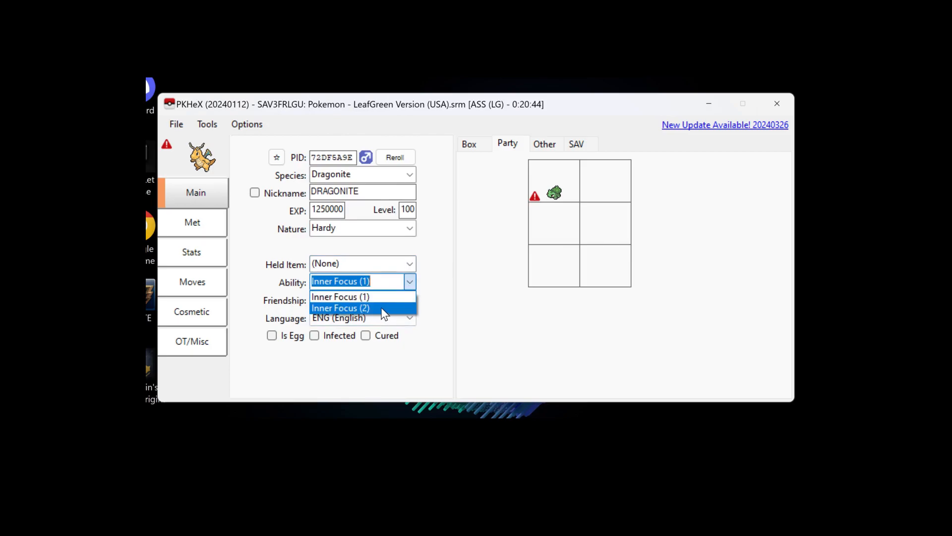
pyautogui.click(340, 296)
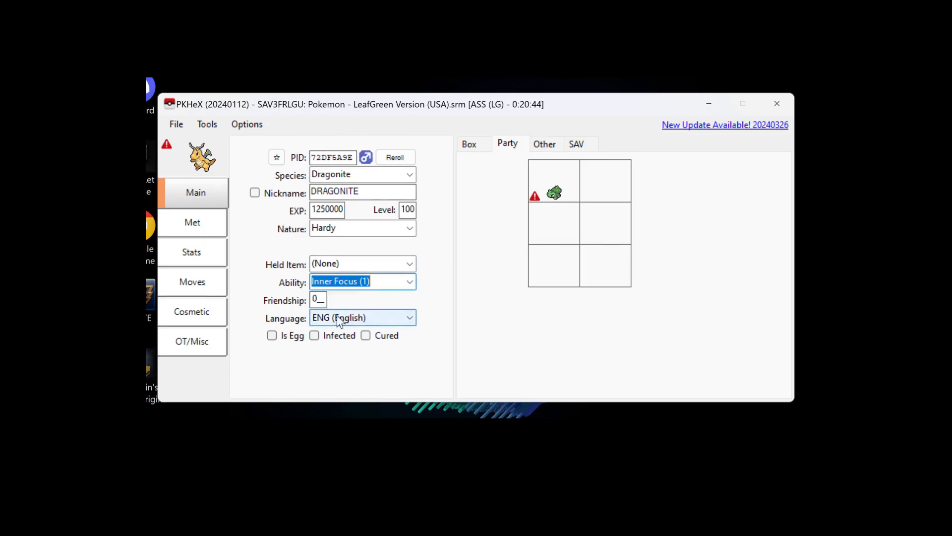
pyautogui.click(409, 318)
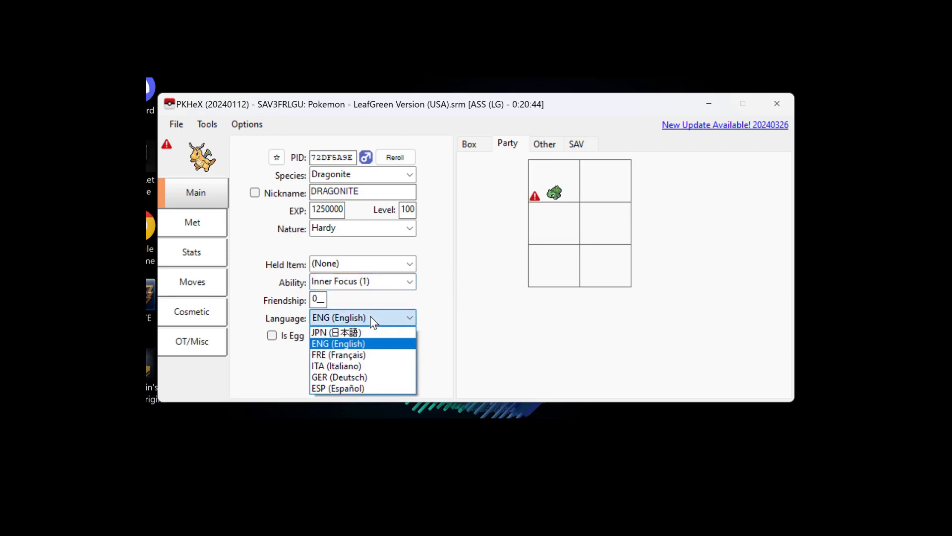
pyautogui.moveTo(366, 351)
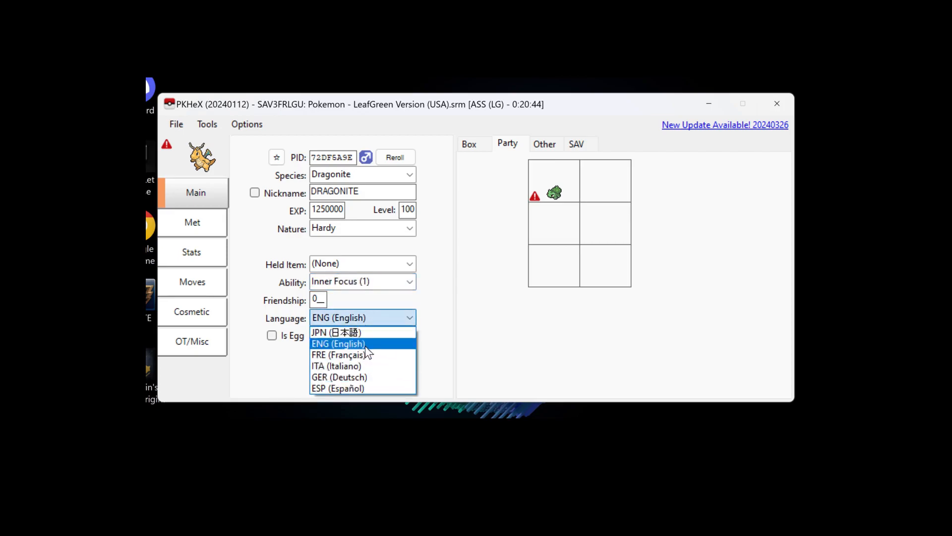
pyautogui.click(337, 343)
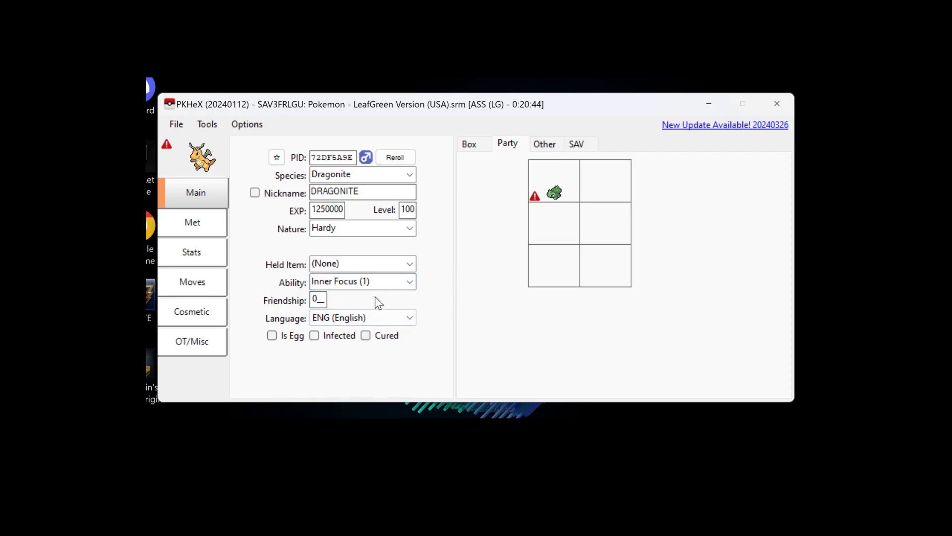
pyautogui.moveTo(306, 397)
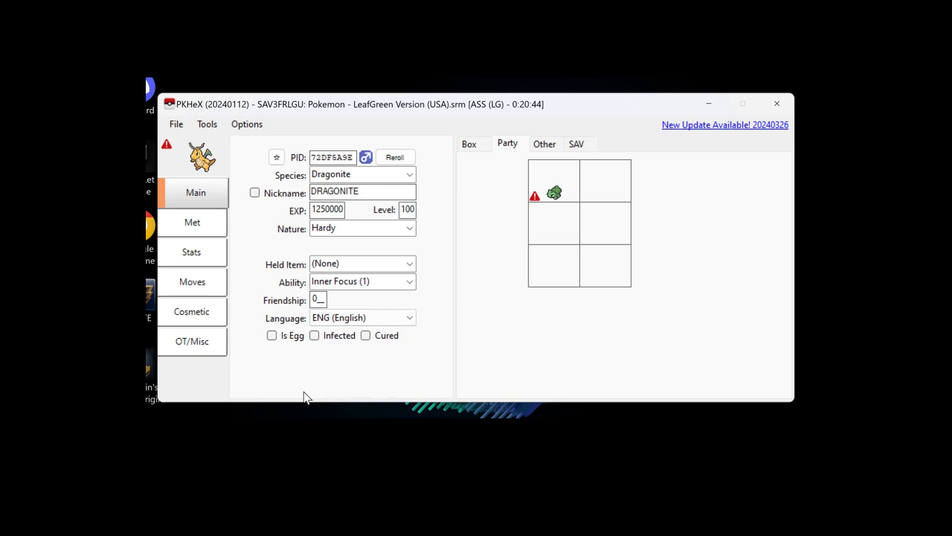
pyautogui.moveTo(341, 352)
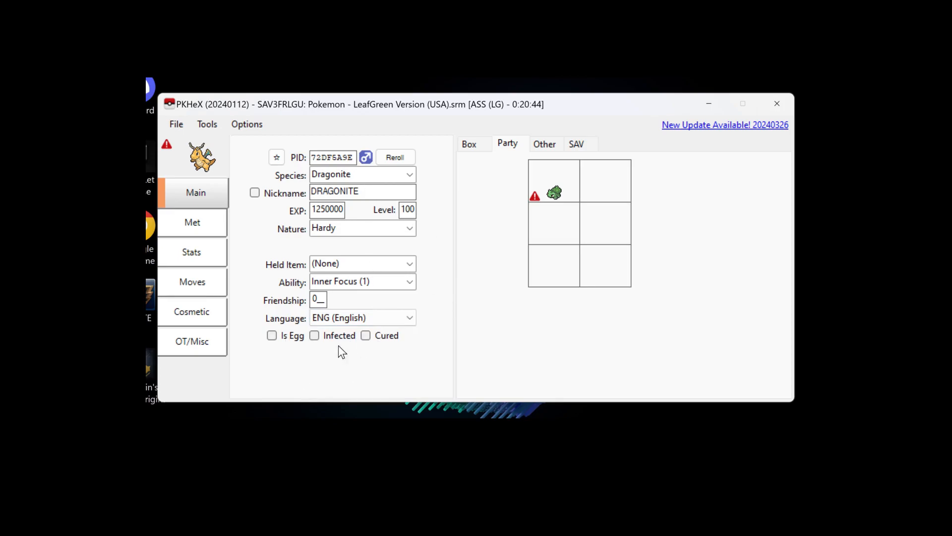
pyautogui.click(192, 222)
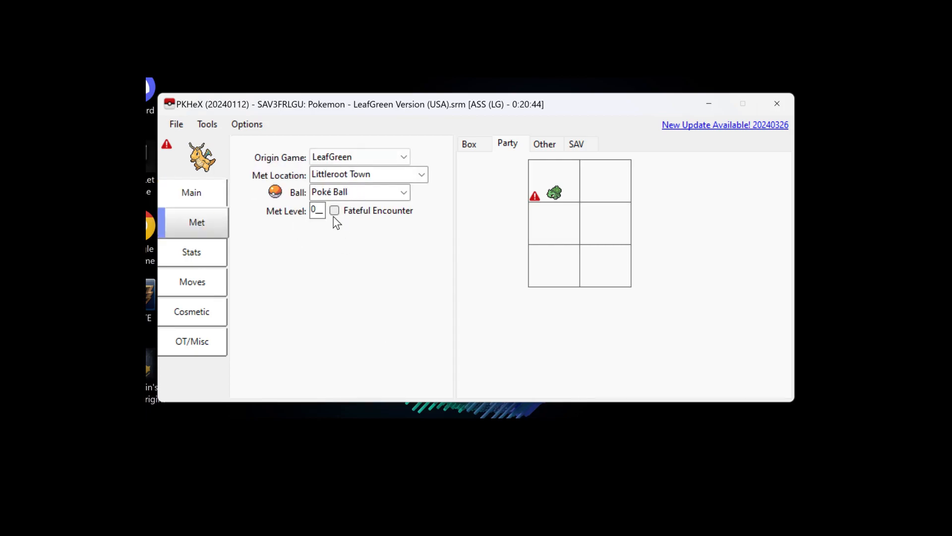
pyautogui.moveTo(306, 253)
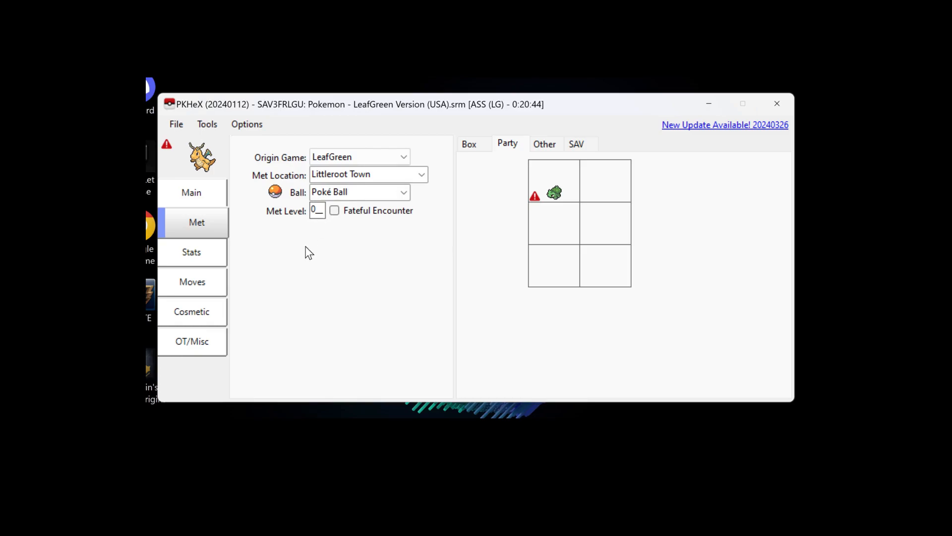
# - Check Dragonite's zero IVs/EVs, its Pound move and markings, then view its trainer IDs
pyautogui.click(191, 252)
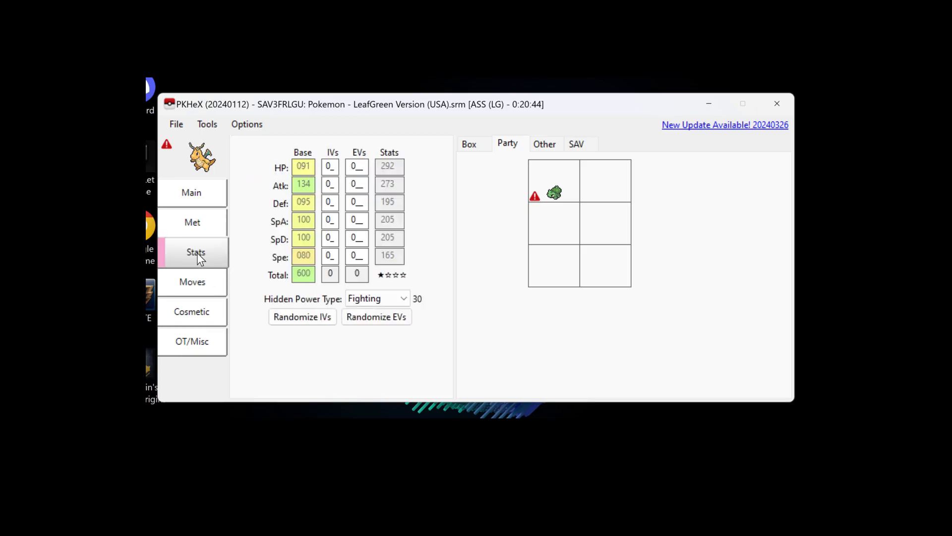
pyautogui.moveTo(314, 240)
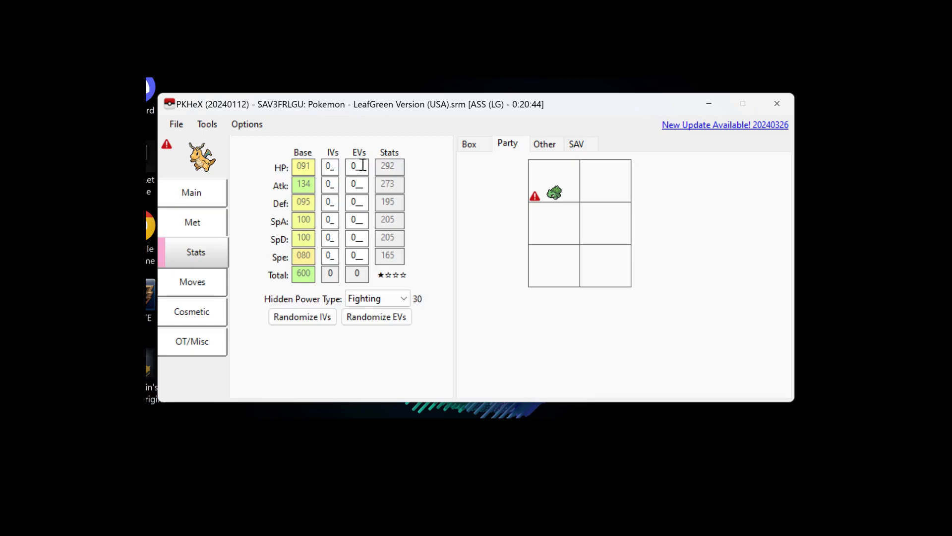
pyautogui.moveTo(376, 316)
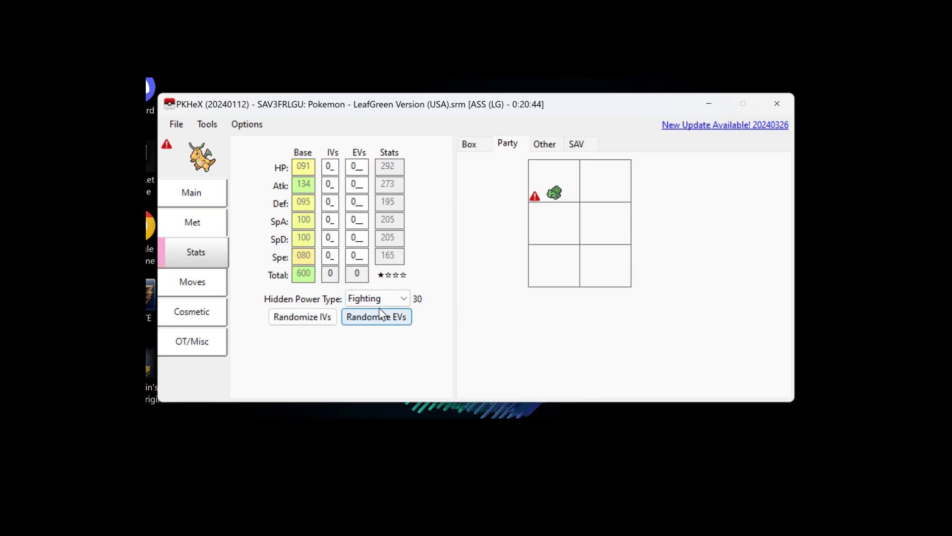
pyautogui.click(192, 281)
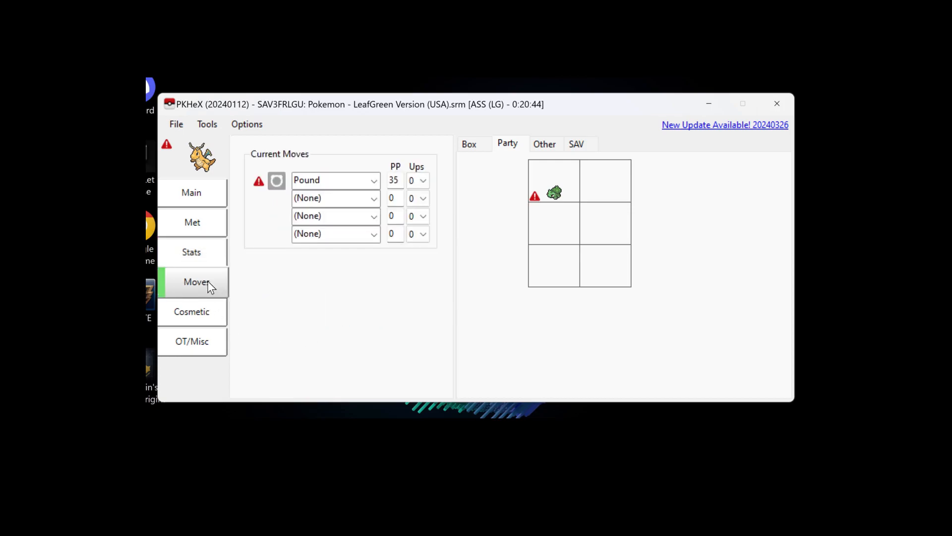
pyautogui.click(374, 179)
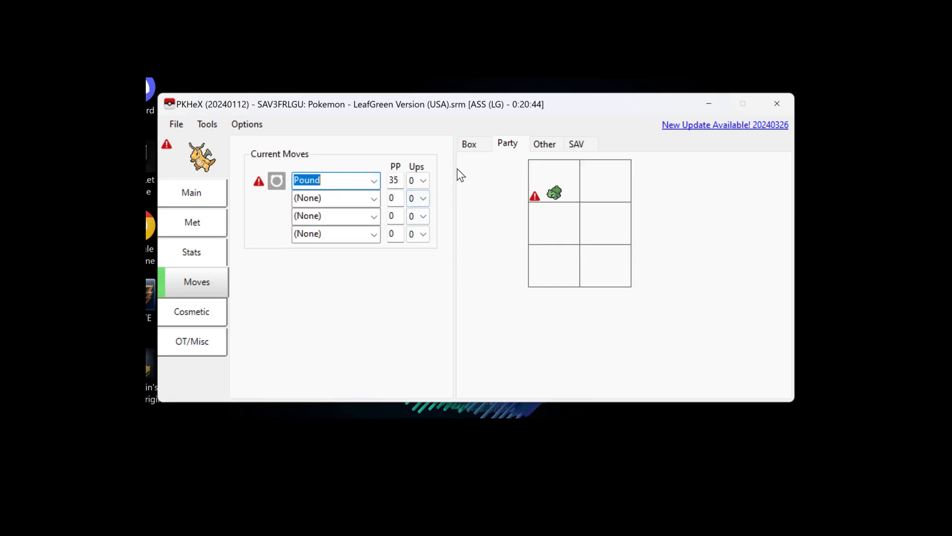
pyautogui.click(192, 310)
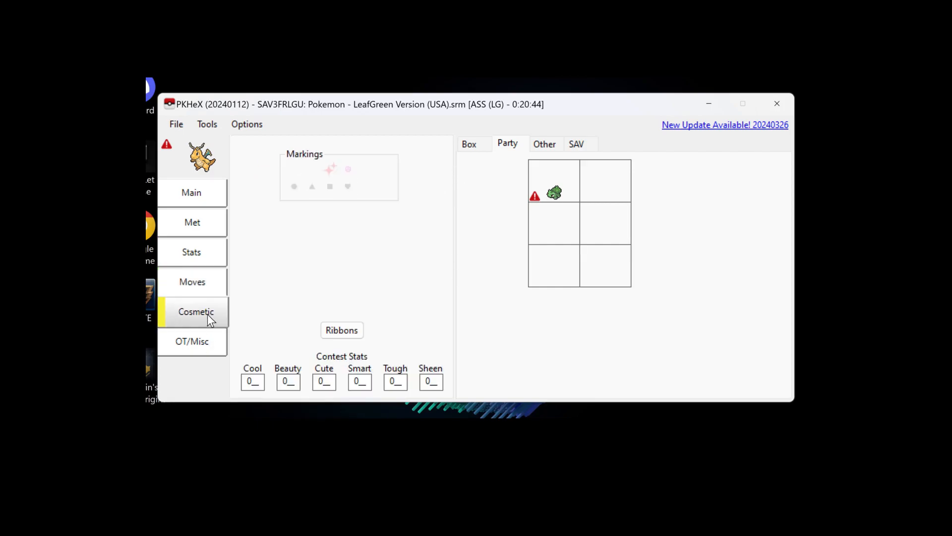
pyautogui.moveTo(246, 330)
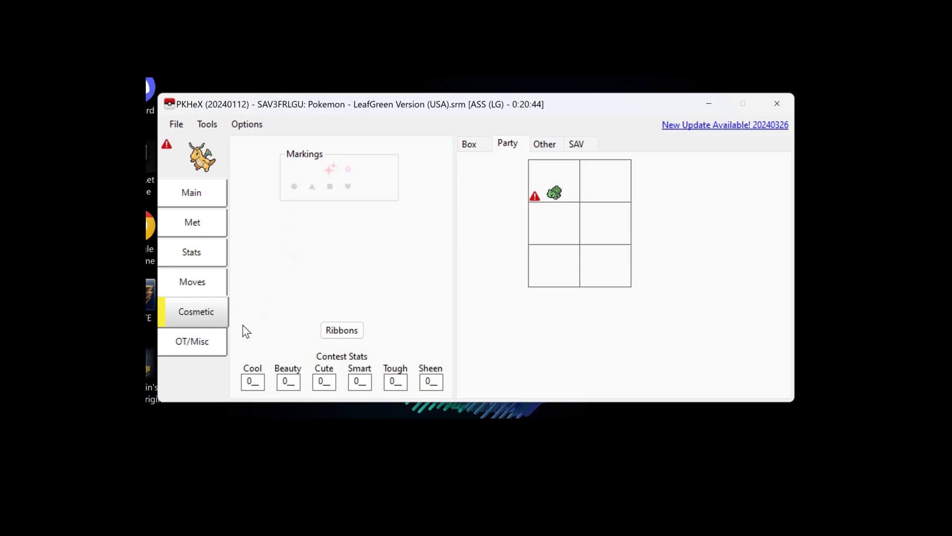
pyautogui.click(192, 341)
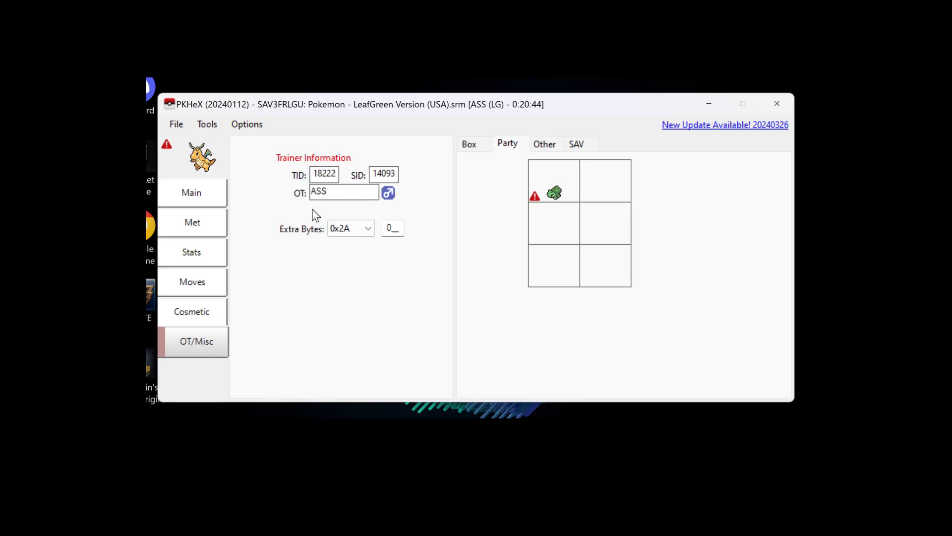
pyautogui.moveTo(521, 146)
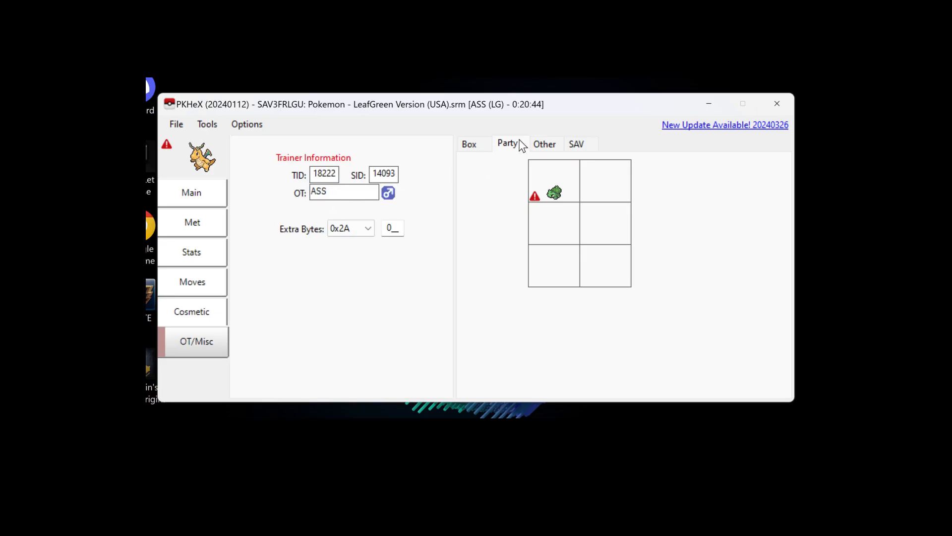
pyautogui.moveTo(211, 204)
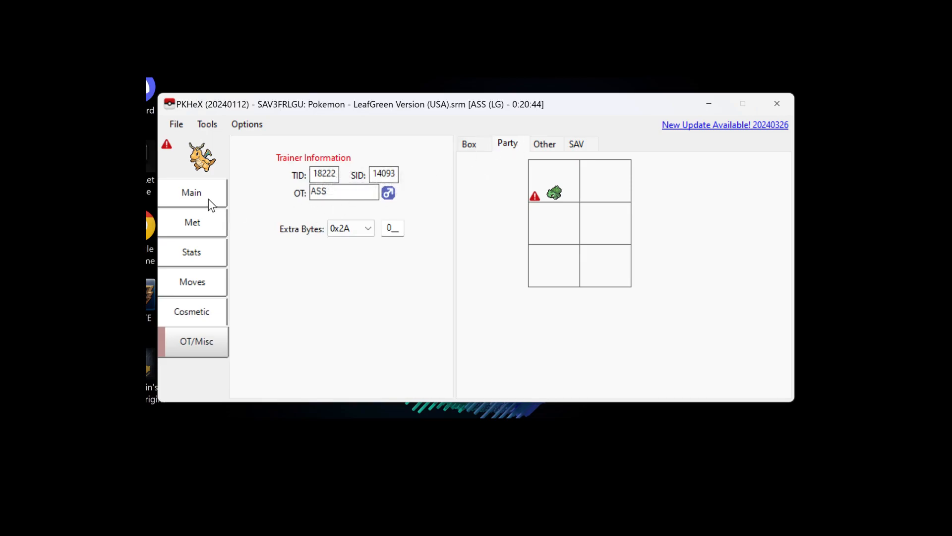
# - Set the level 100 Dragonite into slot 1 of Box 1
pyautogui.click(191, 192)
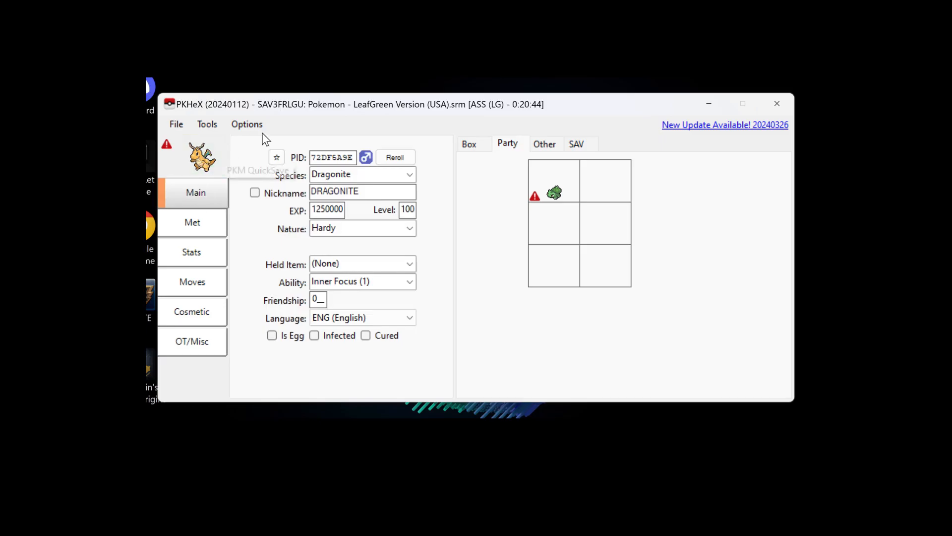
pyautogui.moveTo(601, 192)
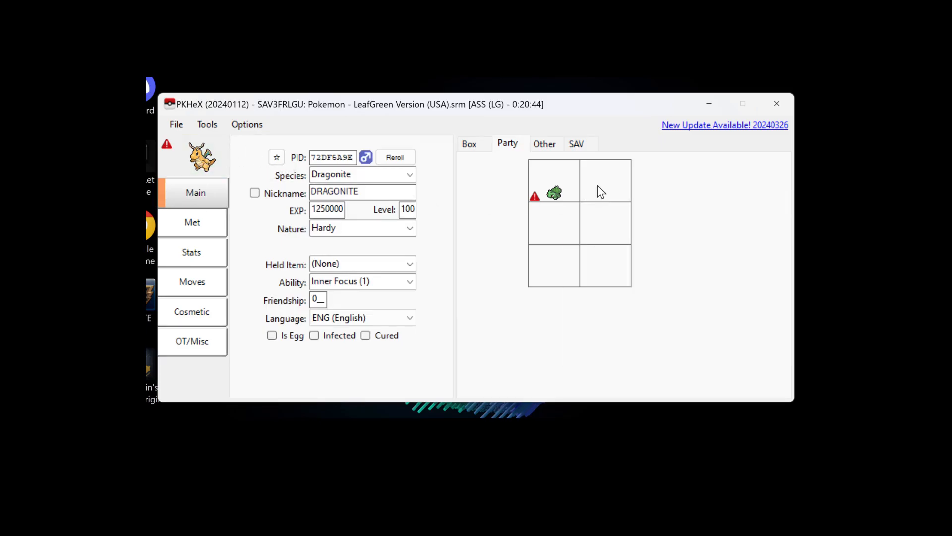
pyautogui.moveTo(281, 201)
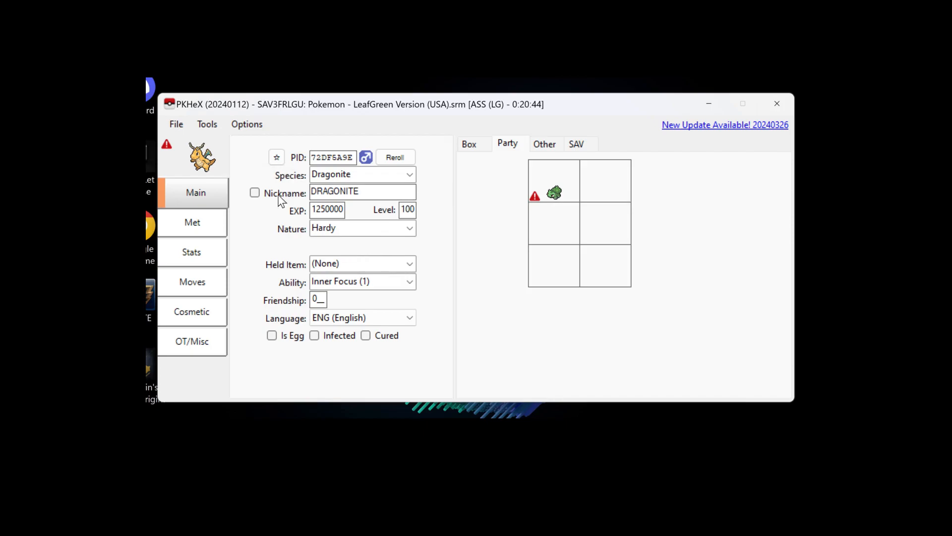
pyautogui.moveTo(216, 167)
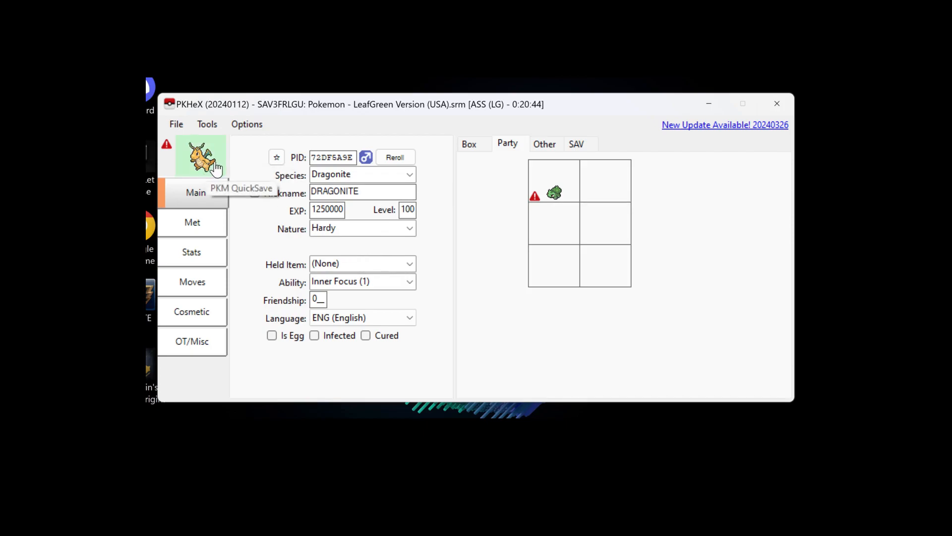
pyautogui.moveTo(265, 157)
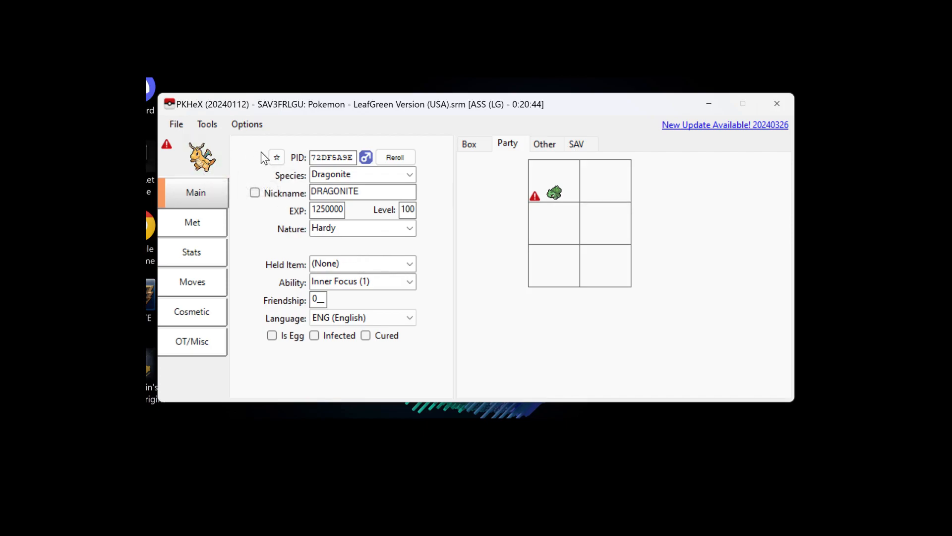
pyautogui.moveTo(470, 226)
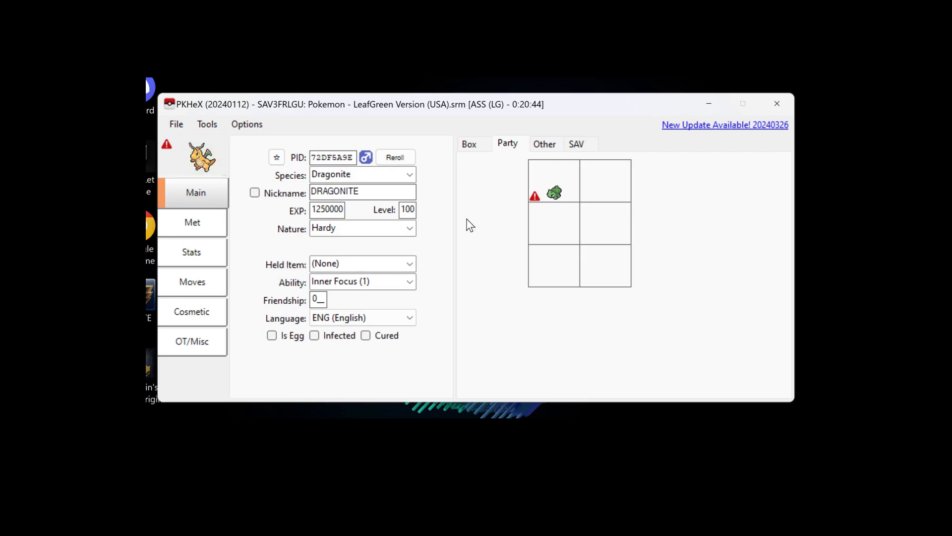
pyautogui.rightClick(604, 180)
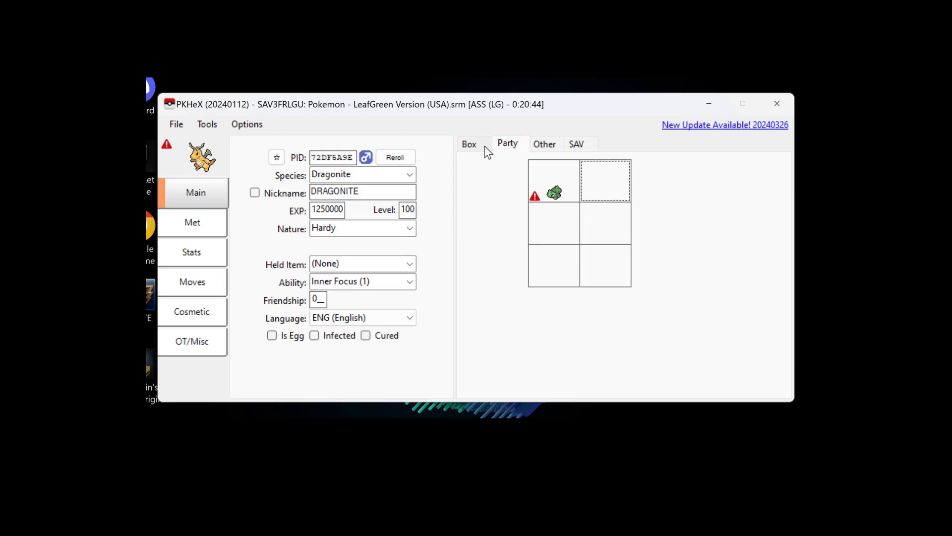
pyautogui.click(468, 144)
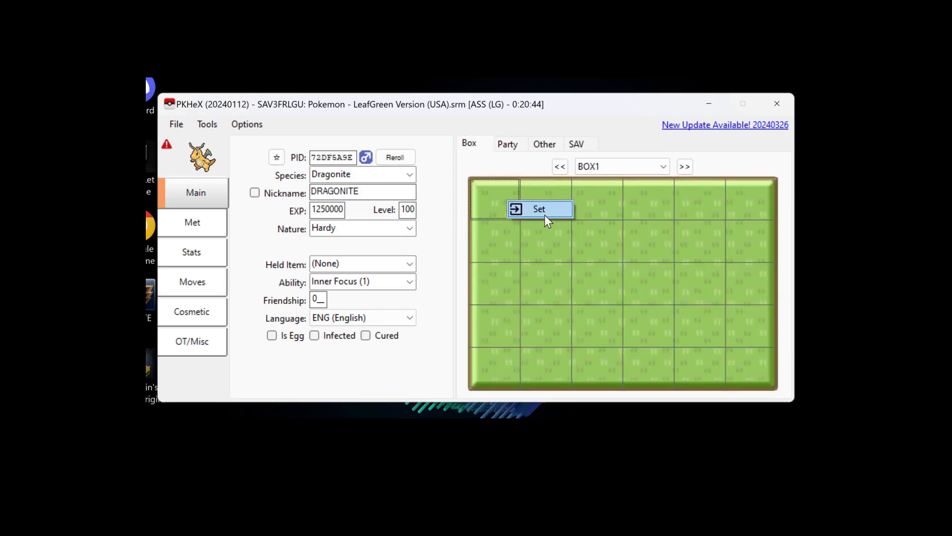
pyautogui.click(539, 208)
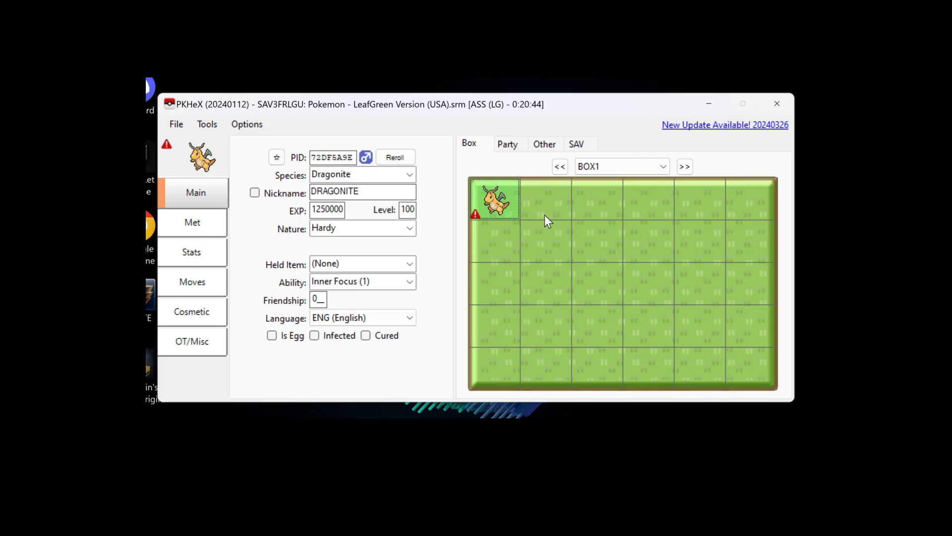
# - View the party Bulbasaur (level 5, Hasty, Overgrow) in the editor
pyautogui.click(507, 144)
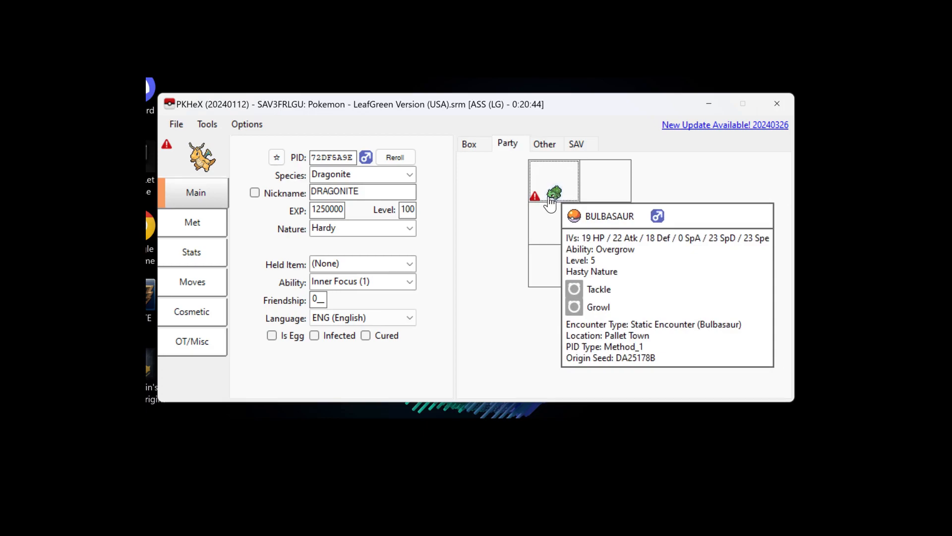
pyautogui.rightClick(554, 192)
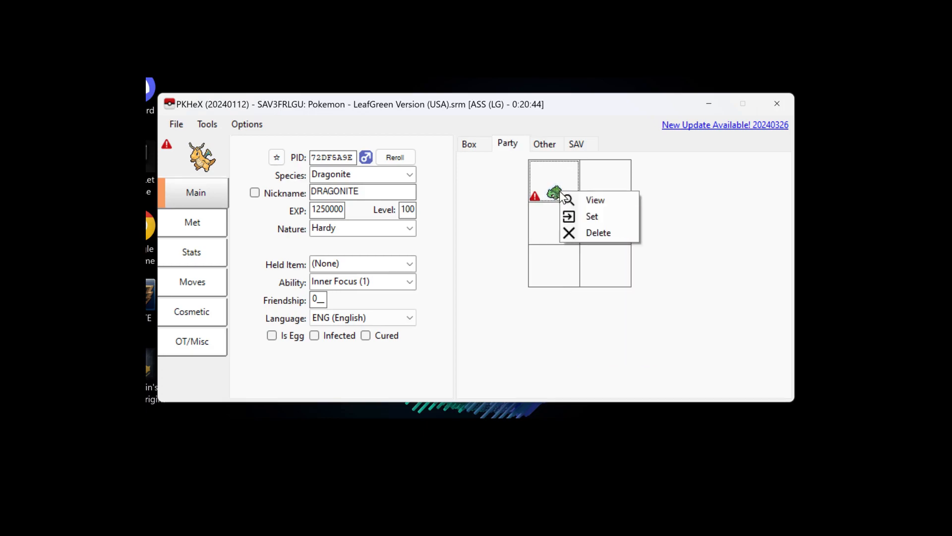
pyautogui.click(583, 191)
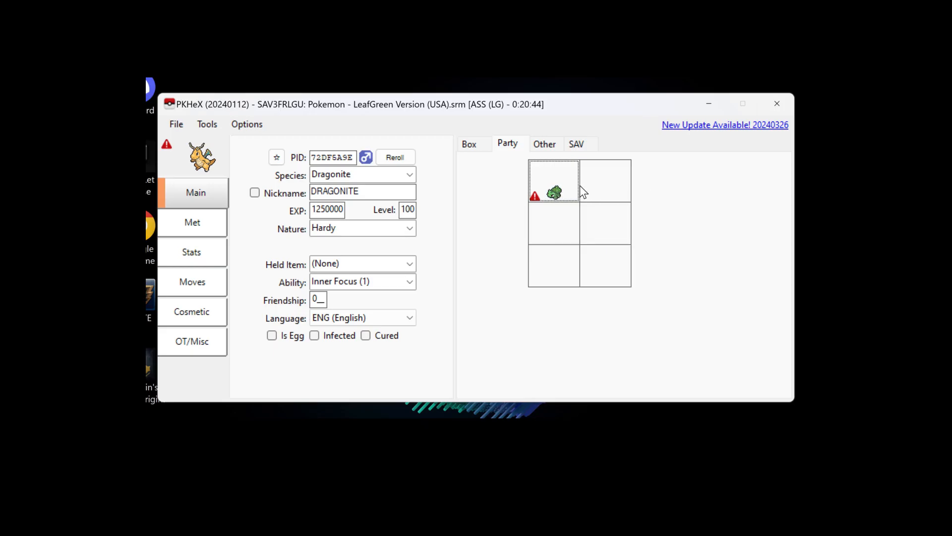
pyautogui.moveTo(622, 184)
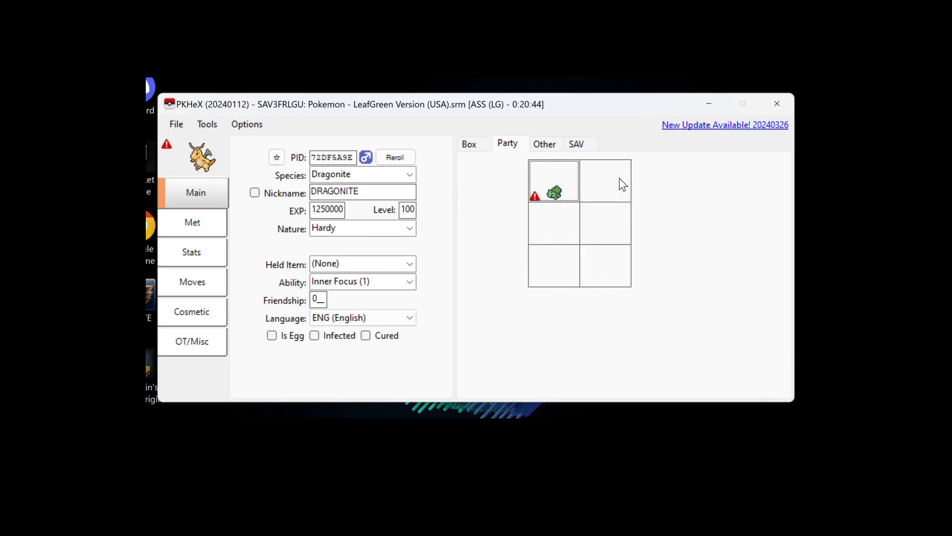
pyautogui.rightClick(554, 192)
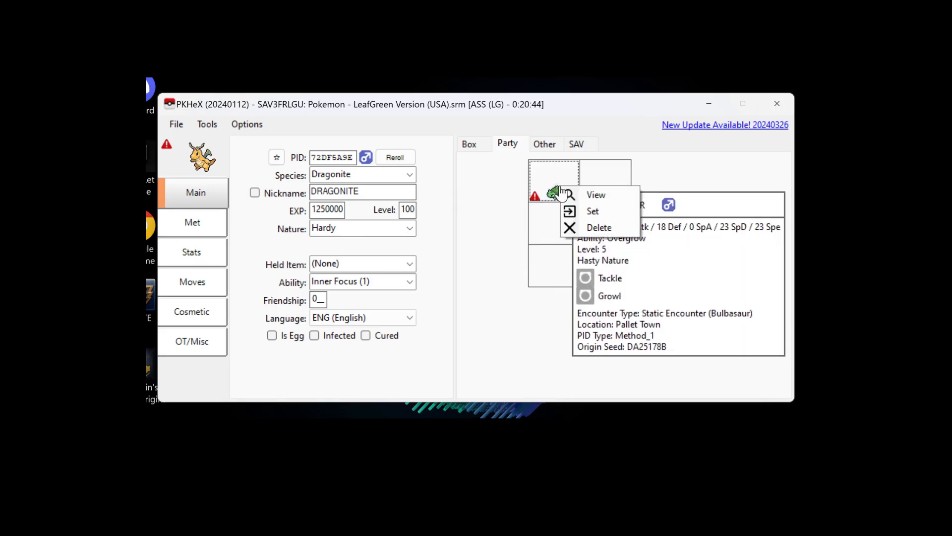
pyautogui.click(596, 194)
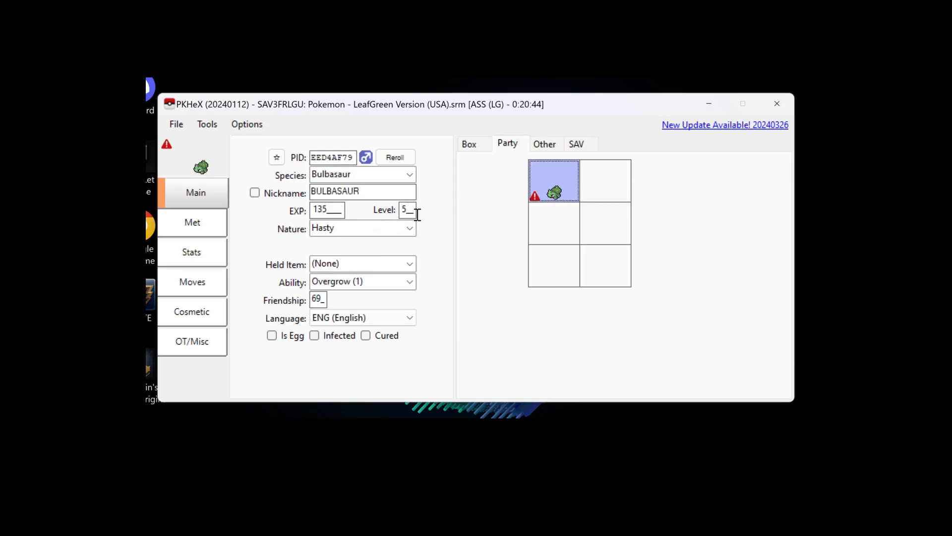
pyautogui.moveTo(494, 197)
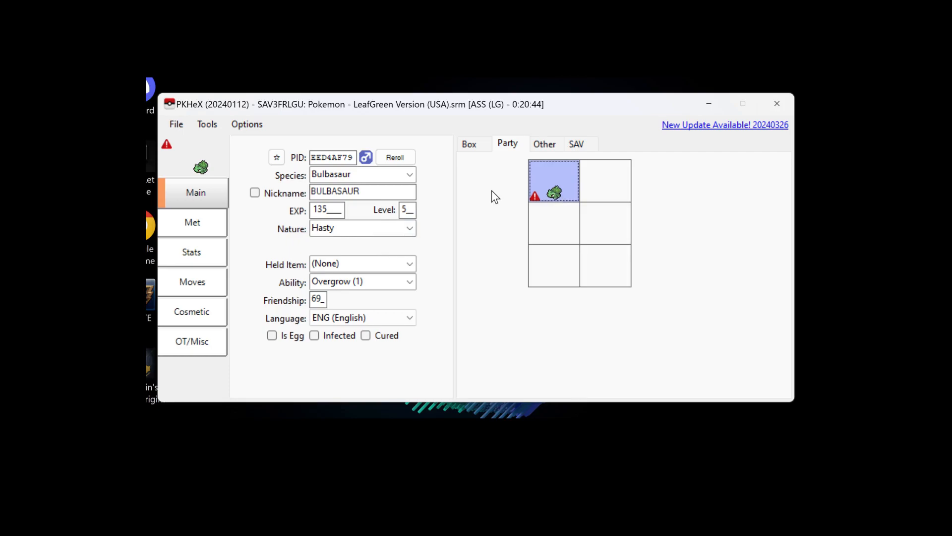
pyautogui.moveTo(486, 200)
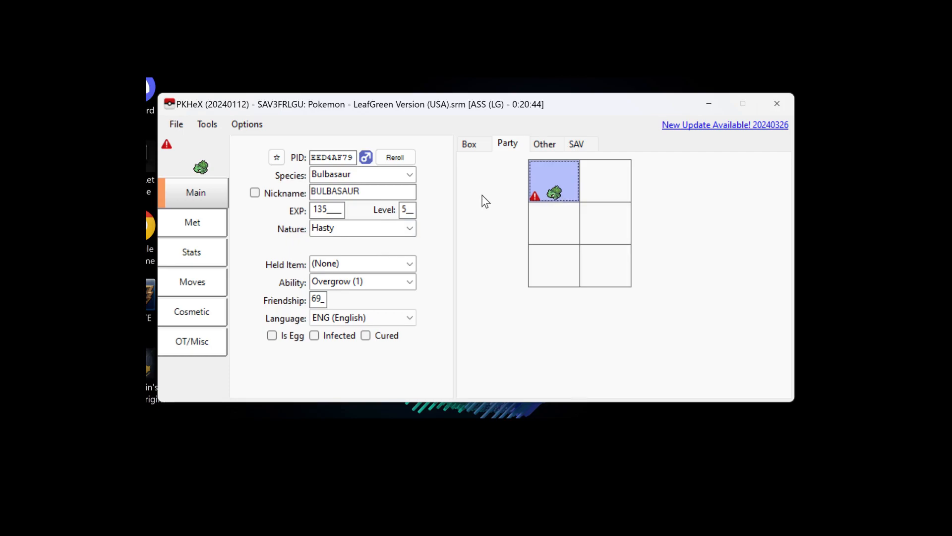
pyautogui.moveTo(411, 228)
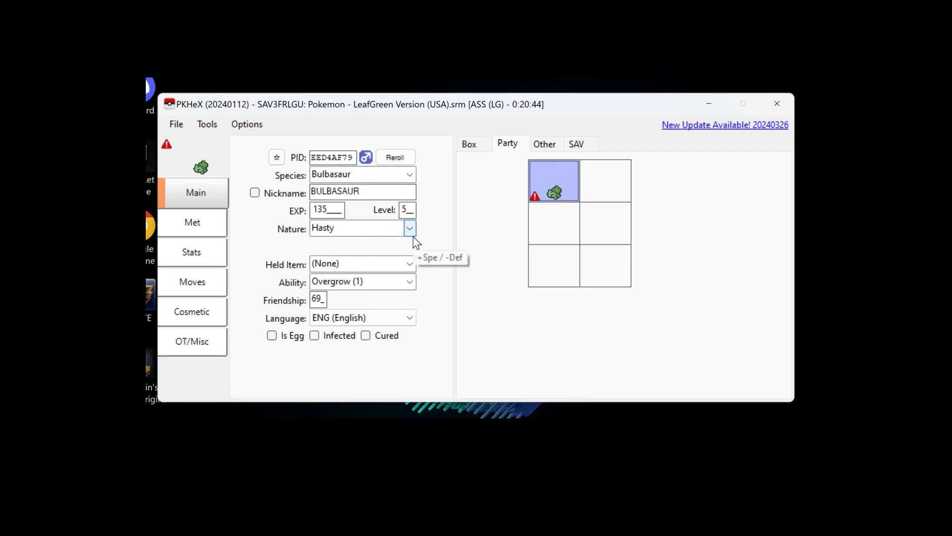
pyautogui.moveTo(405, 287)
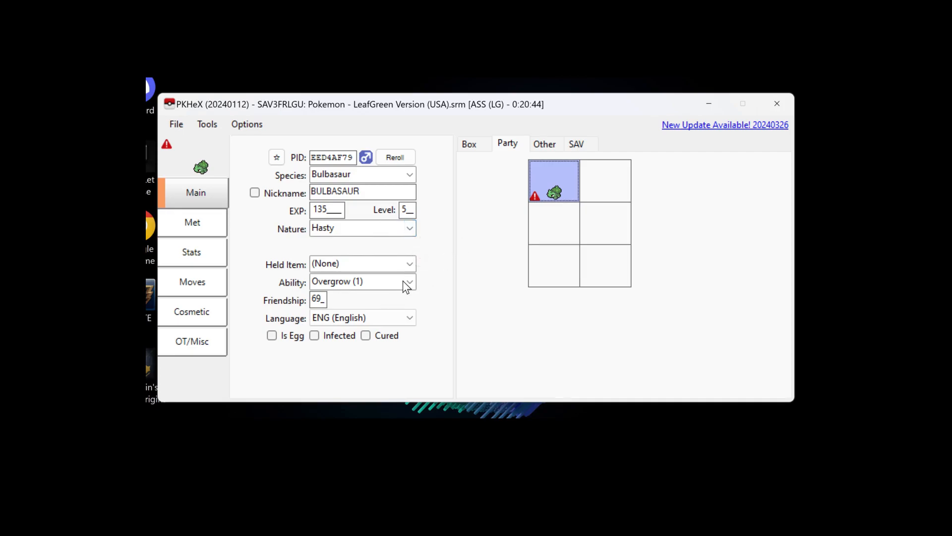
pyautogui.moveTo(552, 194)
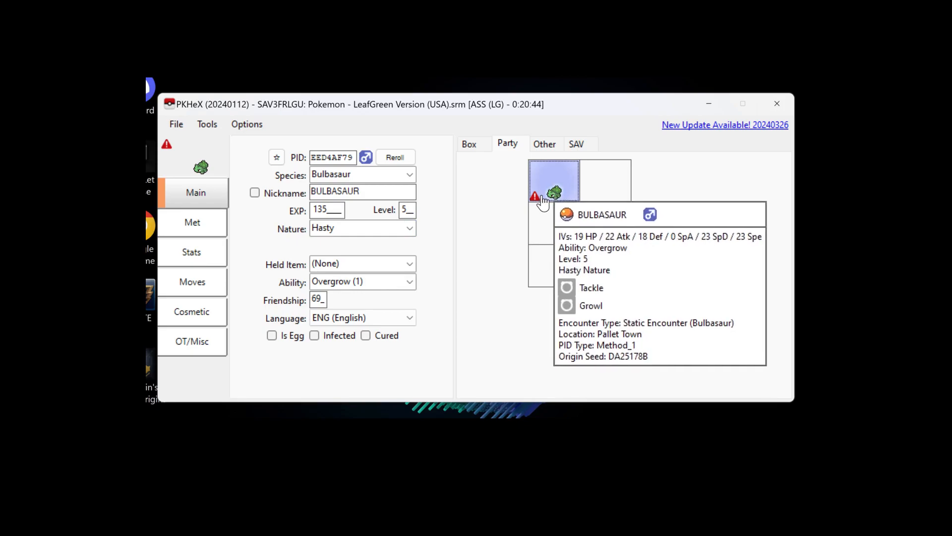
# - Nickname a Bulbasaur copy 'BULBASAUR2' and place it in the second party slot
pyautogui.rightClick(554, 179)
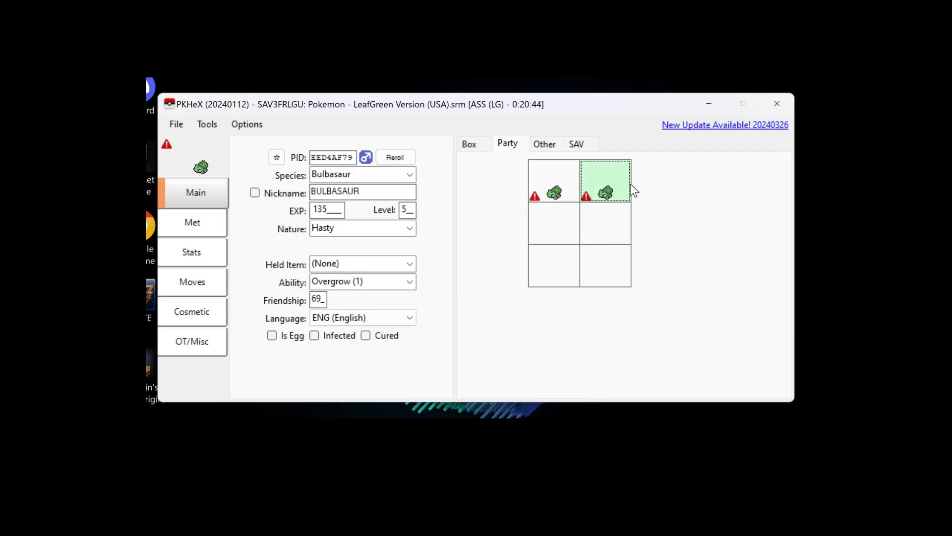
pyautogui.moveTo(605, 194)
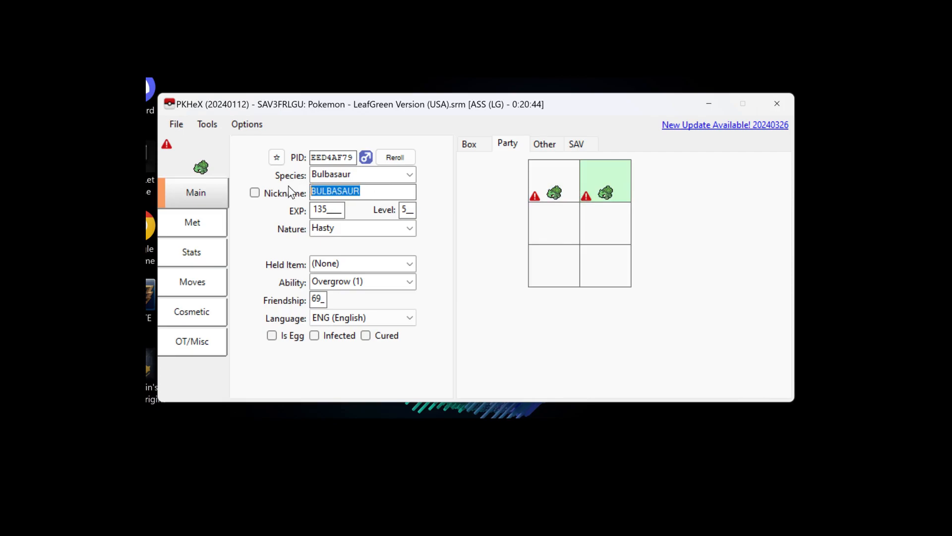
pyautogui.click(367, 191)
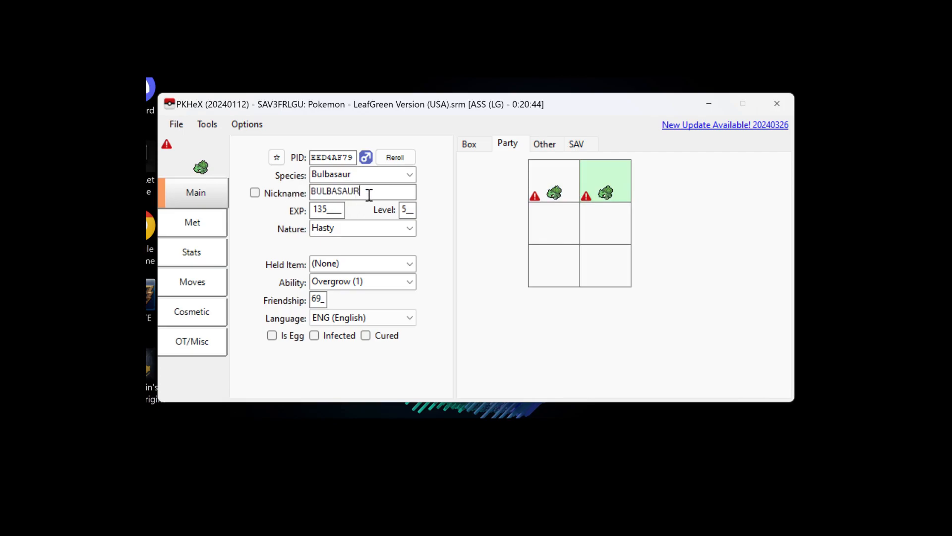
pyautogui.write('2')
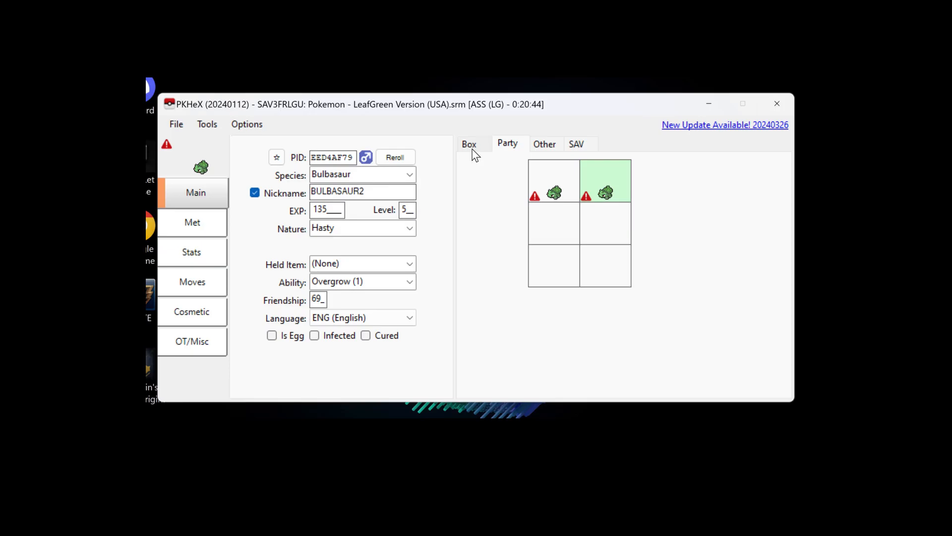
pyautogui.moveTo(480, 185)
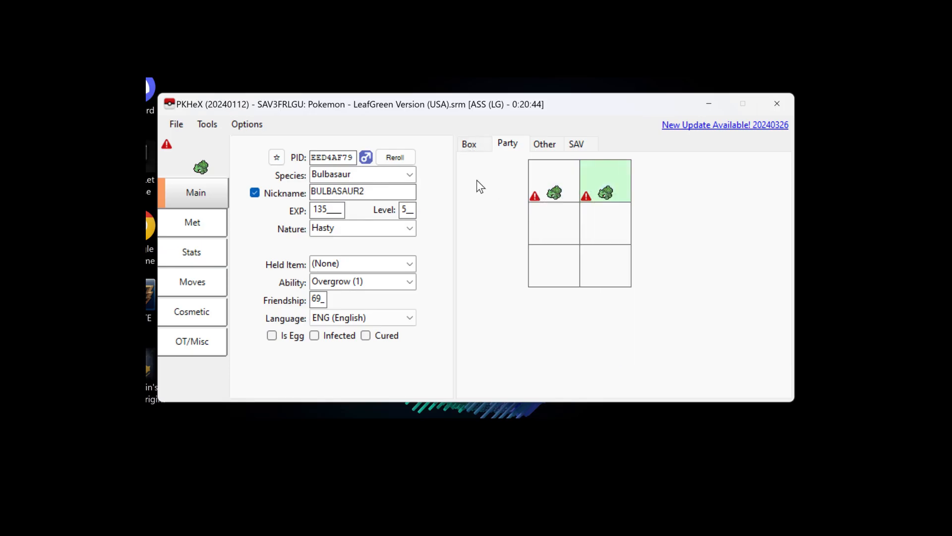
pyautogui.moveTo(605, 193)
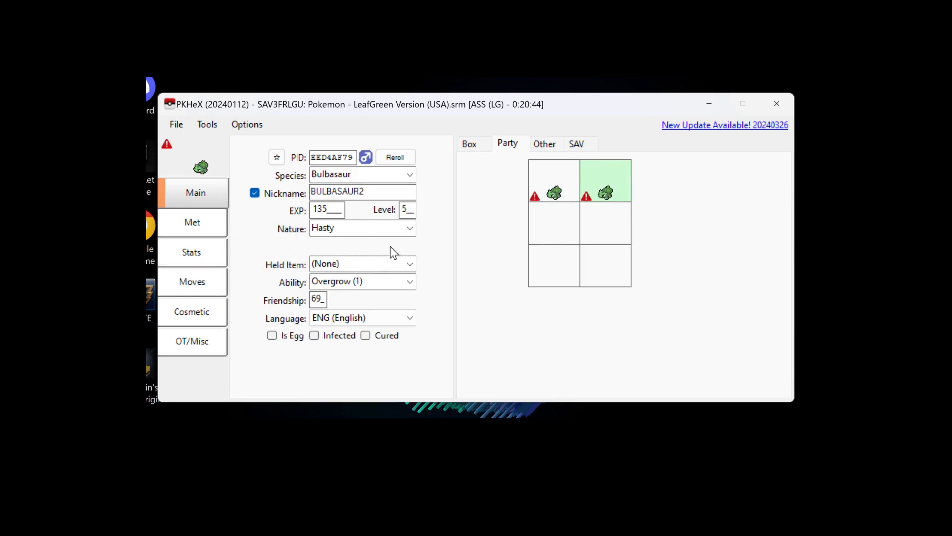
pyautogui.moveTo(605, 192)
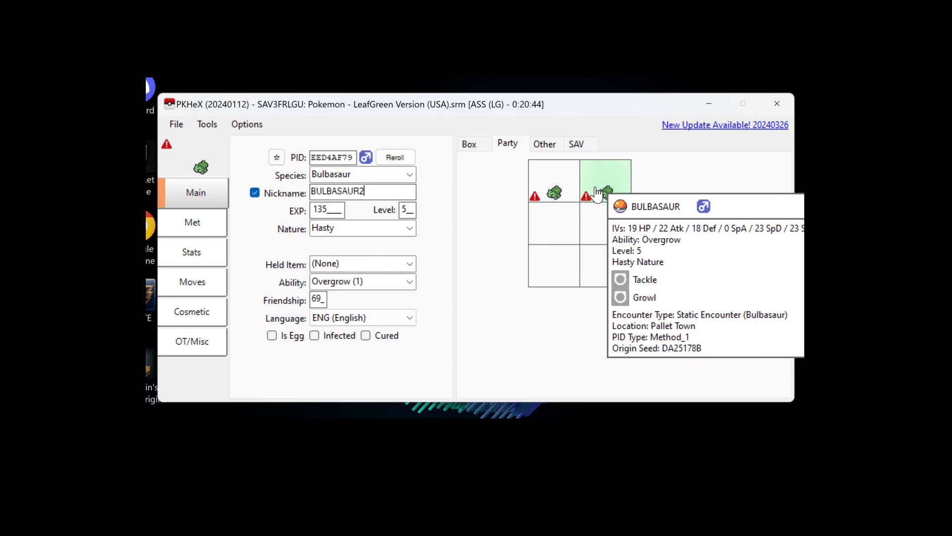
pyautogui.moveTo(562, 194)
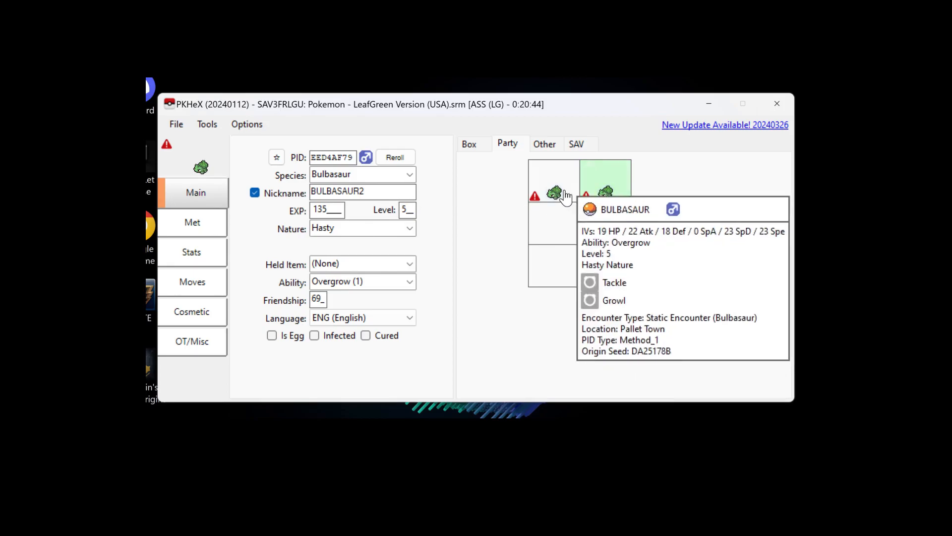
pyautogui.rightClick(605, 193)
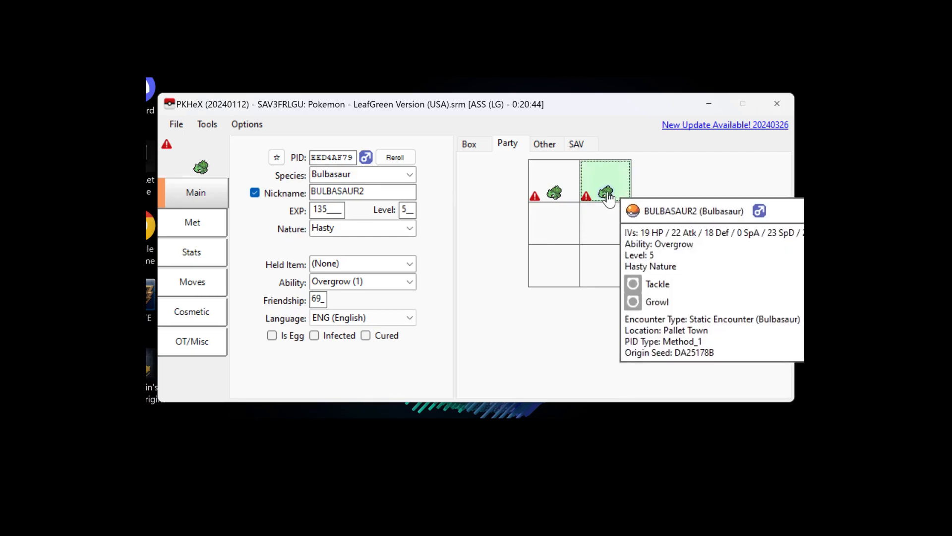
pyautogui.moveTo(471, 214)
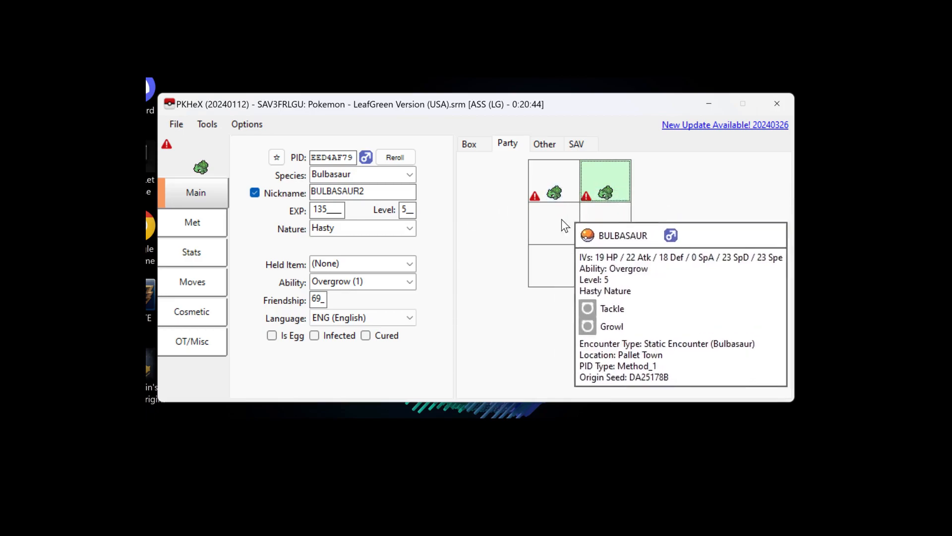
pyautogui.moveTo(577, 271)
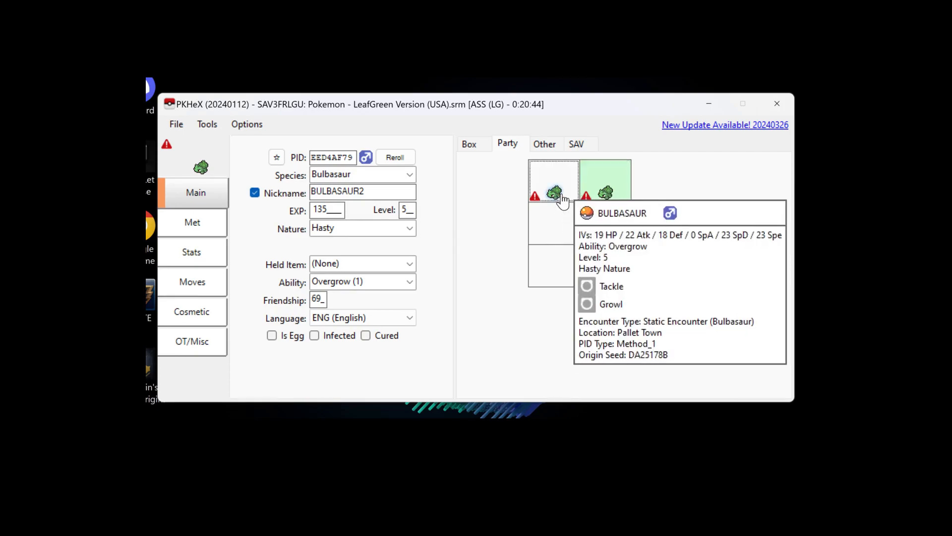
# - View the first party Bulbasaur, then bring up BULBASAUR2's slot actions
pyautogui.rightClick(553, 180)
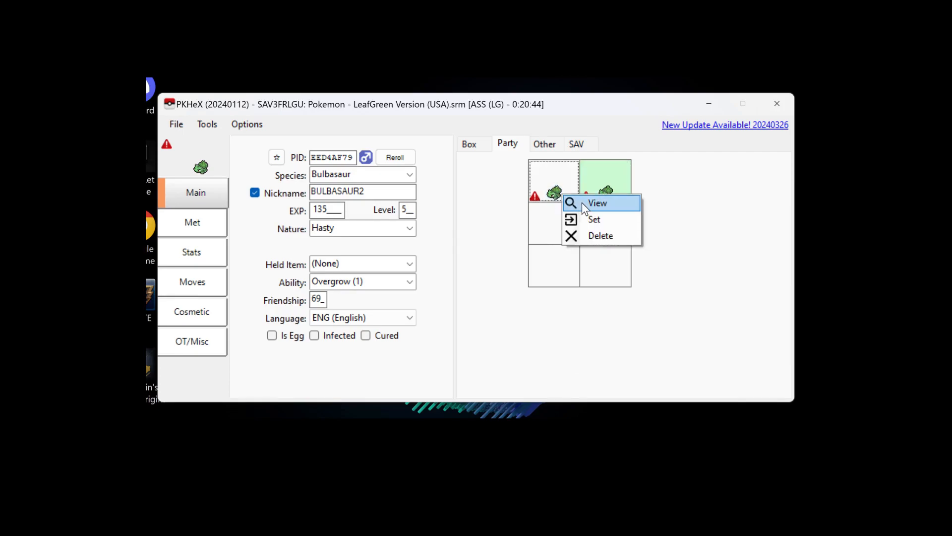
pyautogui.click(597, 202)
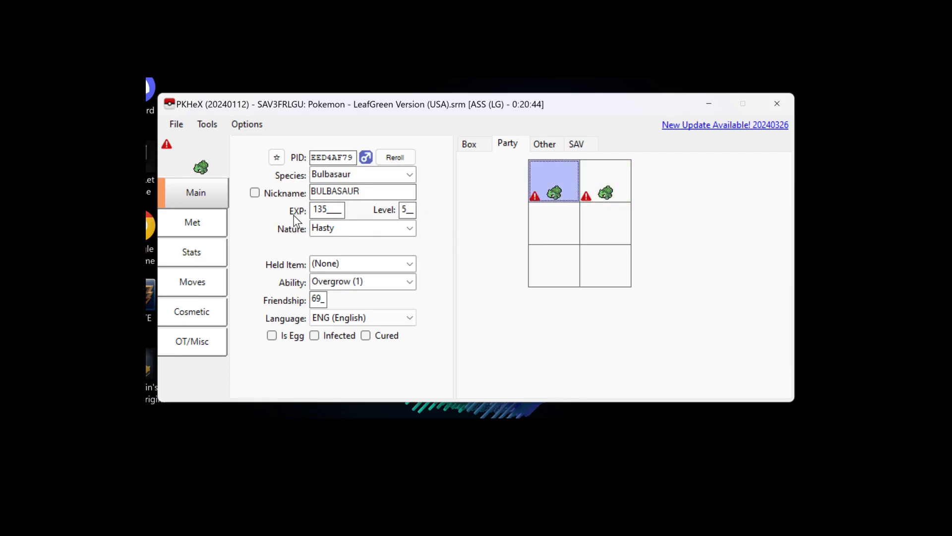
pyautogui.moveTo(387, 335)
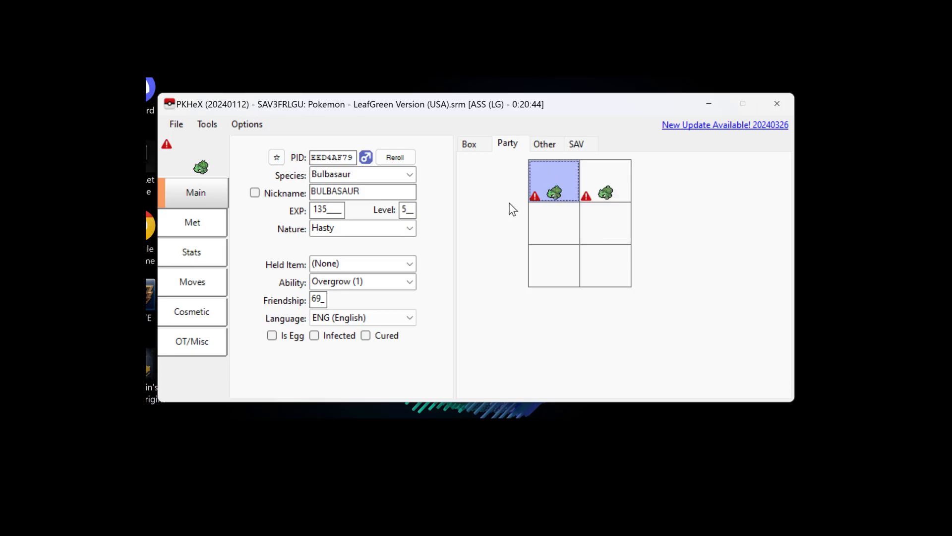
pyautogui.moveTo(544, 236)
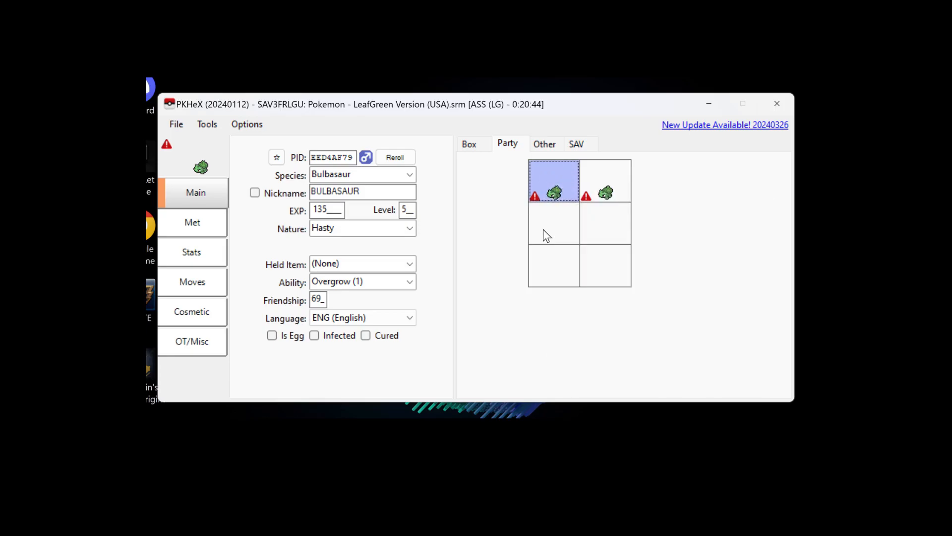
pyautogui.moveTo(559, 206)
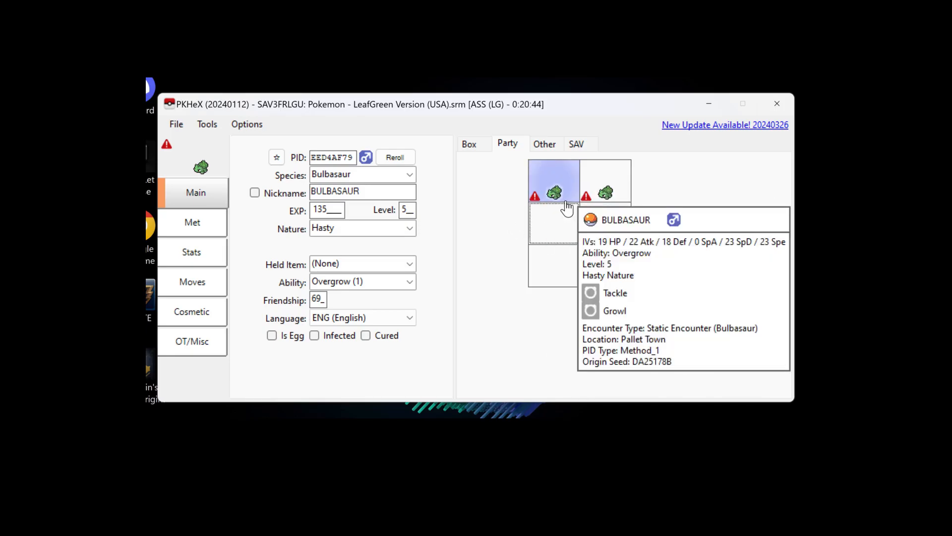
pyautogui.moveTo(606, 190)
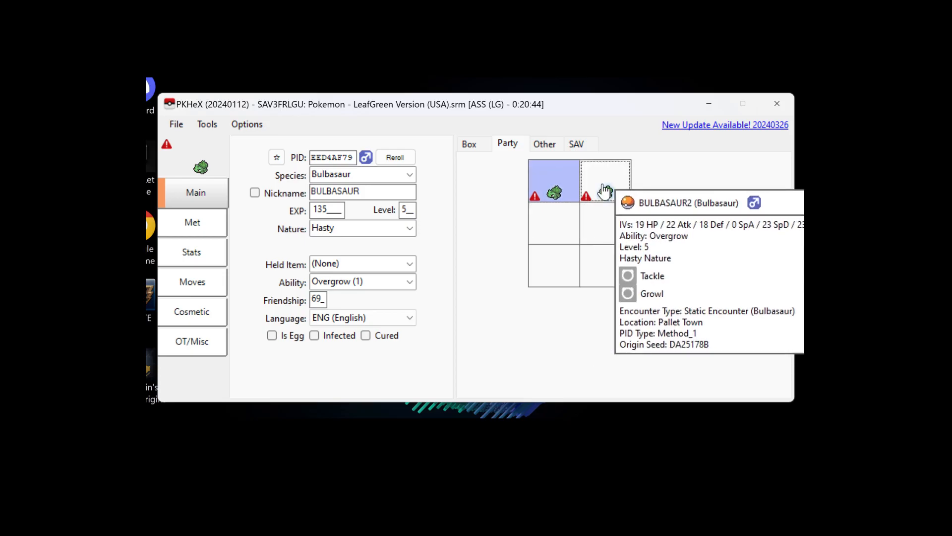
pyautogui.rightClick(606, 187)
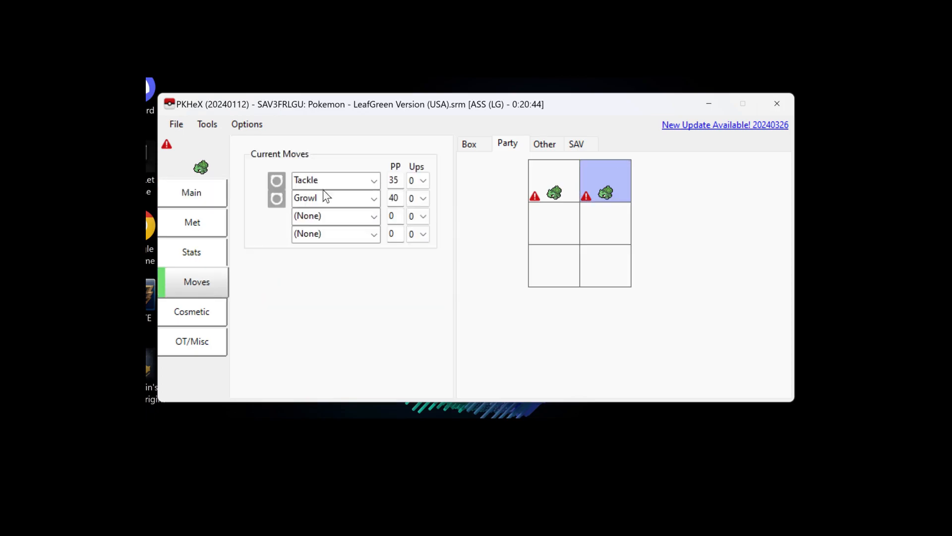
# - Replace BULBASAUR2's first move Tackle with Hyper Beam
pyautogui.click(373, 179)
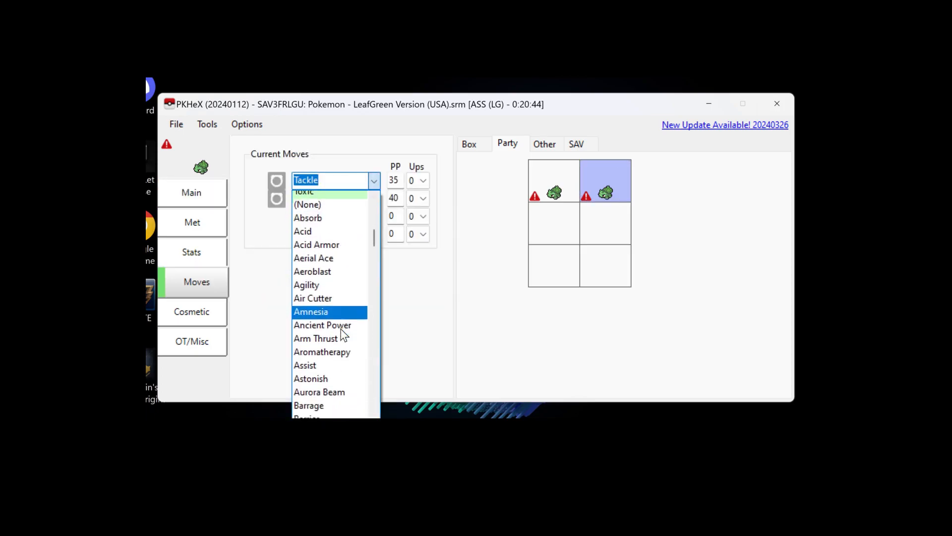
pyautogui.scroll(-3)
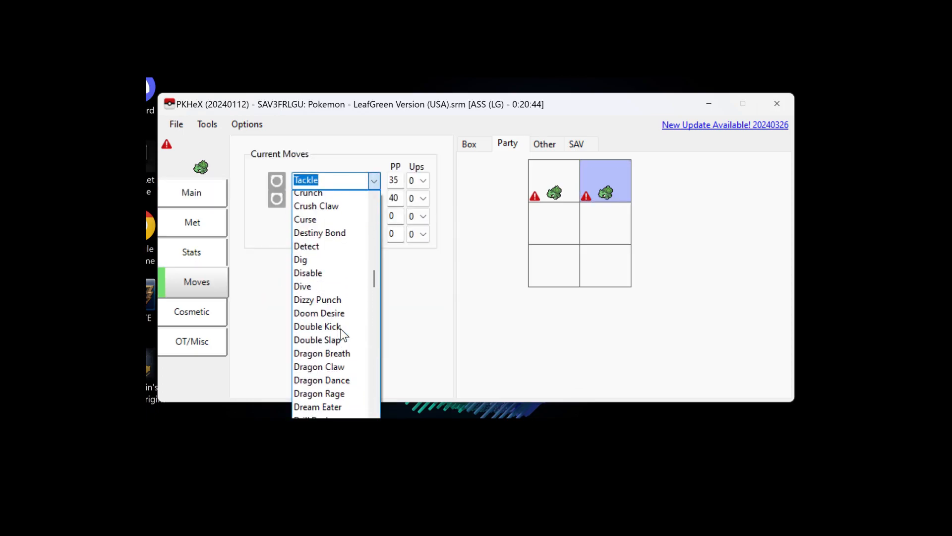
pyautogui.scroll(-3)
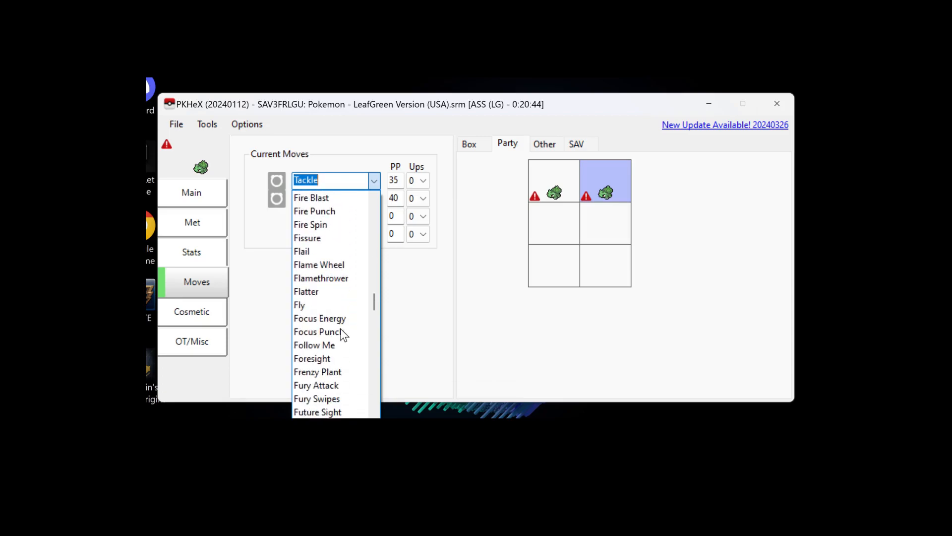
pyautogui.scroll(-3)
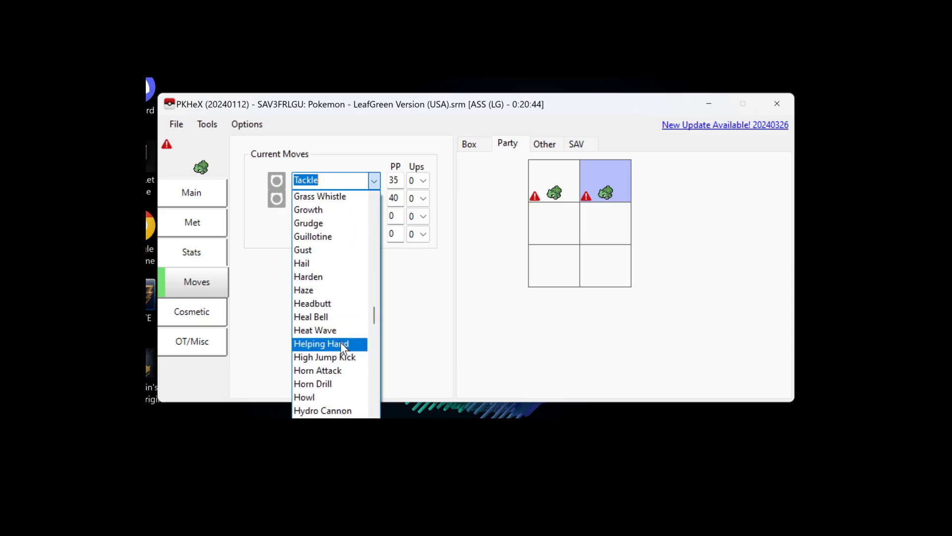
pyautogui.click(316, 370)
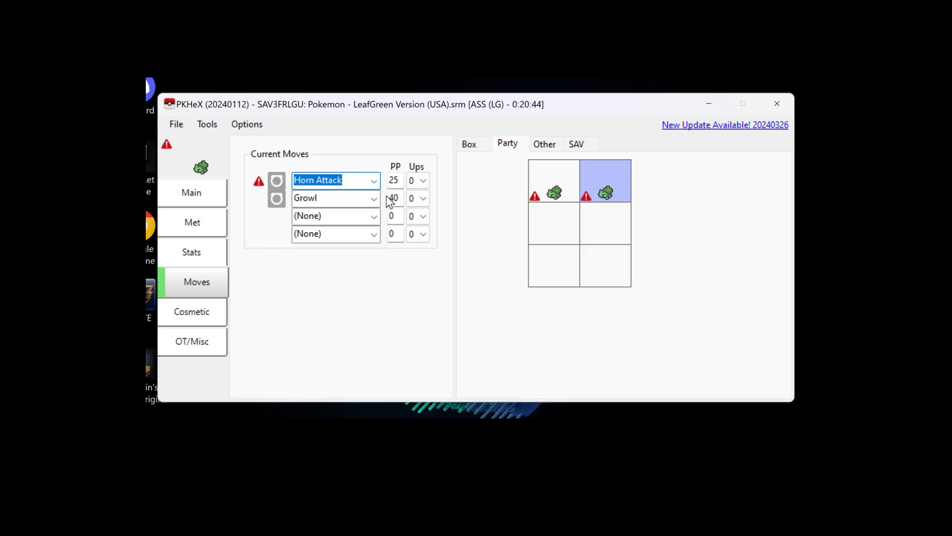
pyautogui.click(373, 180)
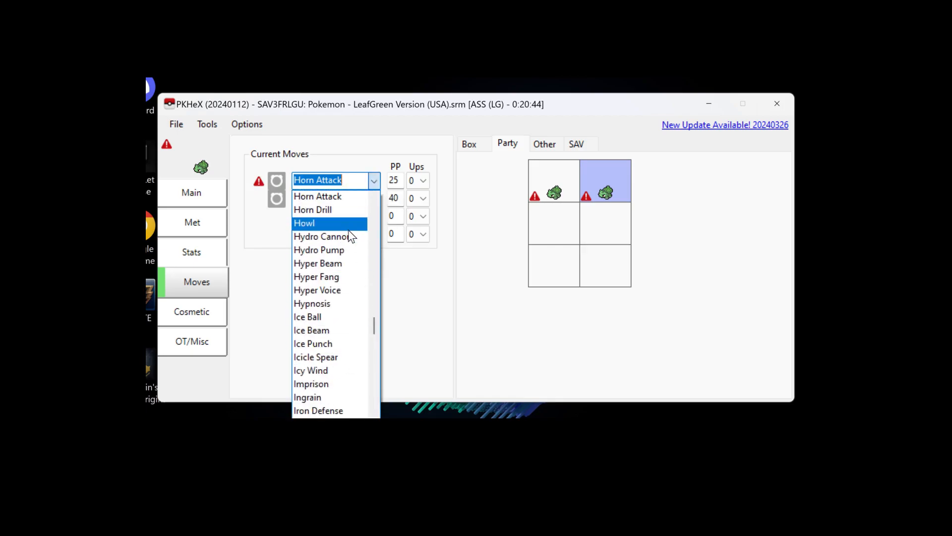
pyautogui.click(317, 263)
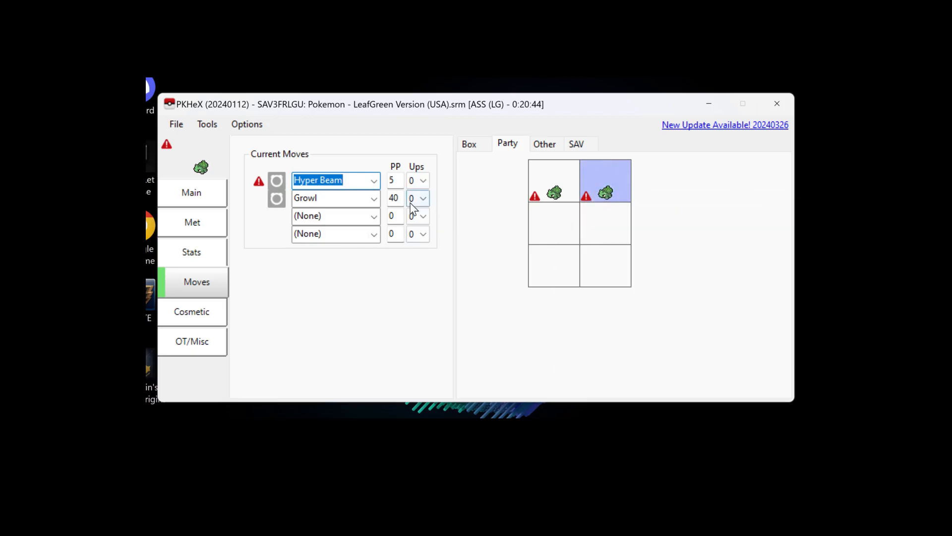
pyautogui.moveTo(606, 185)
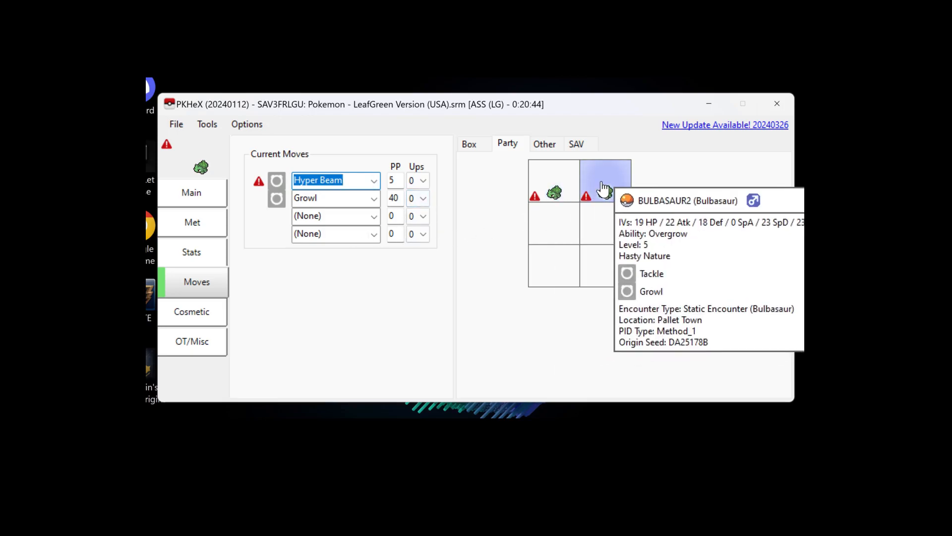
pyautogui.moveTo(520, 236)
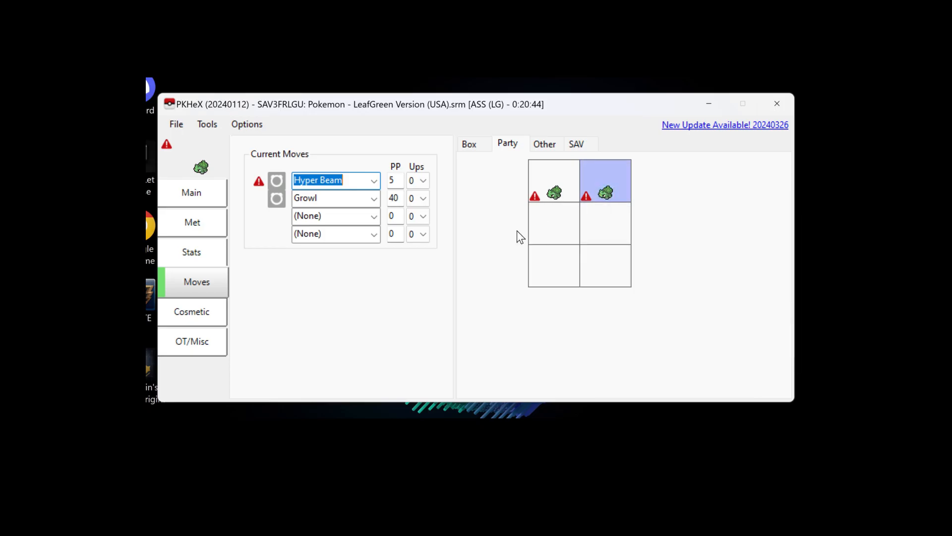
pyautogui.moveTo(604, 194)
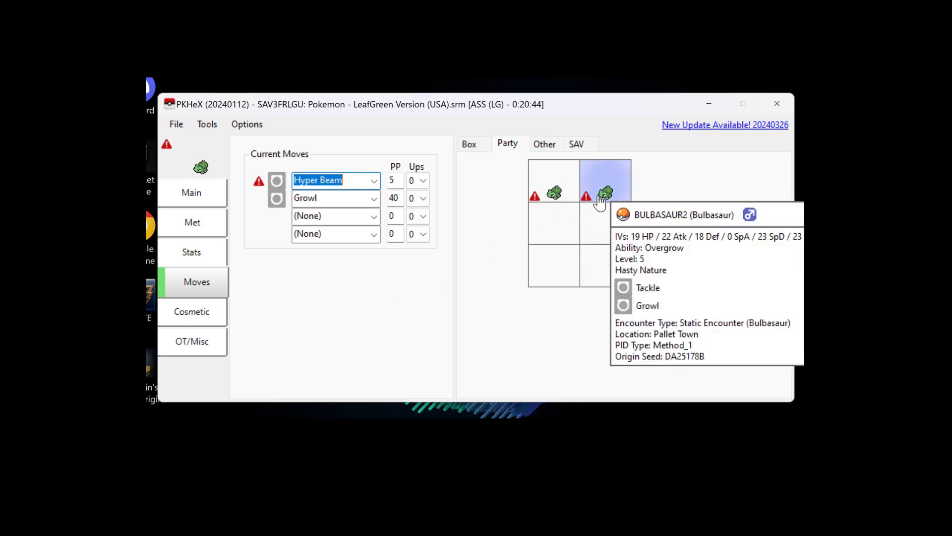
pyautogui.moveTo(514, 234)
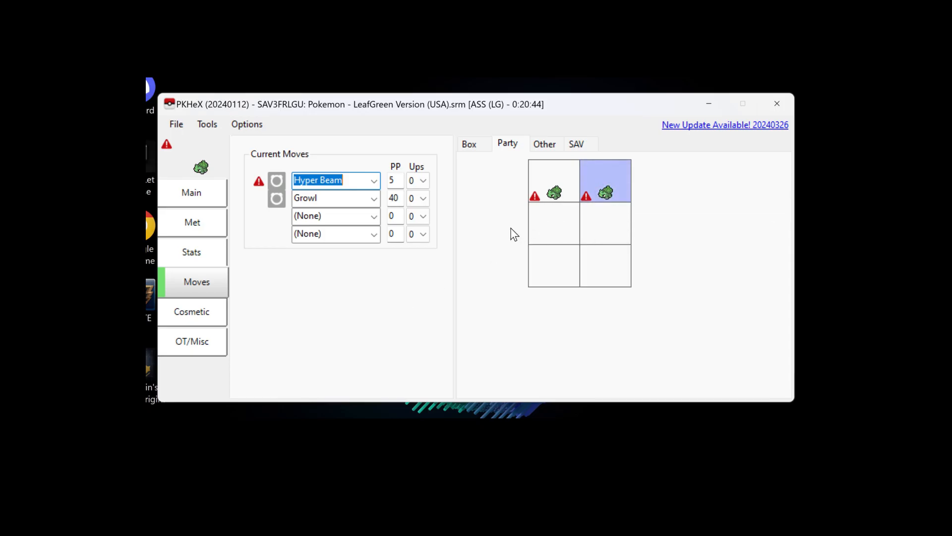
pyautogui.moveTo(605, 192)
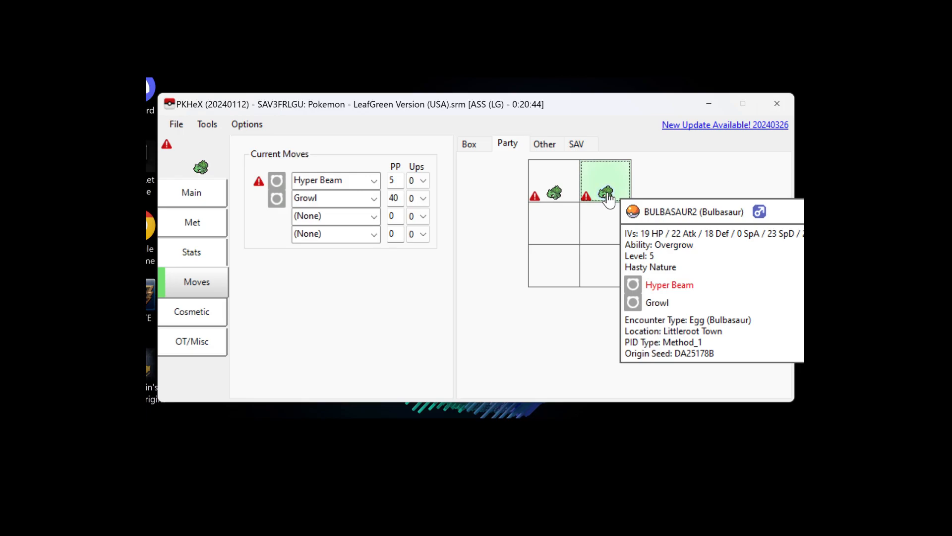
pyautogui.moveTo(553, 193)
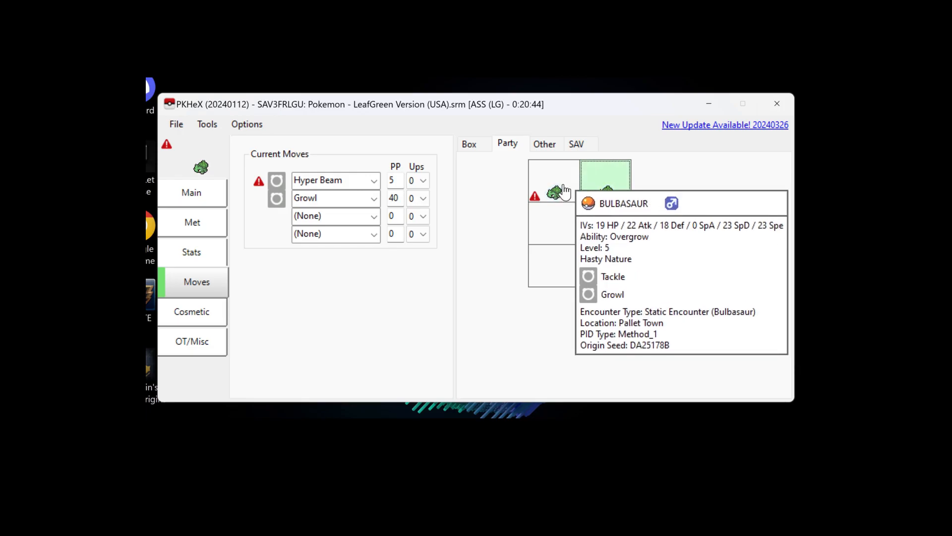
pyautogui.moveTo(605, 194)
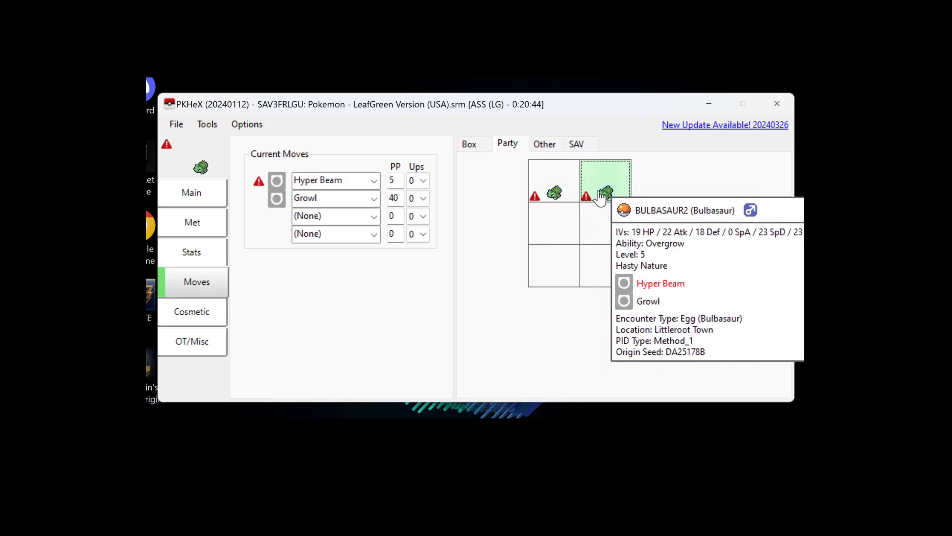
pyautogui.moveTo(554, 193)
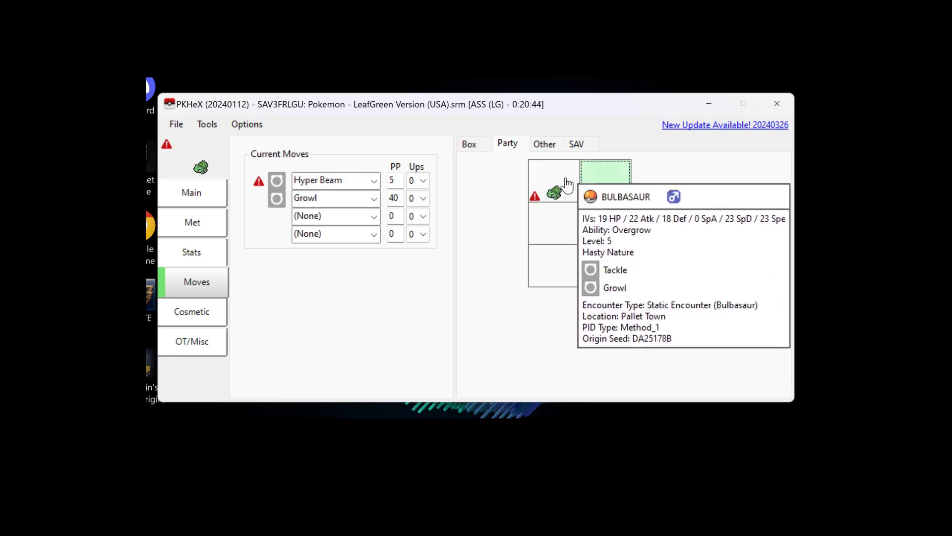
# - Show BOX1 with the Dragonite in its first slot
pyautogui.click(468, 143)
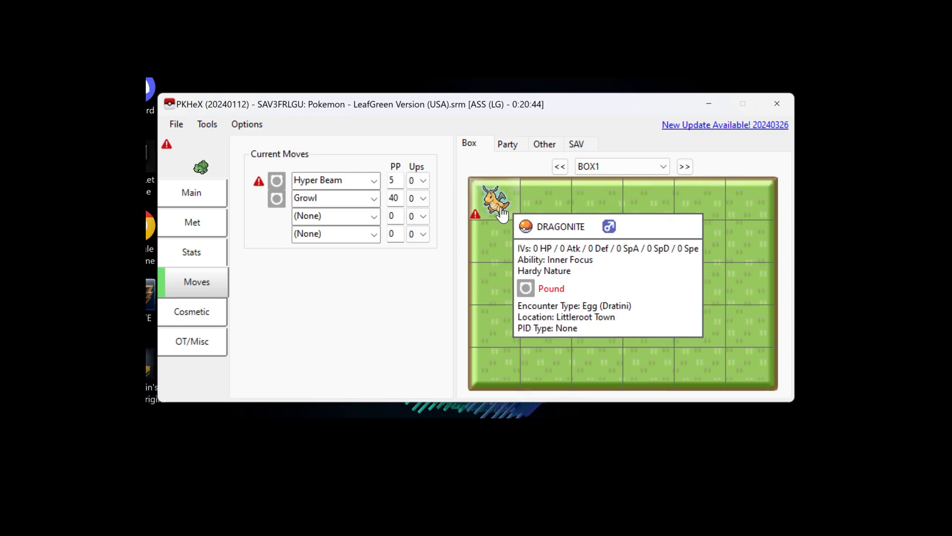
pyautogui.moveTo(538, 166)
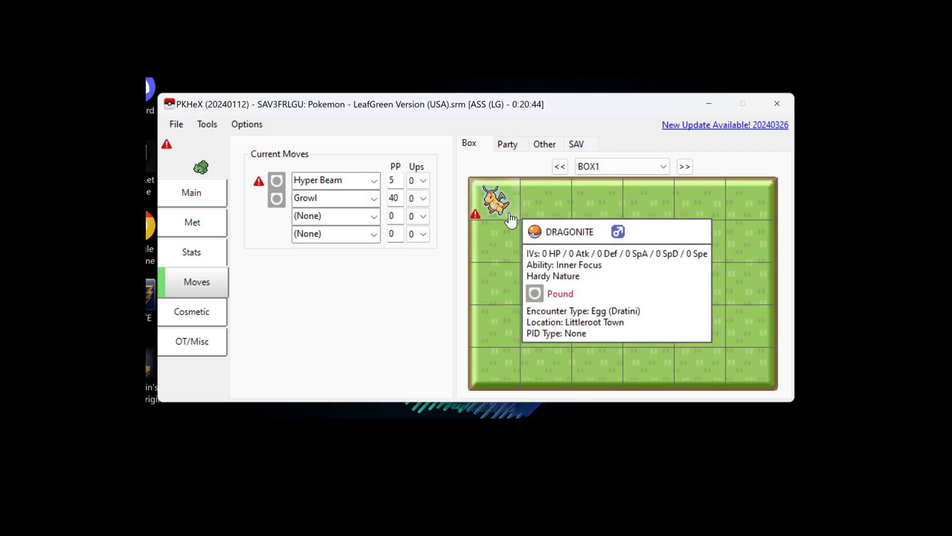
pyautogui.moveTo(470, 175)
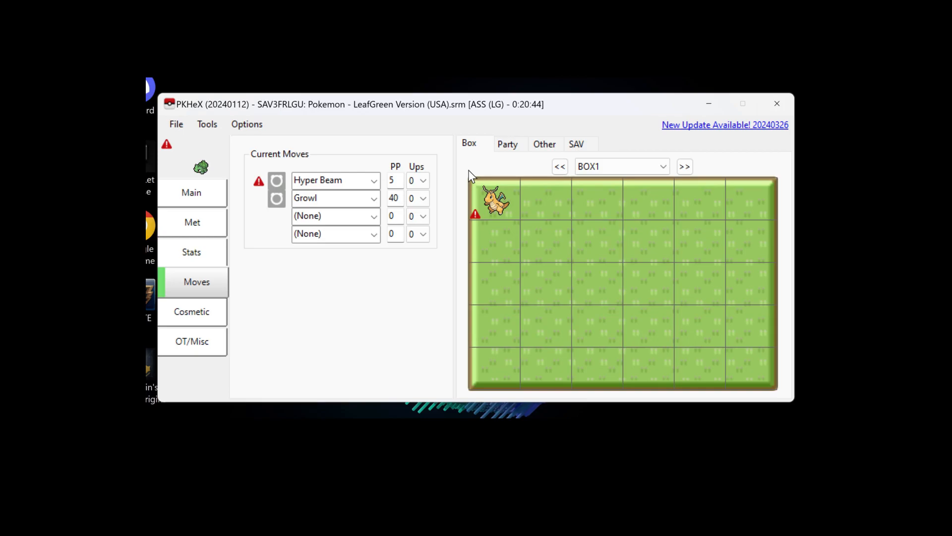
pyautogui.moveTo(525, 157)
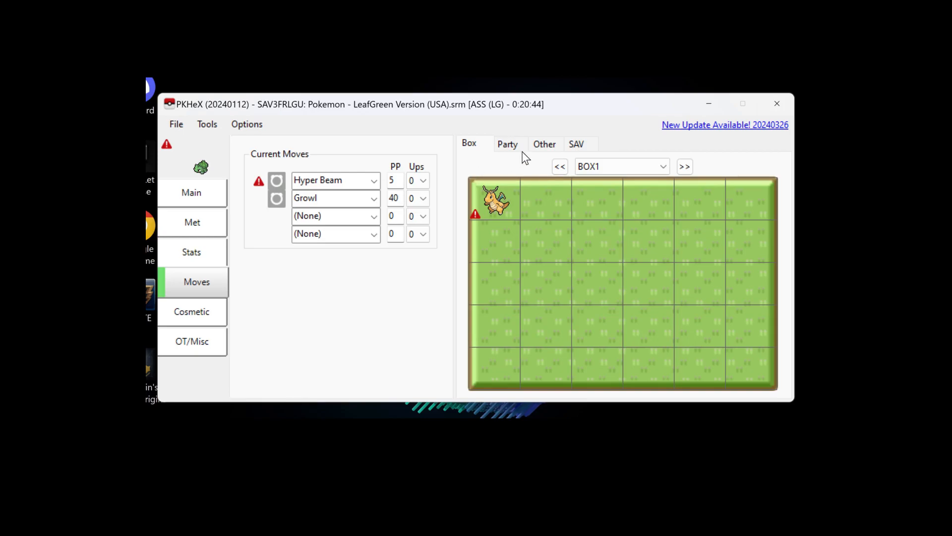
# - Check the empty daycare, then show the SAV tab's save editing tools
pyautogui.click(506, 144)
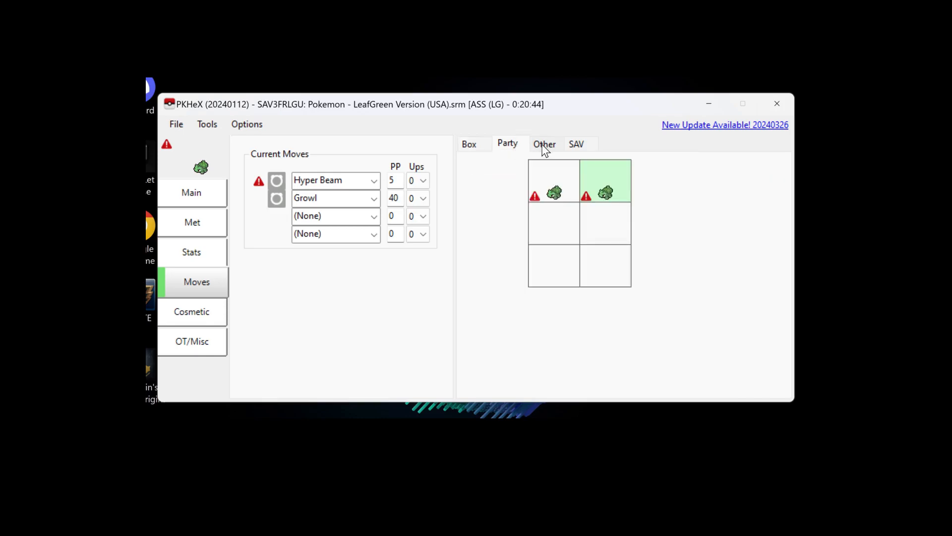
pyautogui.click(544, 143)
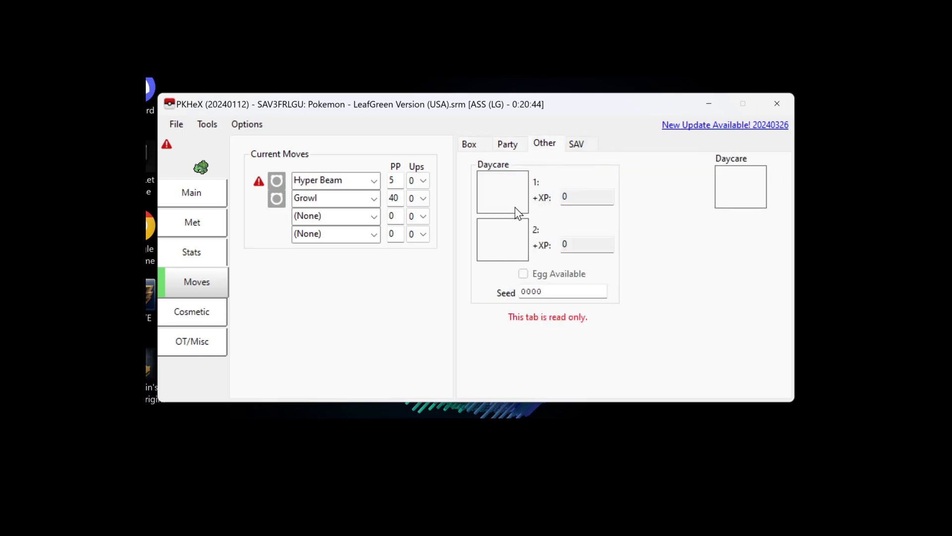
pyautogui.moveTo(525, 239)
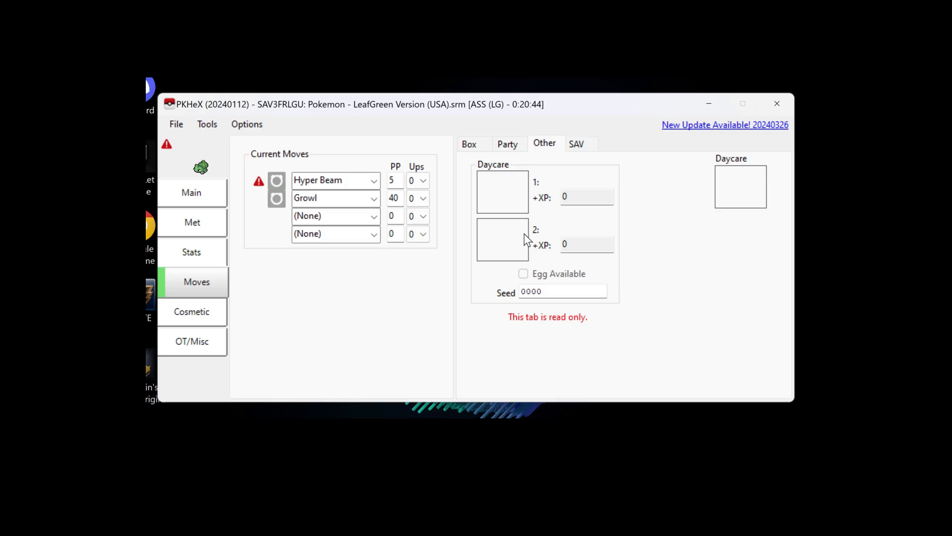
pyautogui.moveTo(545, 303)
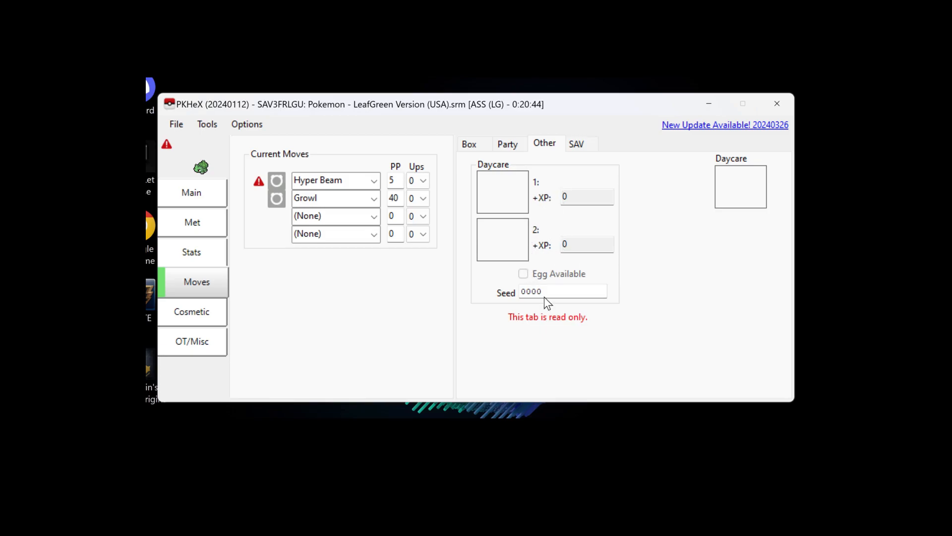
pyautogui.click(576, 144)
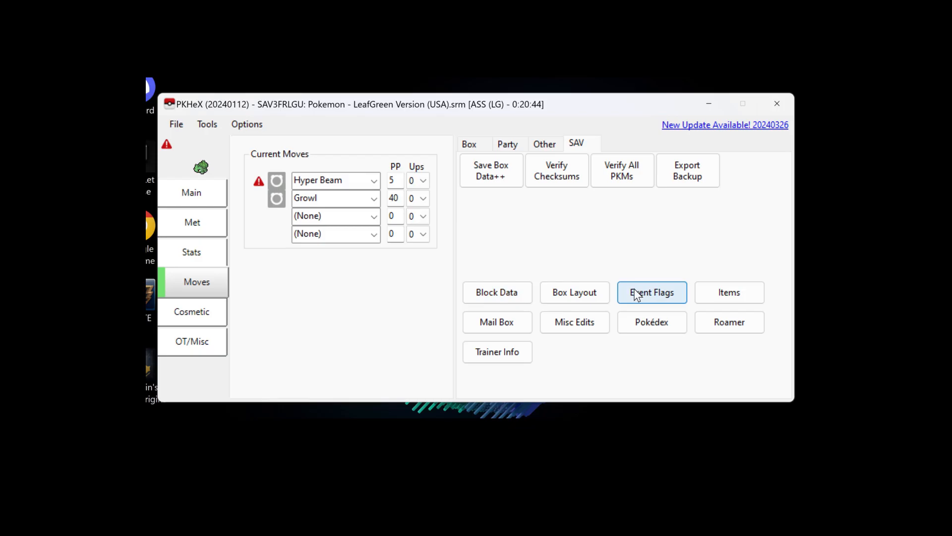
# - Set the first Poké Balls pouch slot to Master Ball with count 88
pyautogui.click(728, 292)
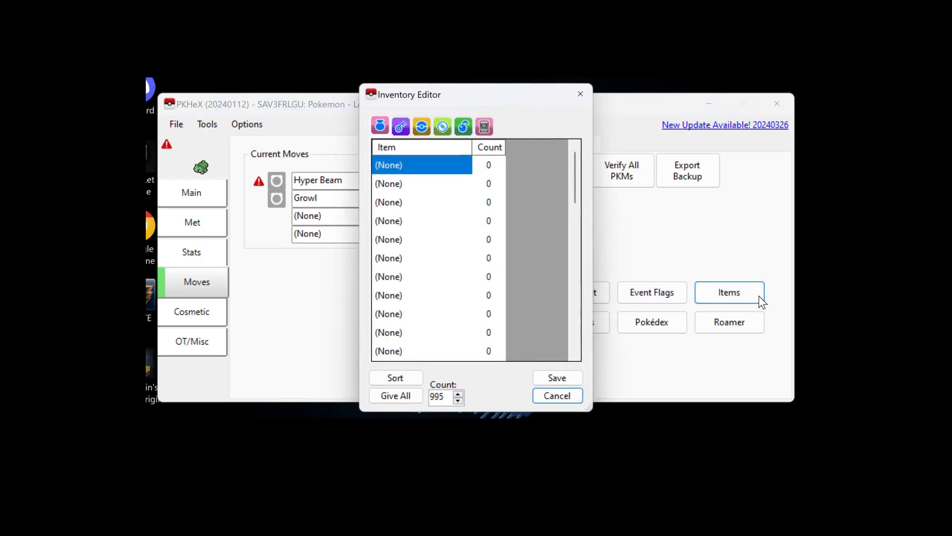
pyautogui.moveTo(412, 211)
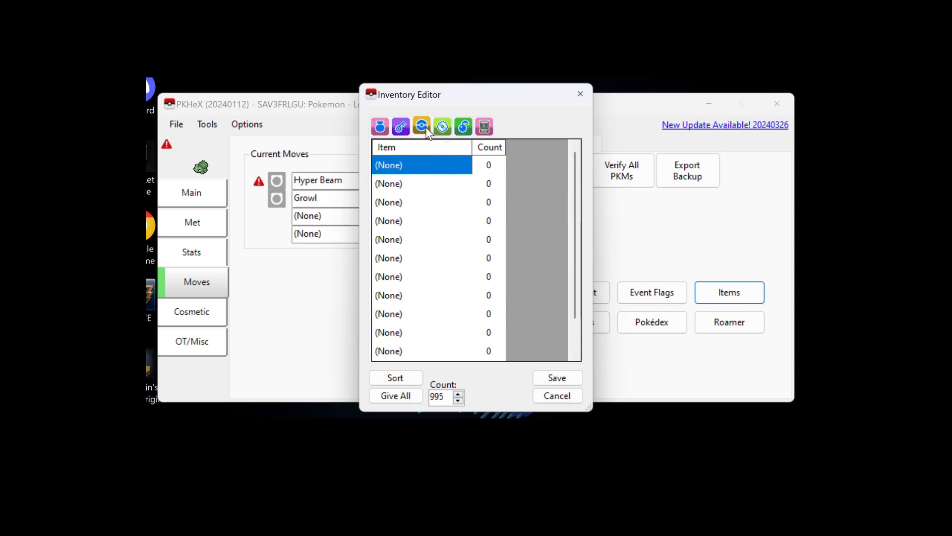
pyautogui.click(399, 126)
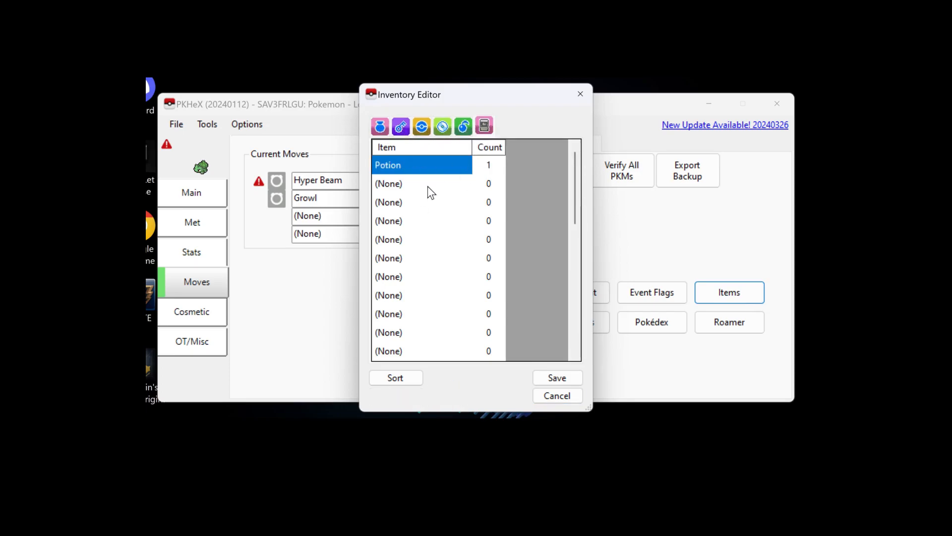
pyautogui.click(379, 127)
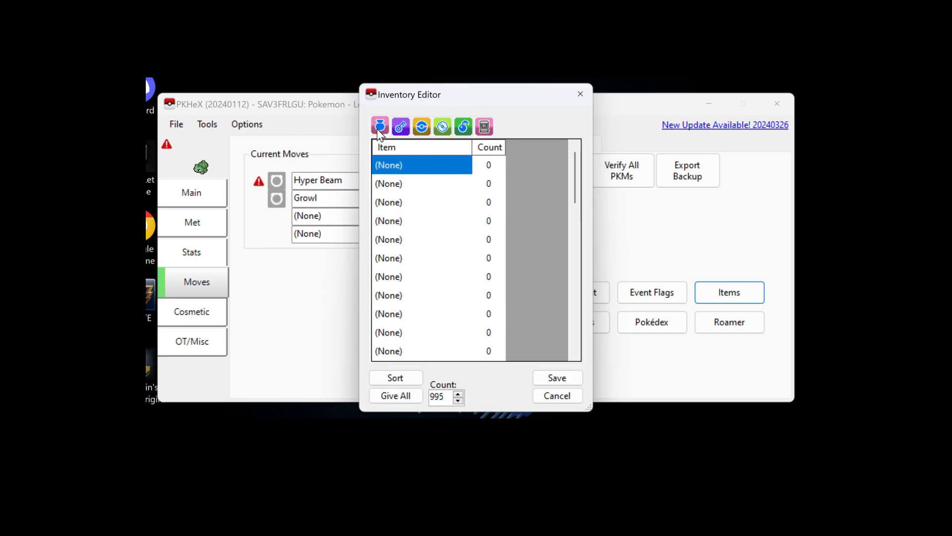
pyautogui.moveTo(417, 206)
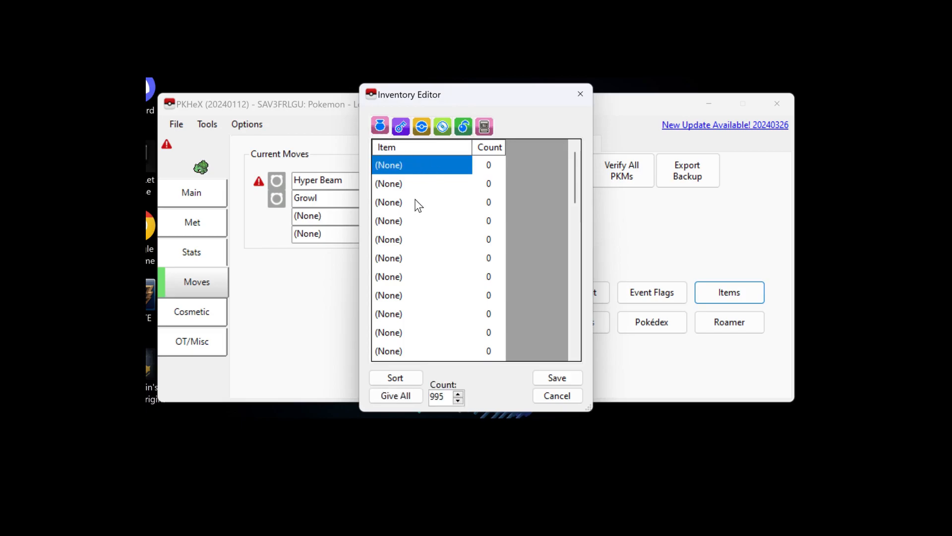
pyautogui.click(422, 165)
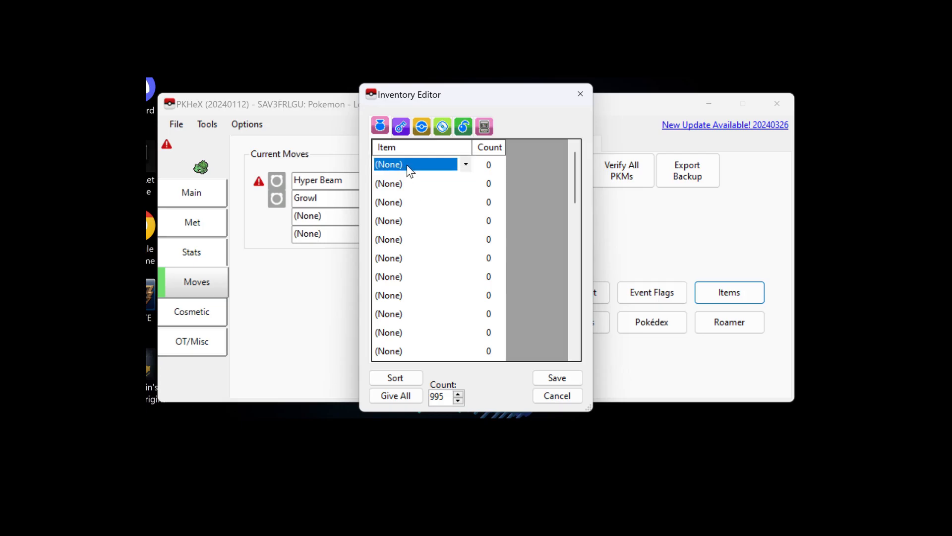
pyautogui.click(465, 164)
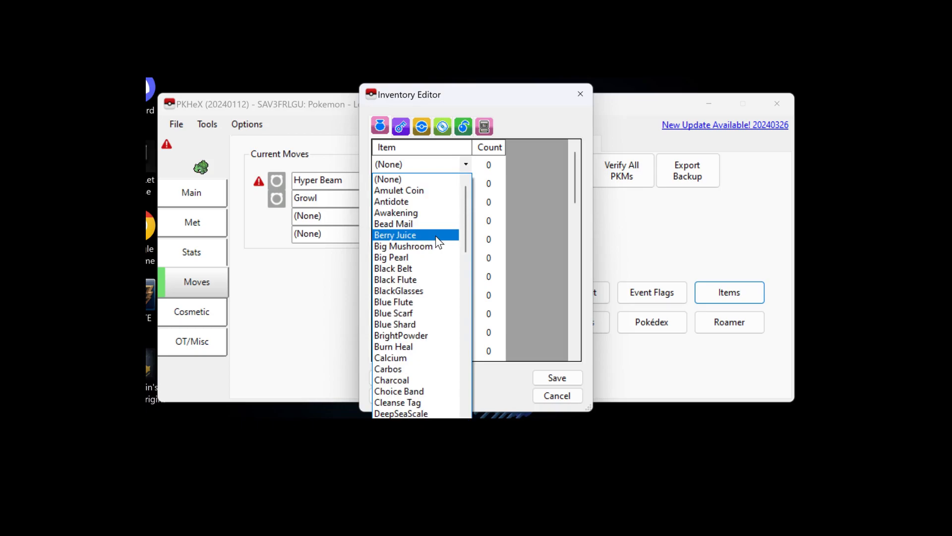
pyautogui.scroll(-3)
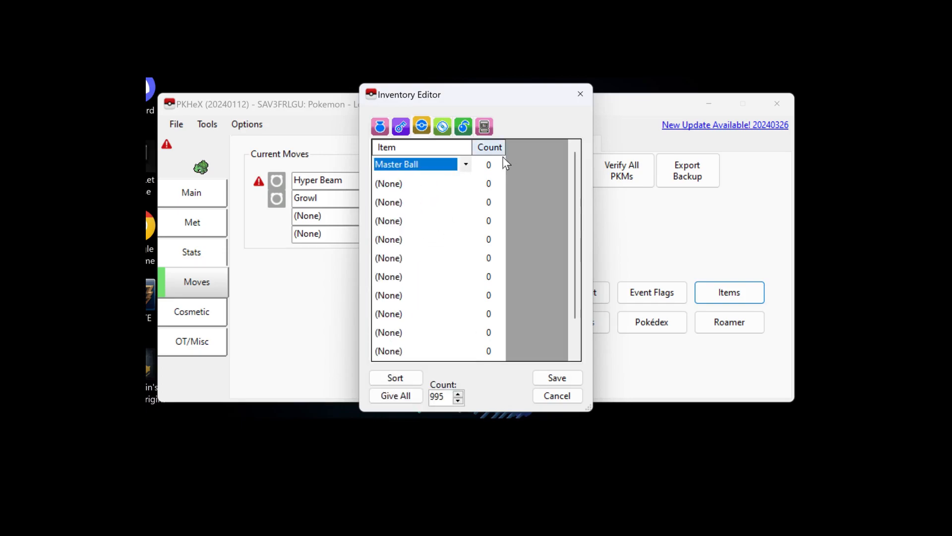
pyautogui.click(488, 164)
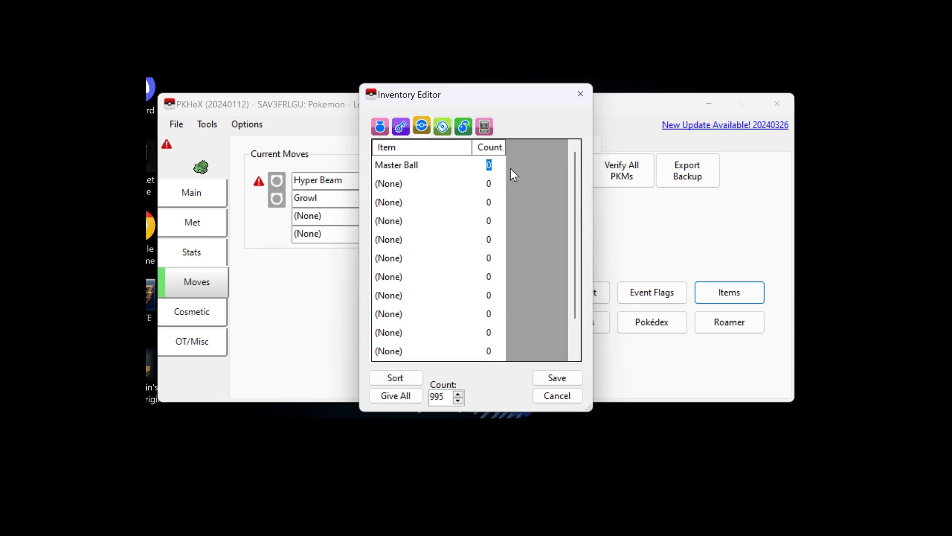
pyautogui.moveTo(514, 179)
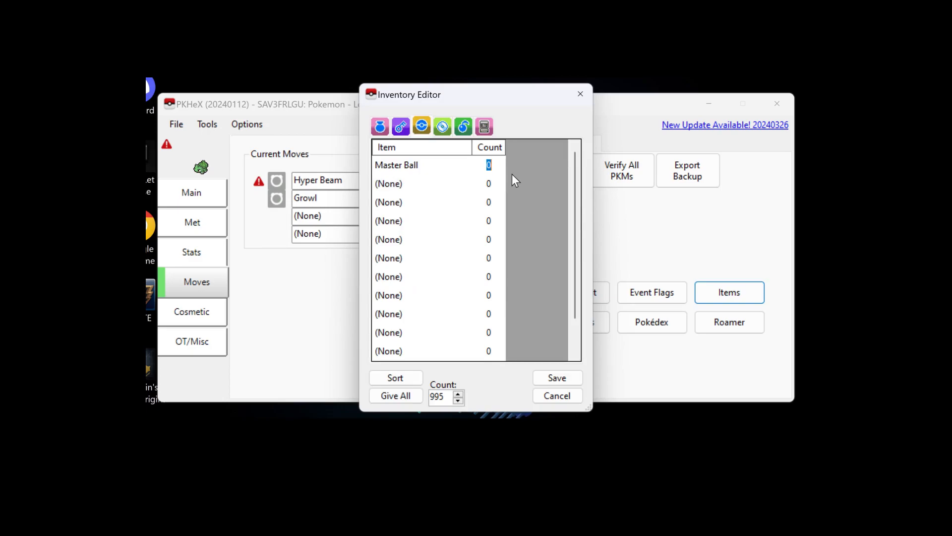
pyautogui.write('88')
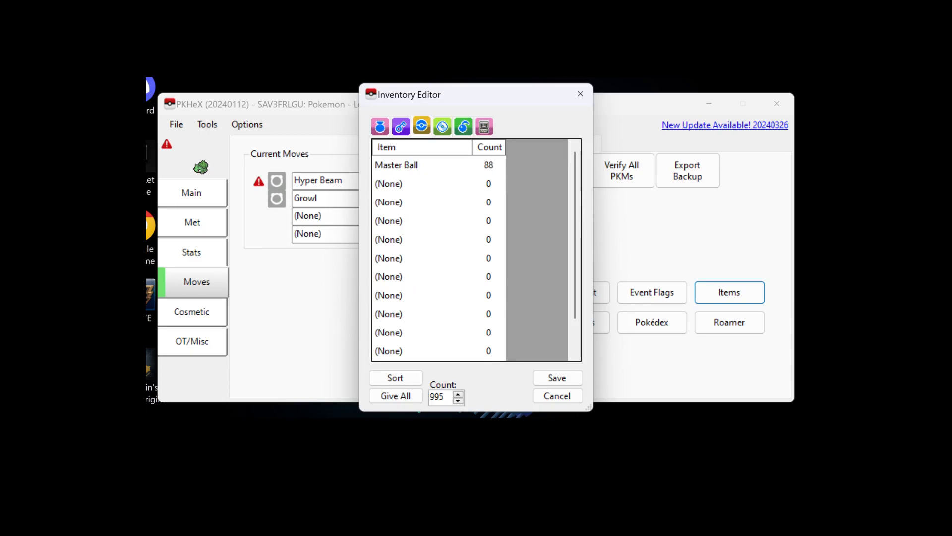
pyautogui.click(487, 164)
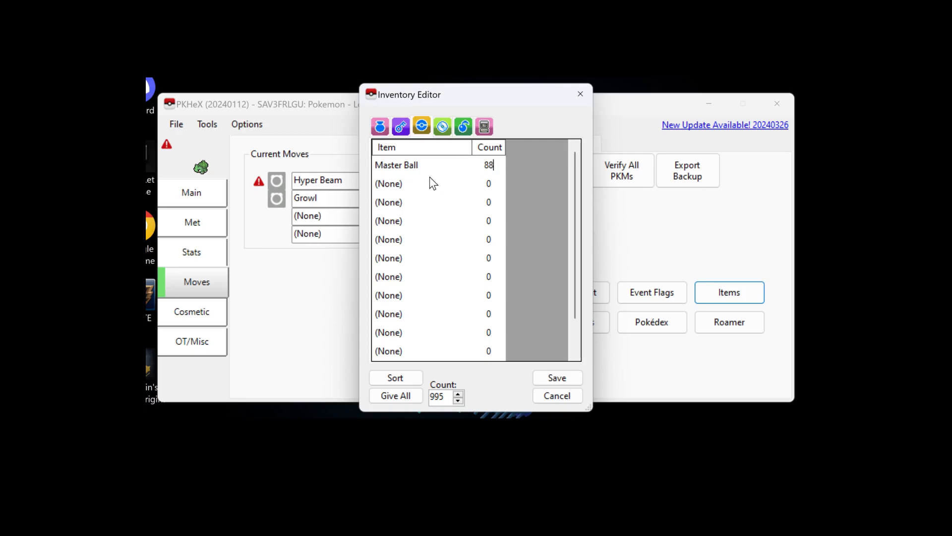
# - Browse the item list for the Key Items pouch's first slot
pyautogui.click(400, 127)
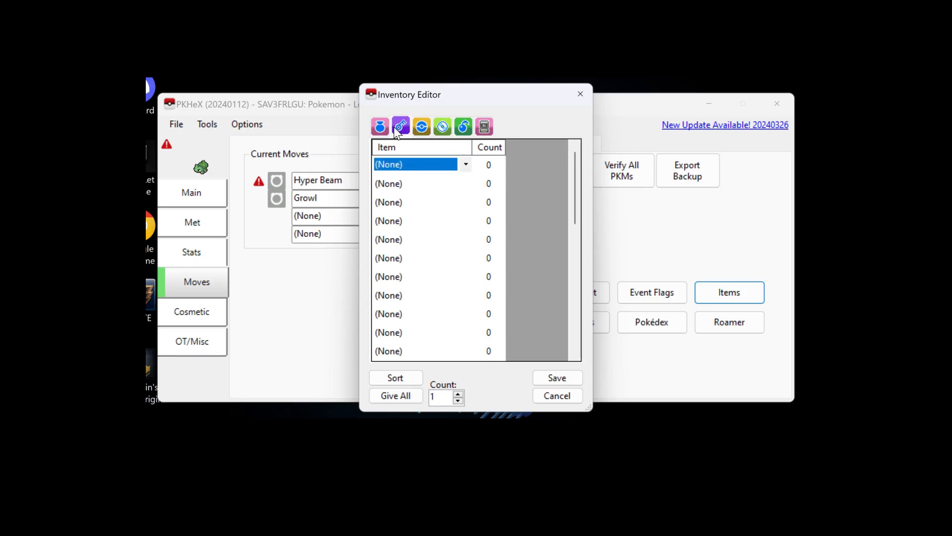
pyautogui.click(465, 164)
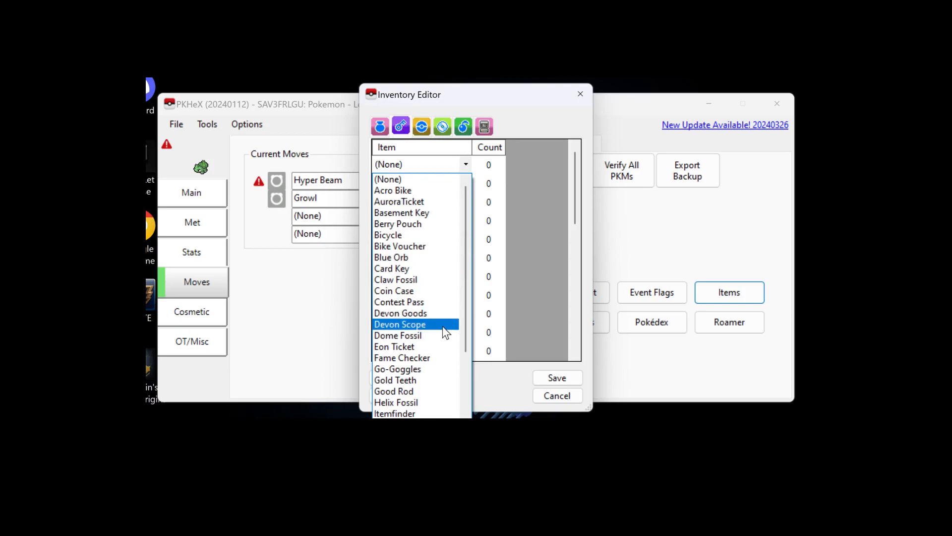
pyautogui.scroll(-3)
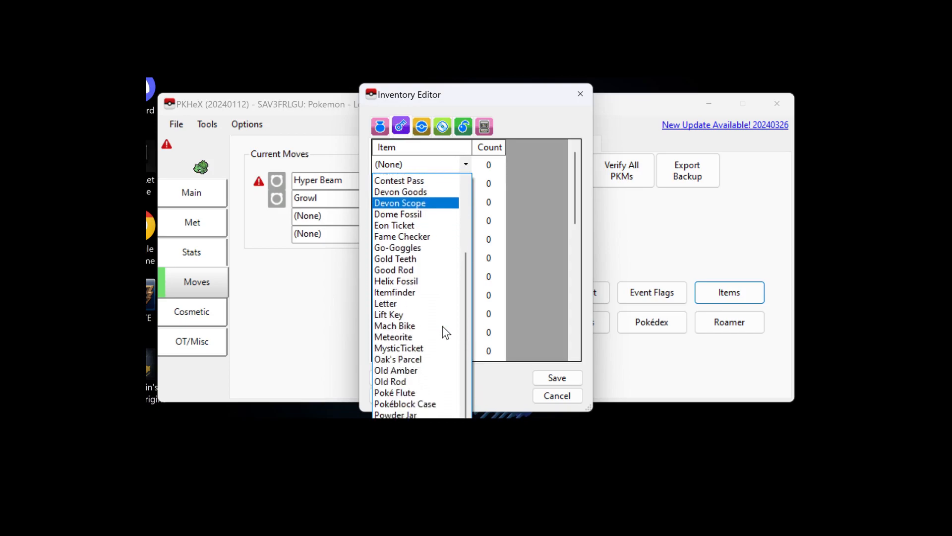
# - Give BULBASAUR2 a held Lucky Egg and set it into the second party slot
pyautogui.click(557, 396)
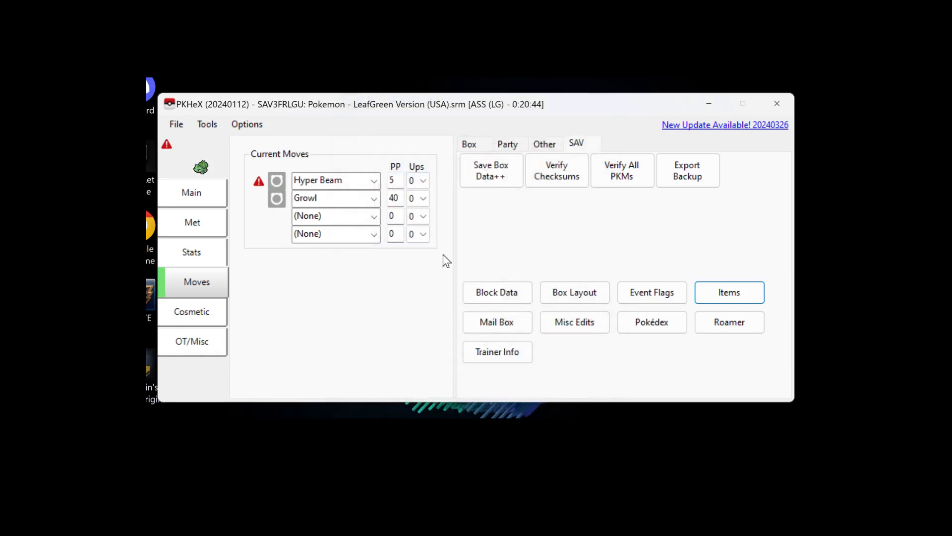
pyautogui.click(507, 144)
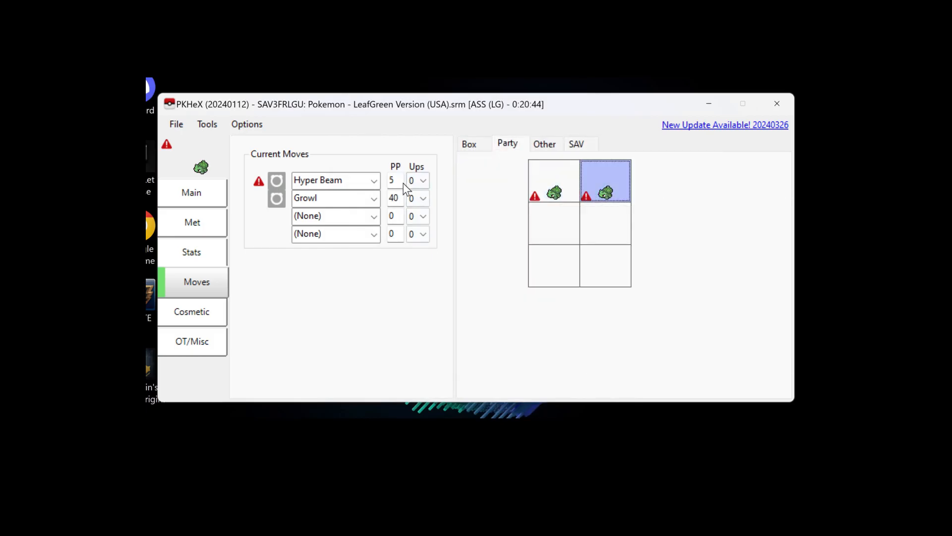
pyautogui.click(192, 192)
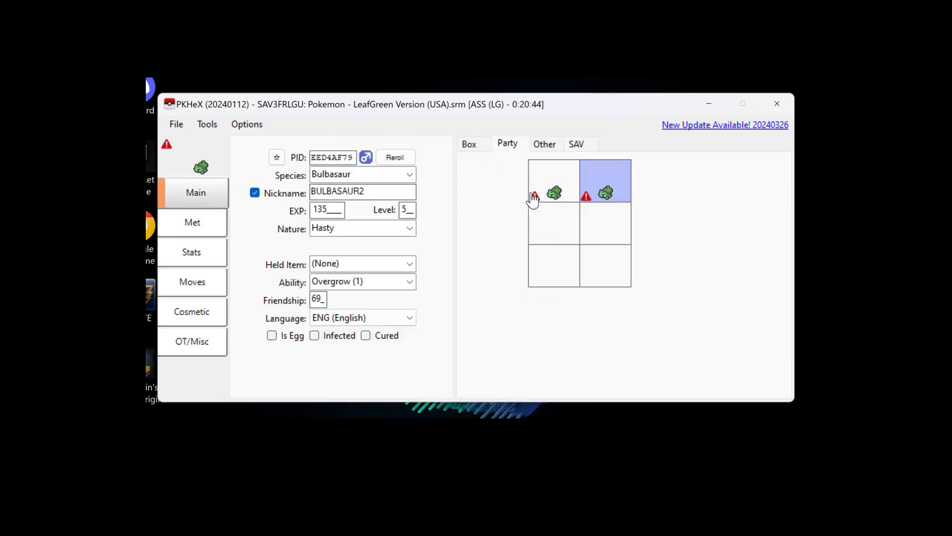
pyautogui.moveTo(604, 179)
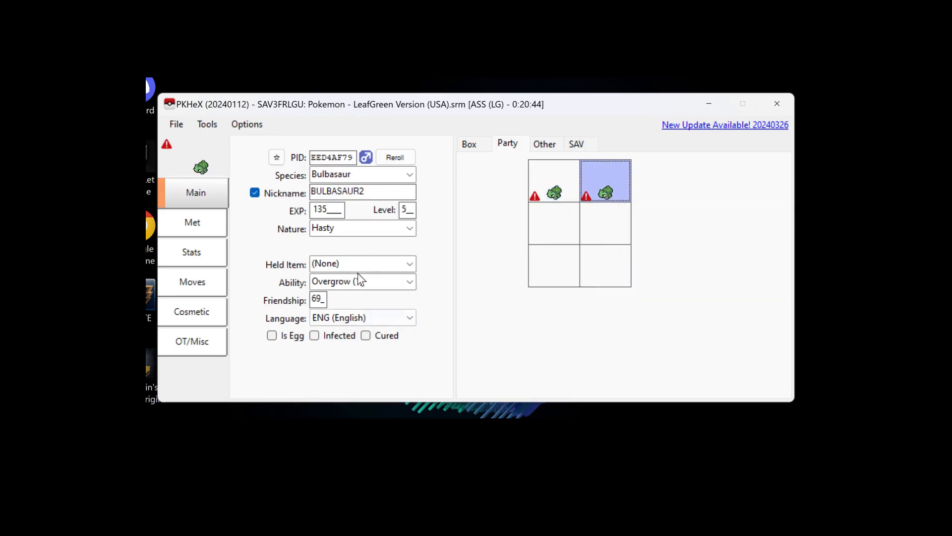
pyautogui.click(362, 263)
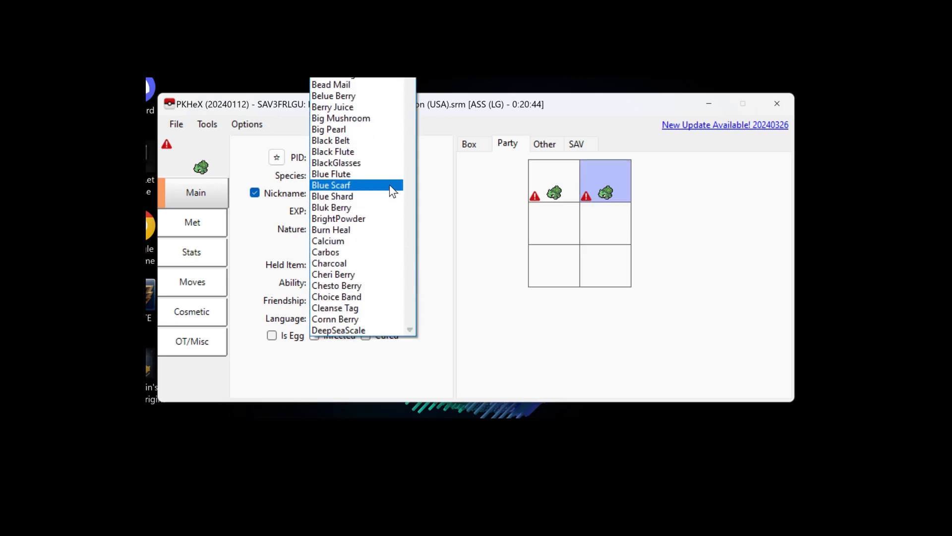
pyautogui.scroll(-3)
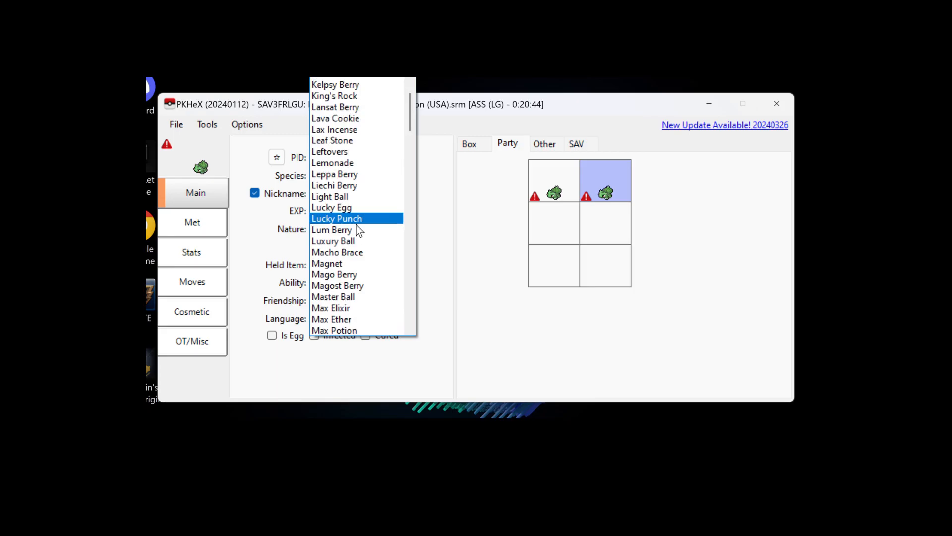
pyautogui.click(332, 208)
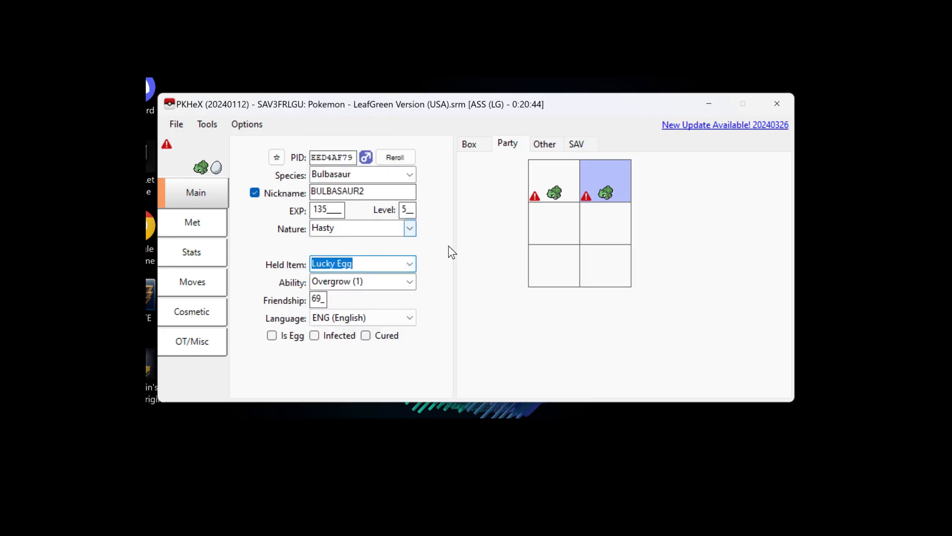
pyautogui.moveTo(606, 193)
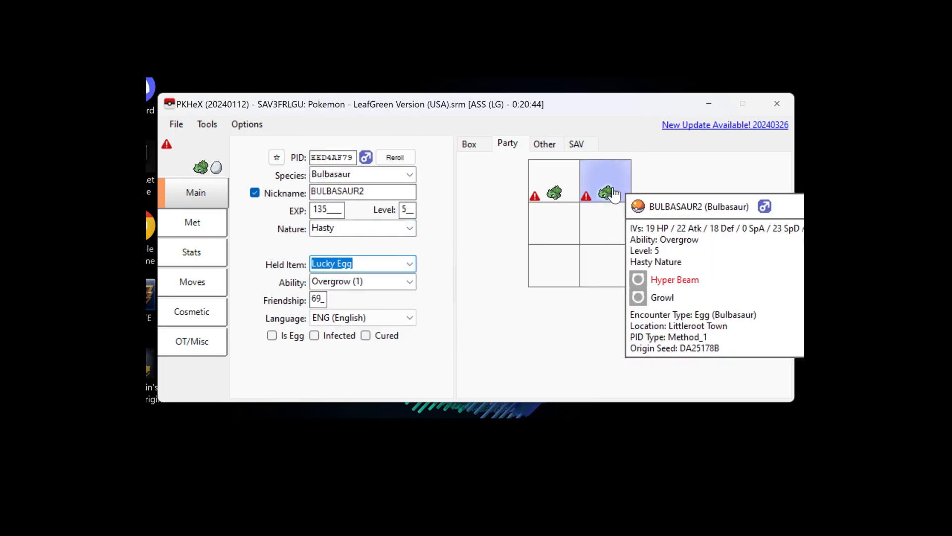
pyautogui.rightClick(604, 193)
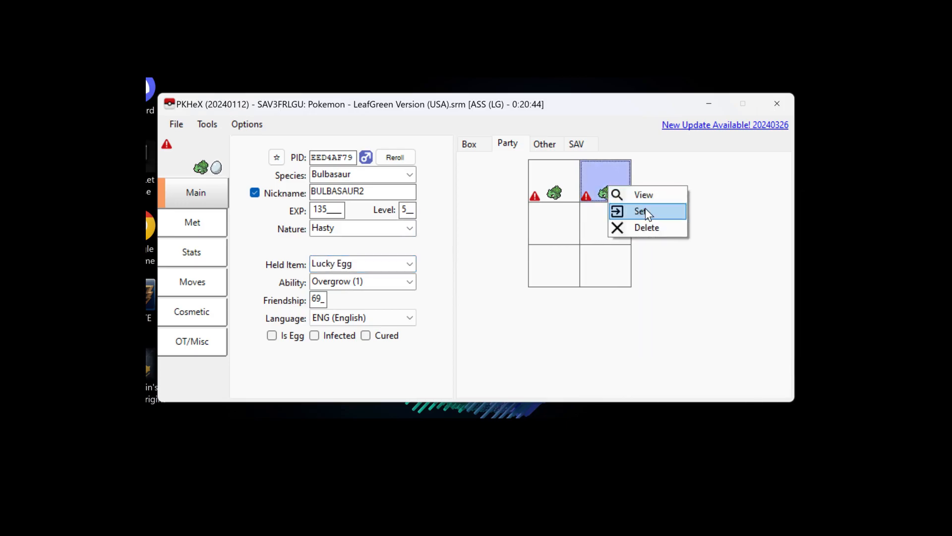
pyautogui.click(641, 211)
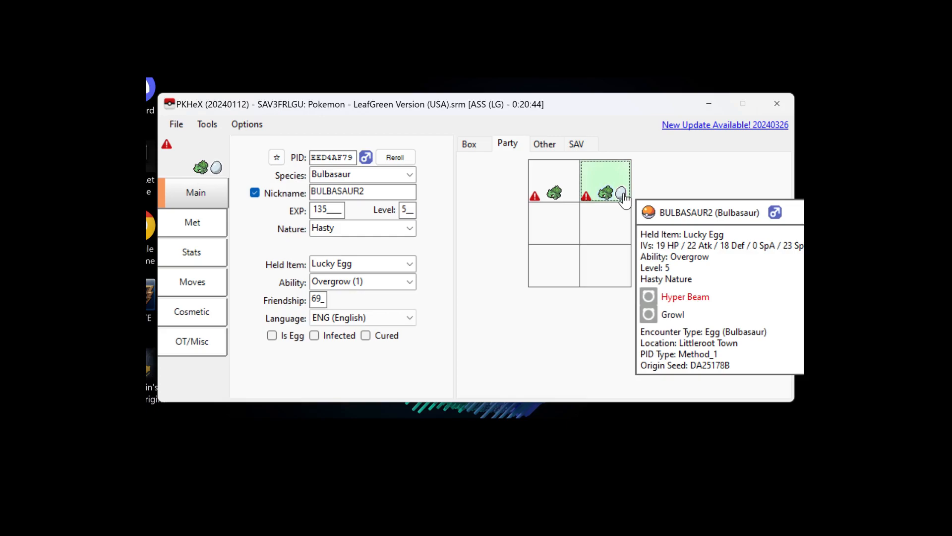
pyautogui.moveTo(612, 208)
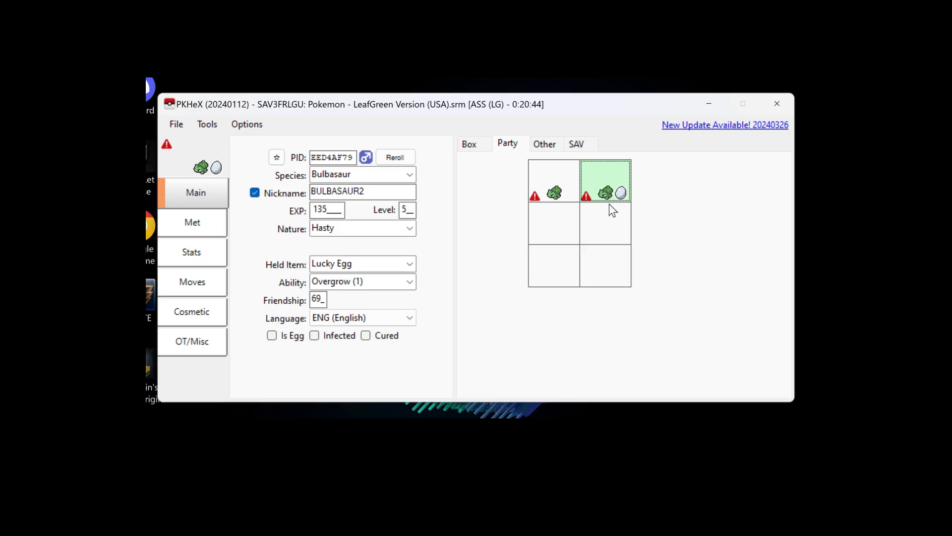
pyautogui.moveTo(647, 196)
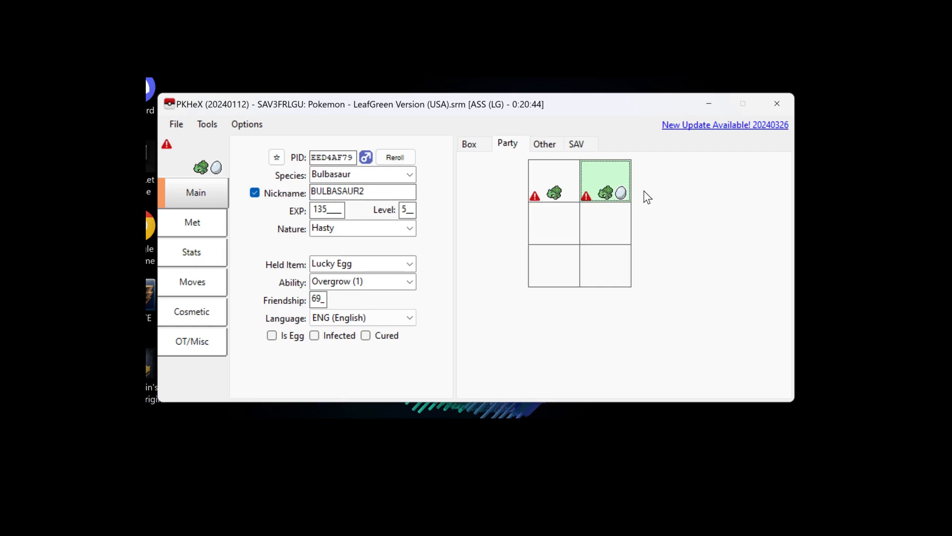
pyautogui.moveTo(621, 193)
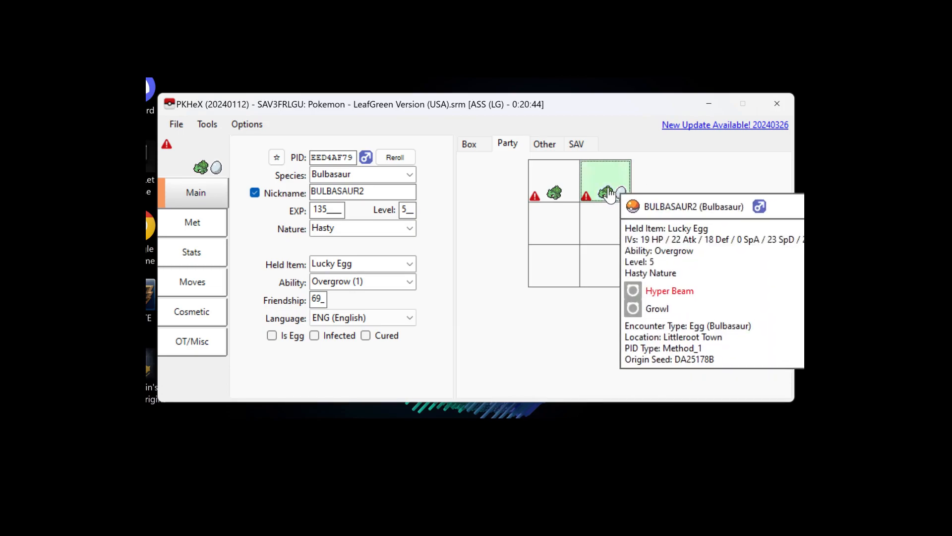
pyautogui.moveTo(564, 151)
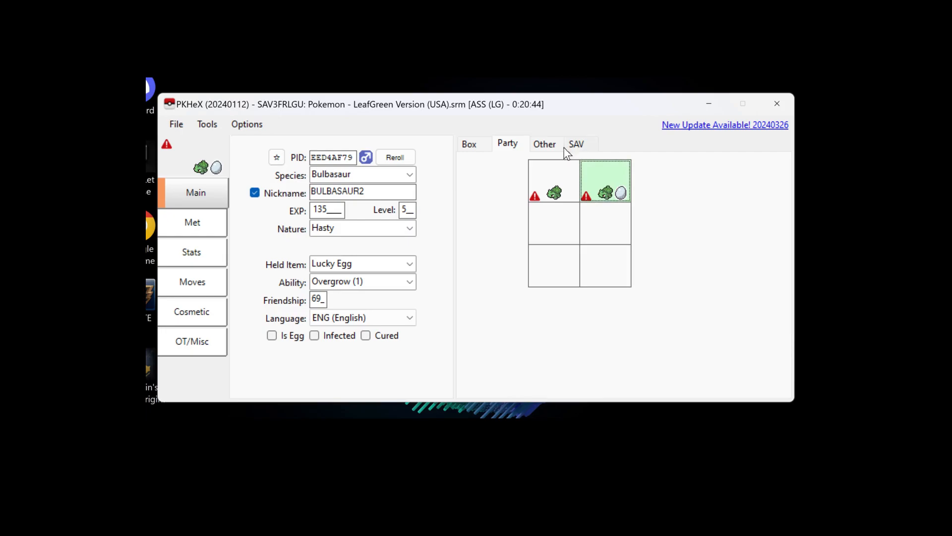
pyautogui.moveTo(481, 150)
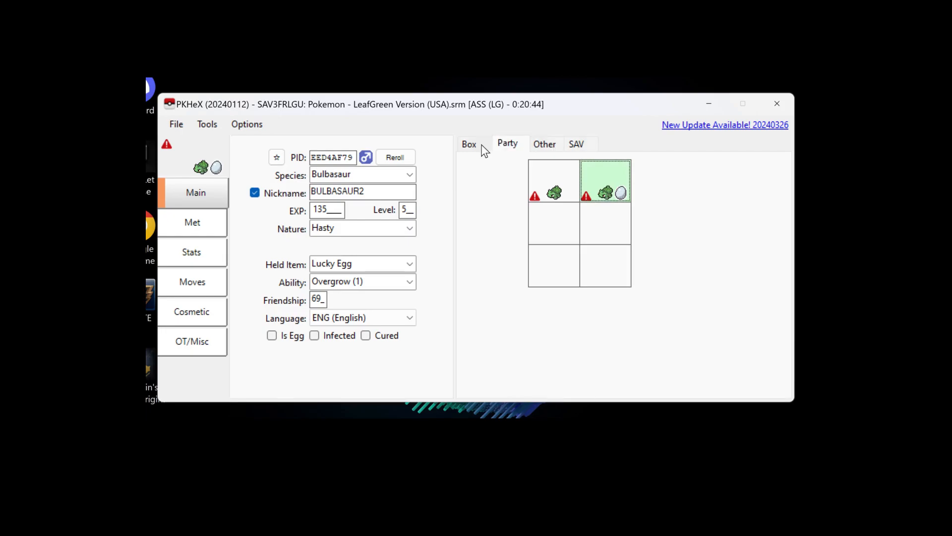
# - Export the edited save over 'Pokemon - LeafGreen Version (USA).srm' in saves\mGBA, confirming replacement
pyautogui.click(468, 144)
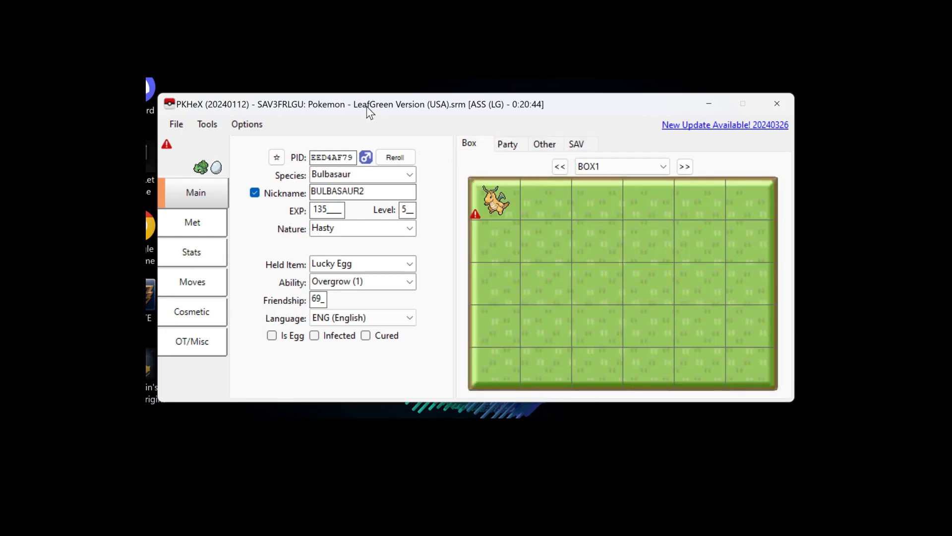
pyautogui.moveTo(345, 127)
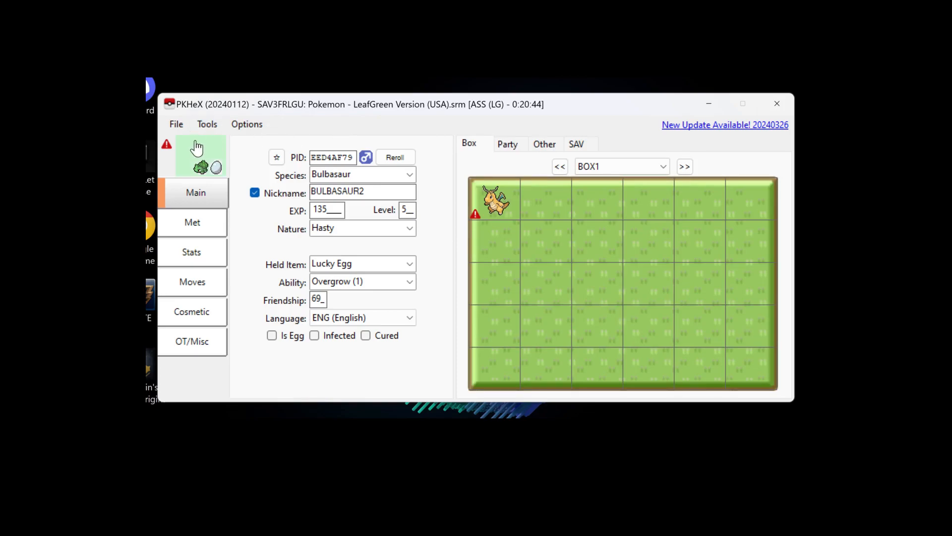
pyautogui.click(176, 124)
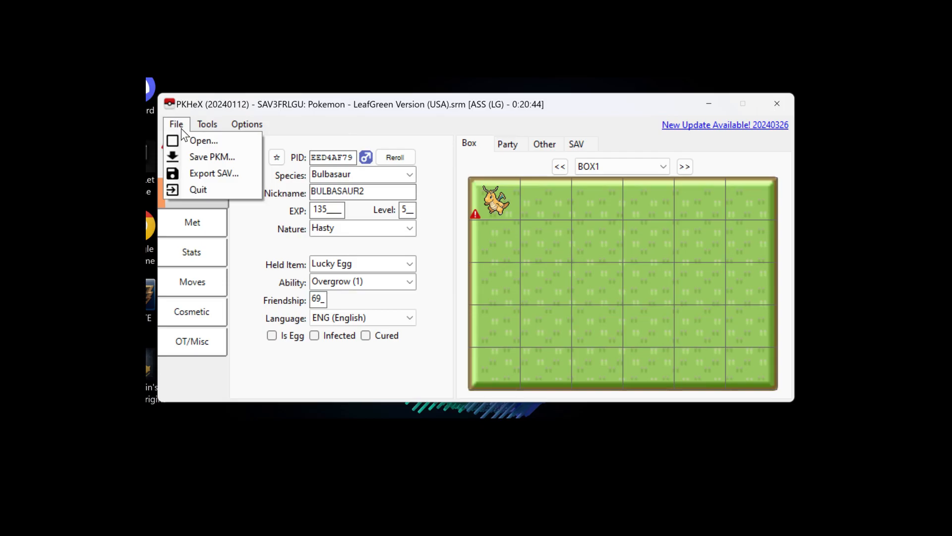
pyautogui.moveTo(211, 157)
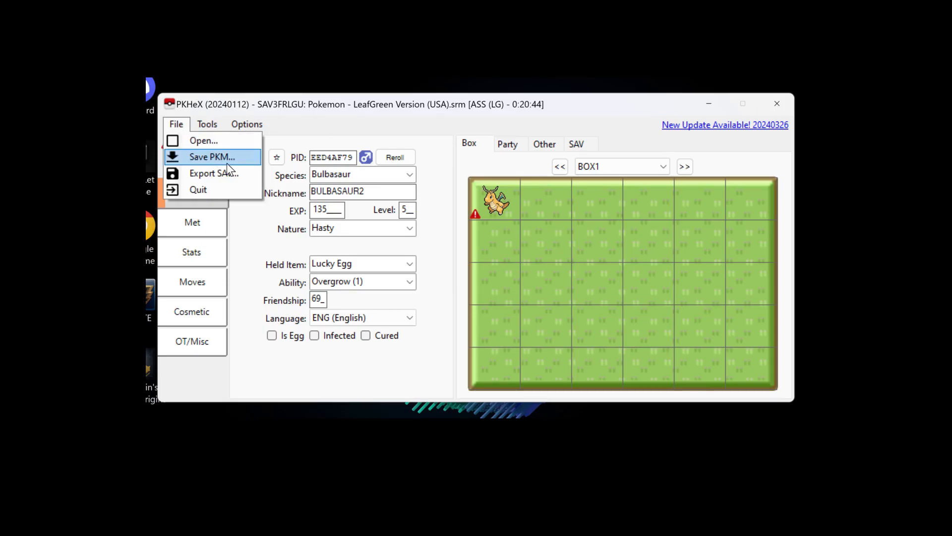
pyautogui.moveTo(213, 173)
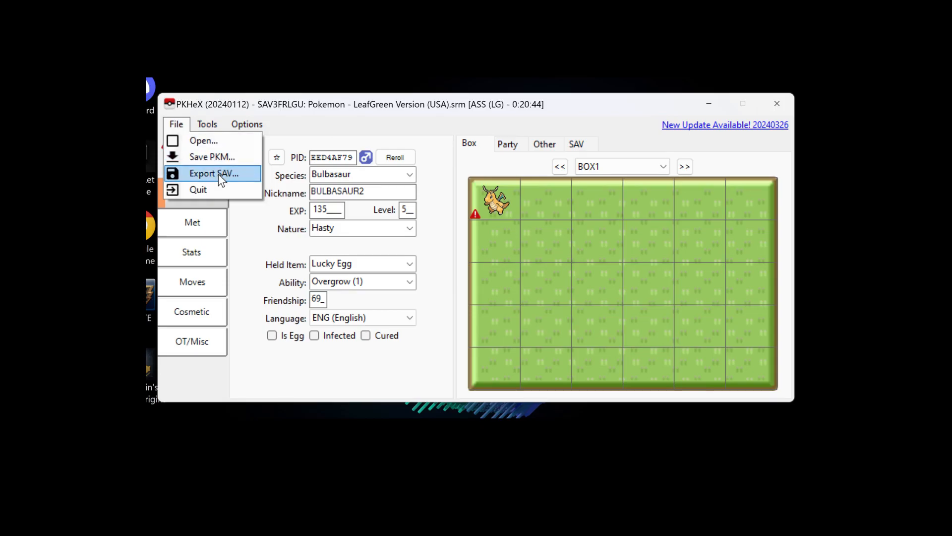
pyautogui.click(214, 173)
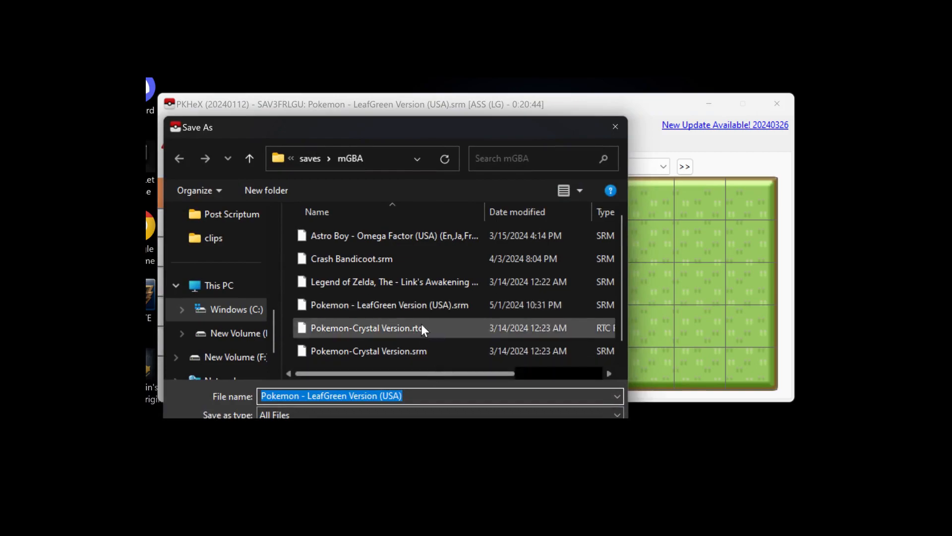
pyautogui.moveTo(422, 304)
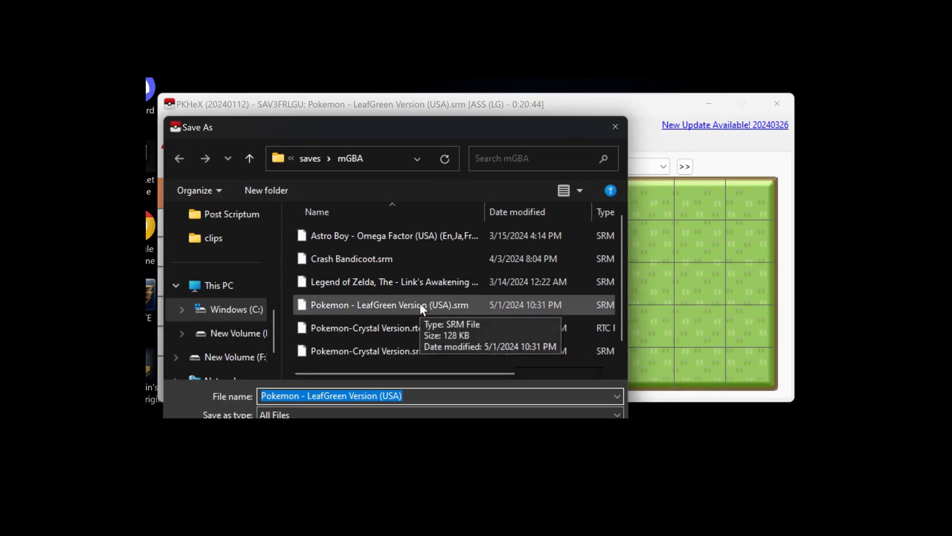
pyautogui.moveTo(425, 319)
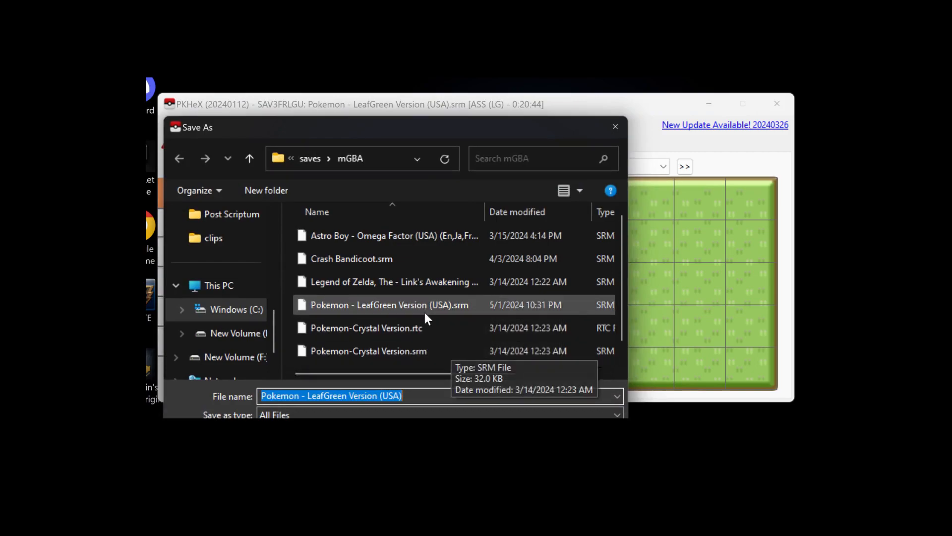
pyautogui.moveTo(424, 306)
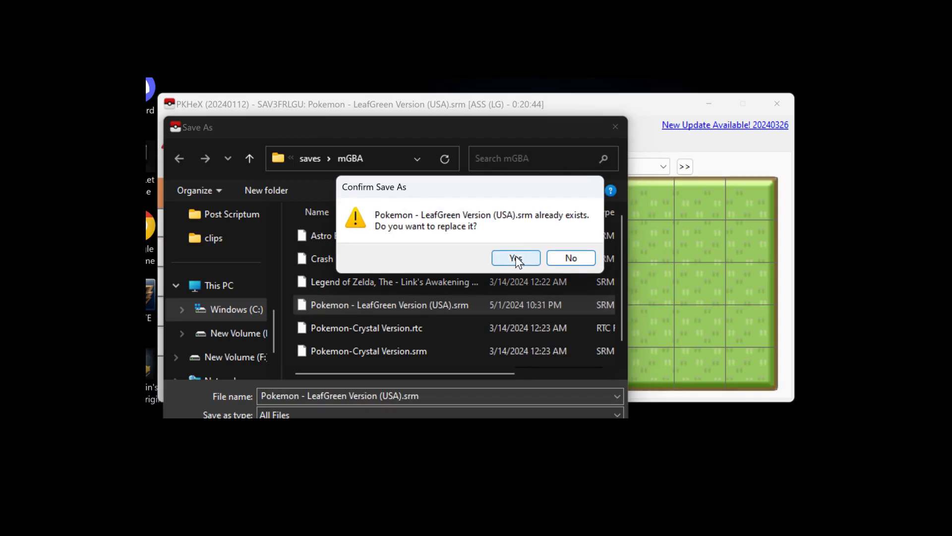
pyautogui.click(515, 257)
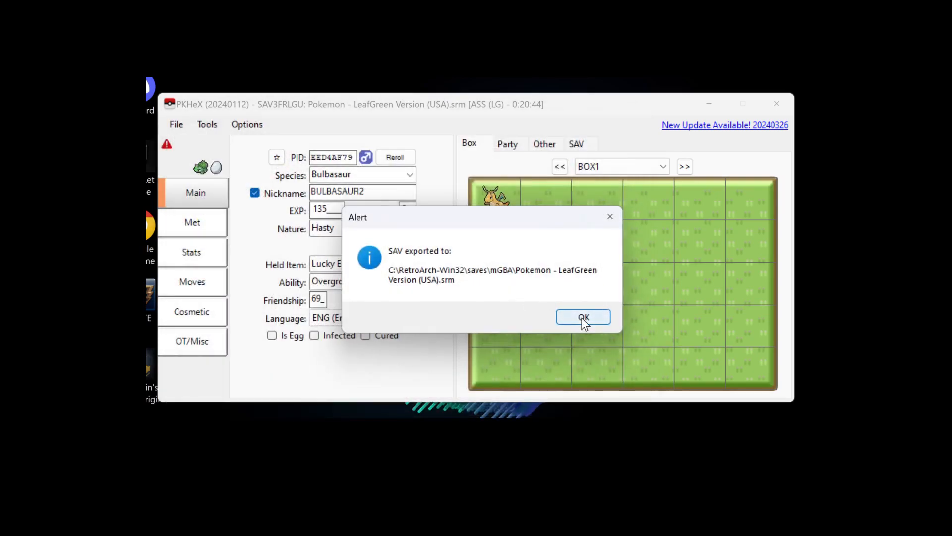
pyautogui.click(582, 317)
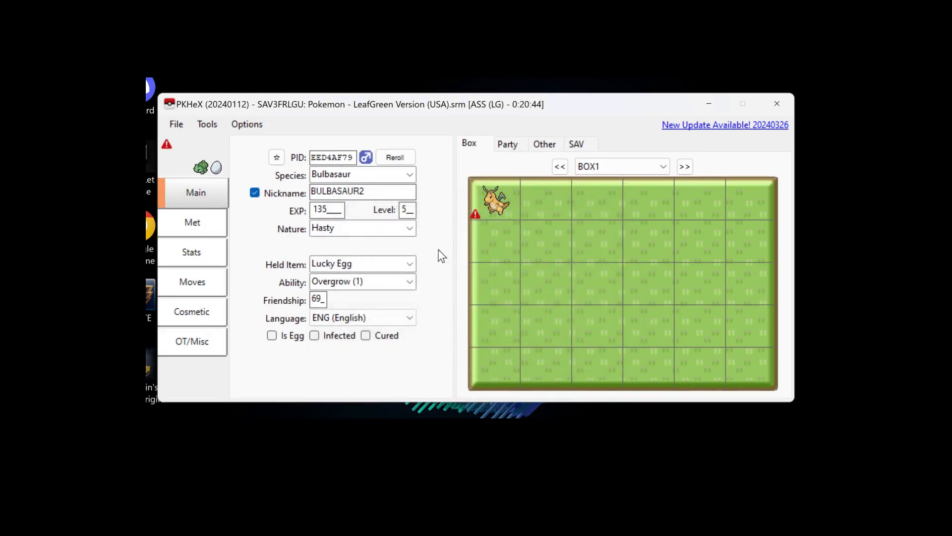
pyautogui.click(207, 124)
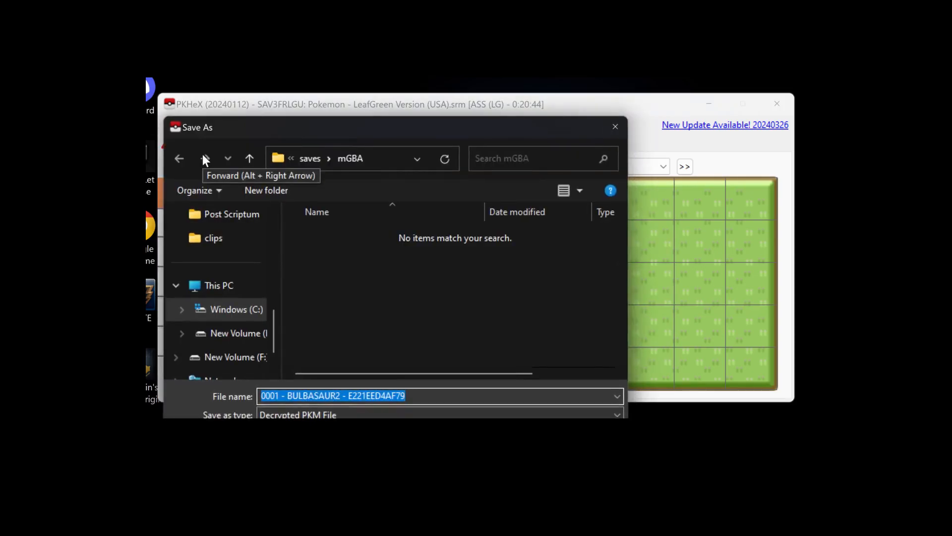
pyautogui.moveTo(513, 382)
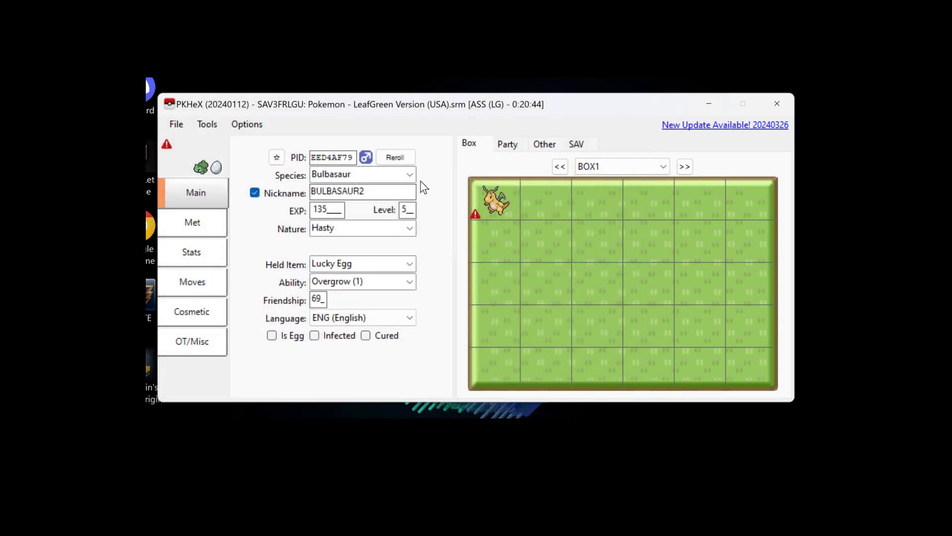
pyautogui.click(507, 144)
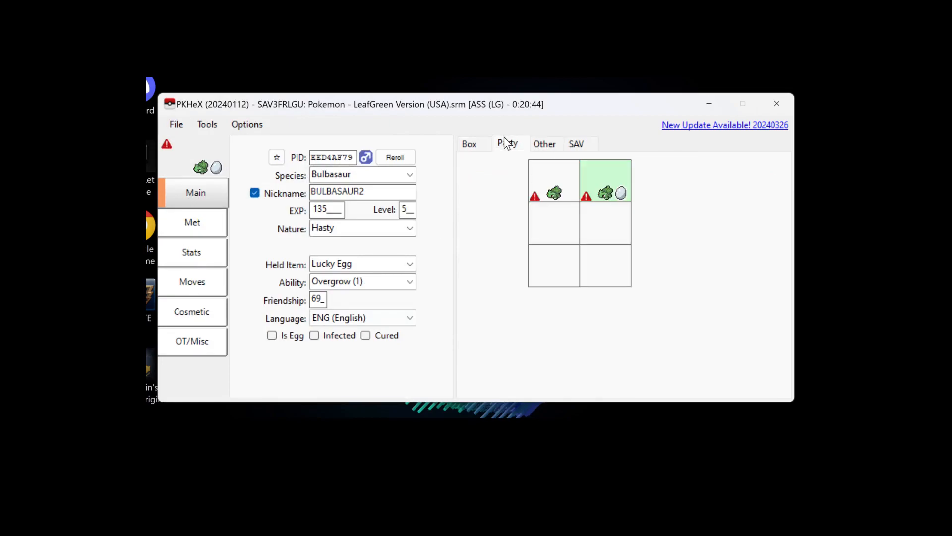
pyautogui.moveTo(333, 164)
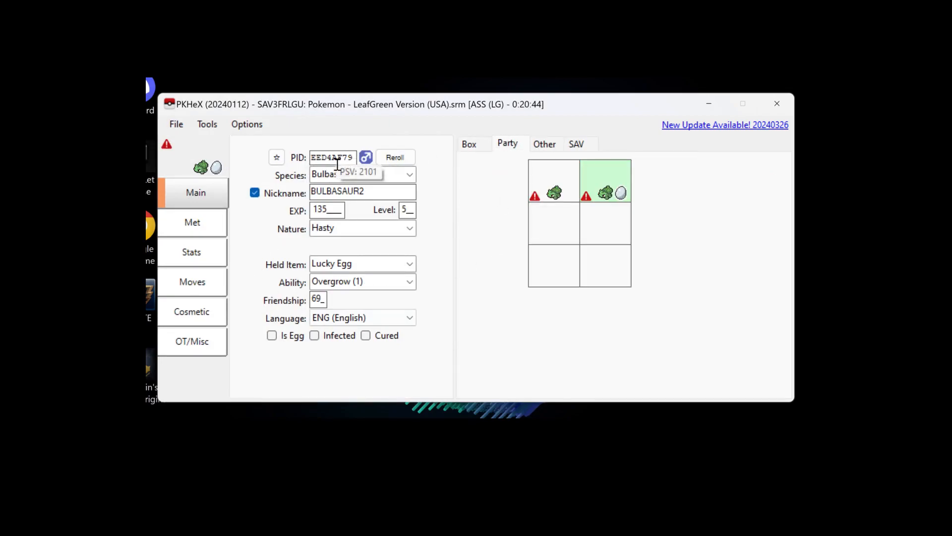
pyautogui.click(207, 124)
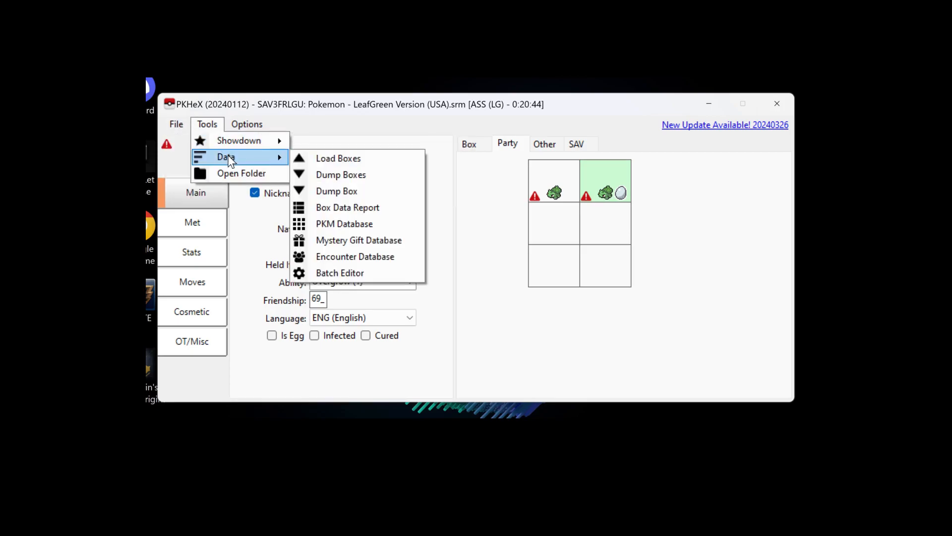
pyautogui.moveTo(239, 141)
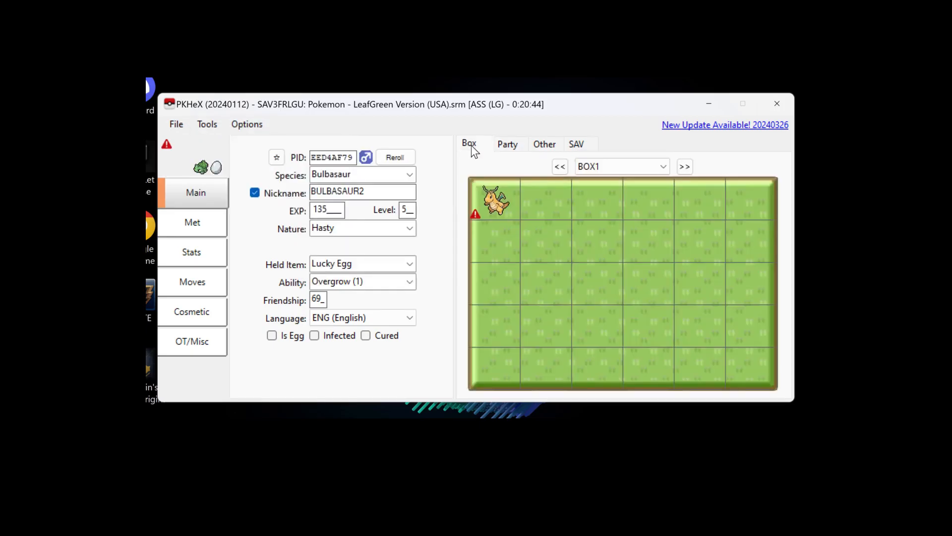
pyautogui.moveTo(495, 201)
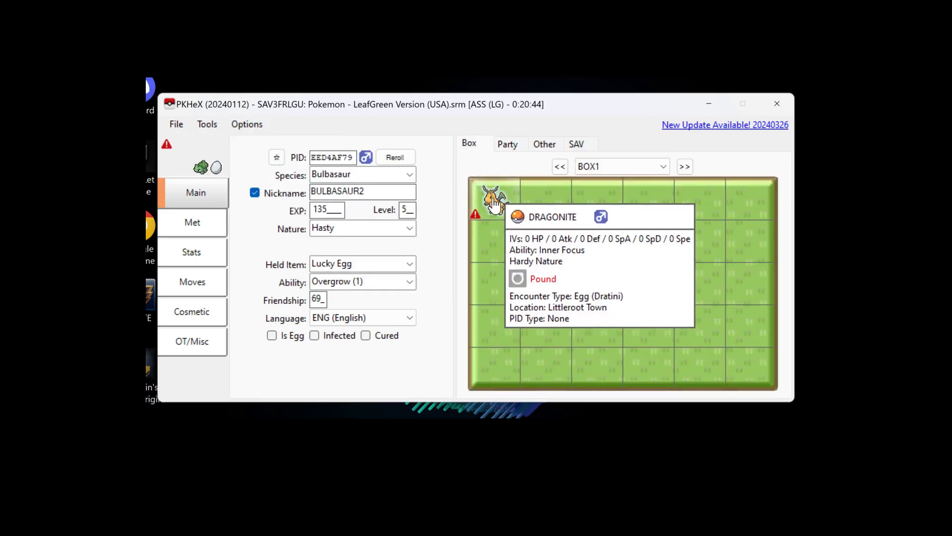
pyautogui.moveTo(522, 214)
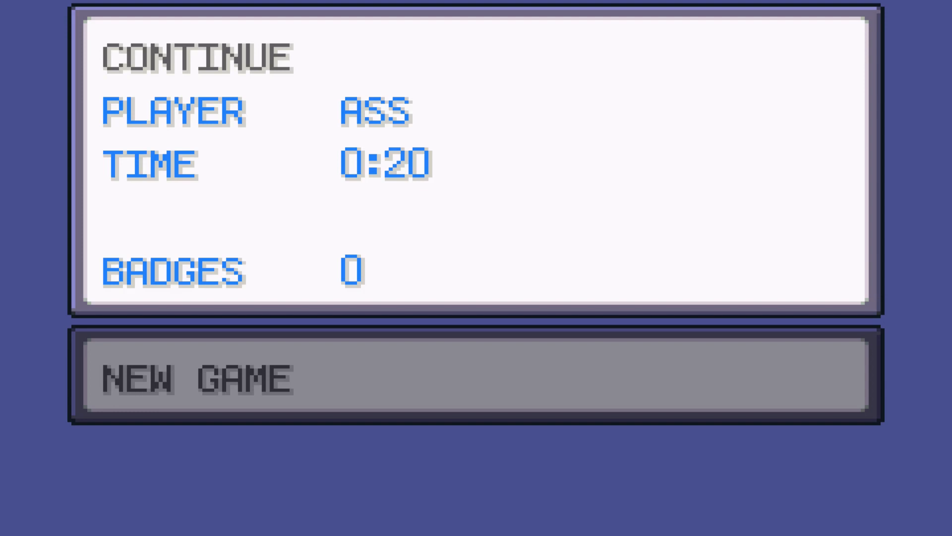
# - Continue the LeafGreen save and bring up the held-item options for the party Bulbasaur
pyautogui.click(182, 61)
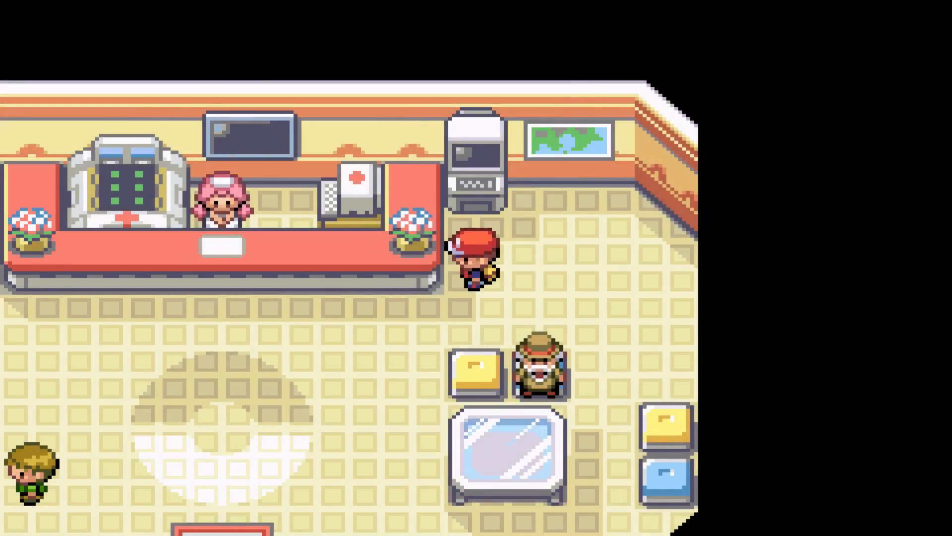
pyautogui.press('up')
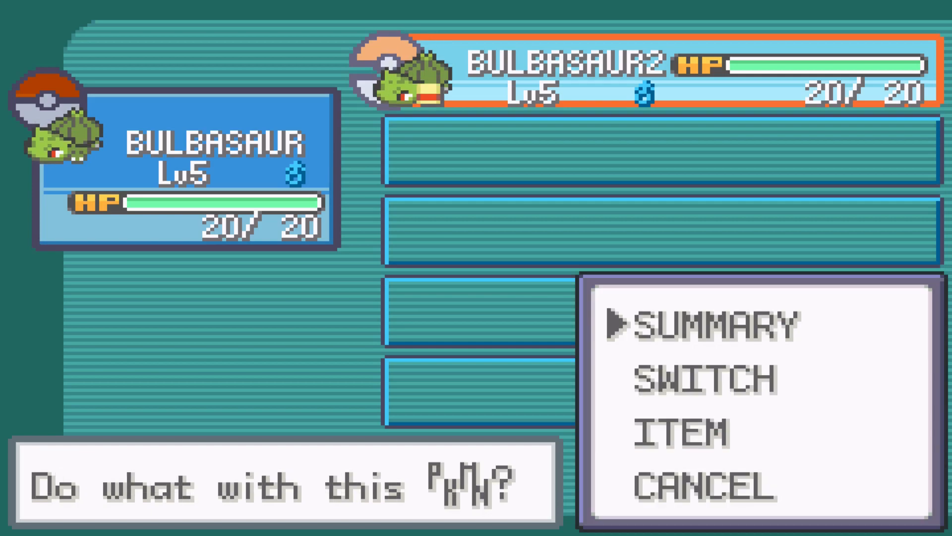
pyautogui.click(673, 431)
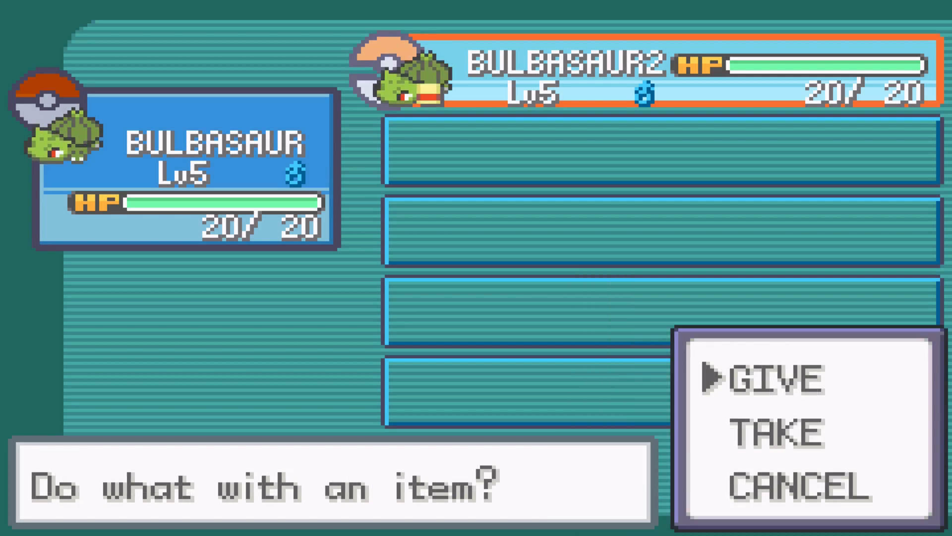
pyautogui.click(774, 433)
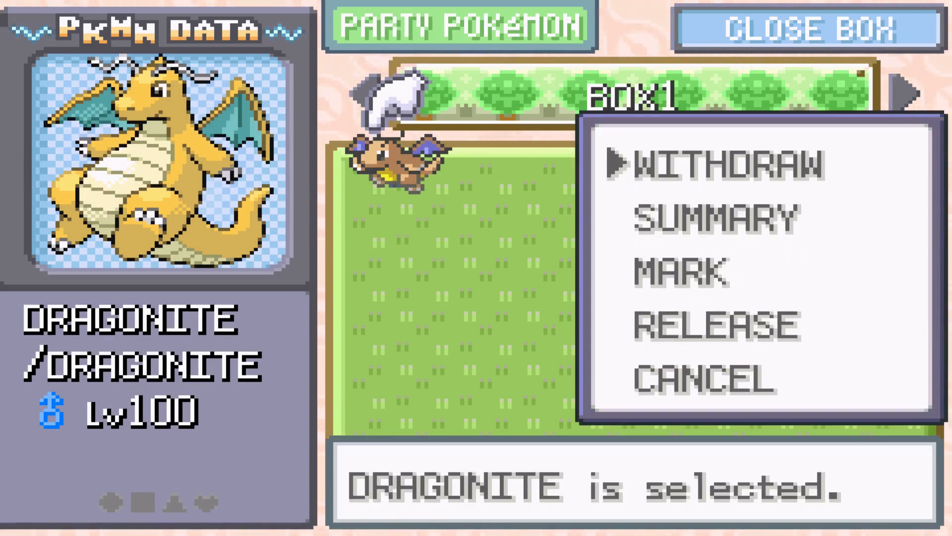
# - Withdraw the Lv100 Dragonite from BOX1 into the party at the Pokémon Center PC
pyautogui.click(714, 219)
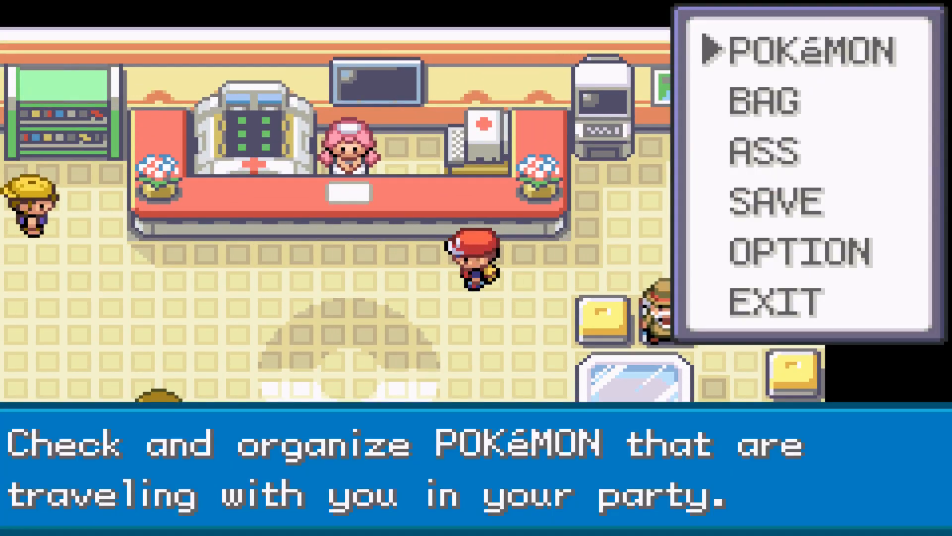
# - Close the game menu and walk out of the Pokémon Center into Viridian City
pyautogui.click(766, 100)
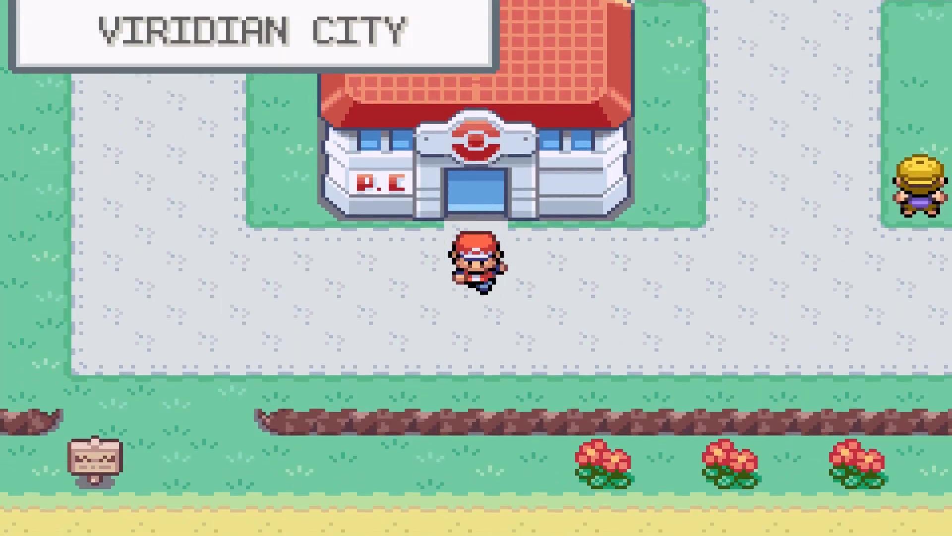
# - Walk south from Viridian City onto the route's tall grass
pyautogui.press('down')
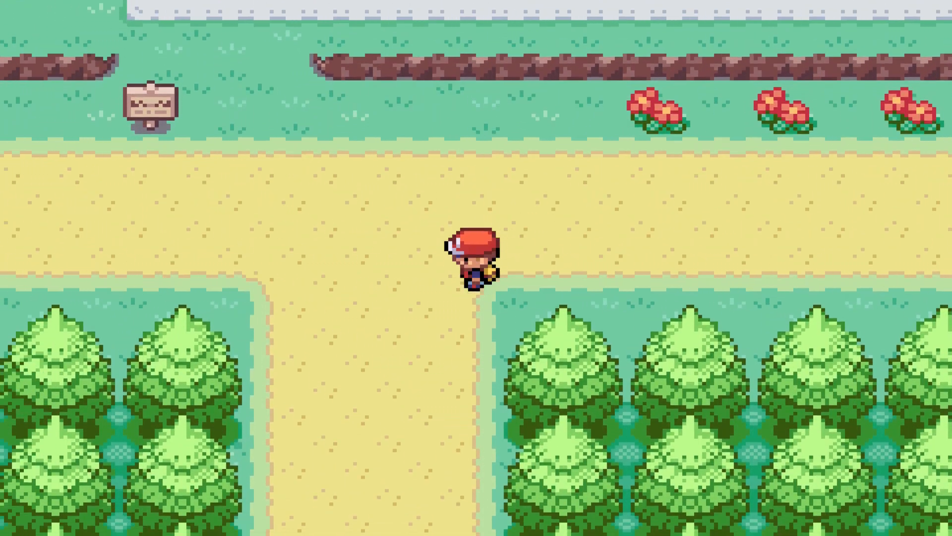
pyautogui.press('Down')
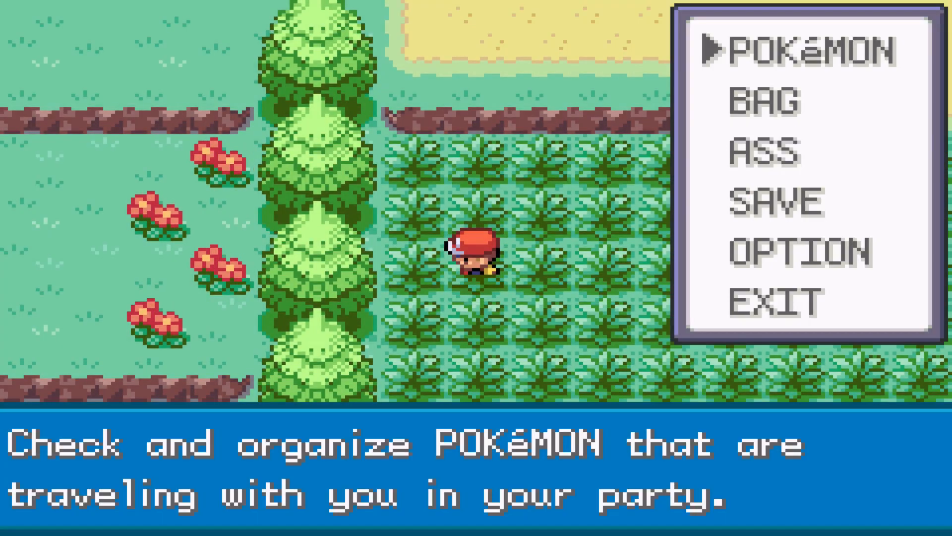
# - Check Dragonite in the party, then attack the wild Lv3 Rattata with Pound
pyautogui.click(790, 51)
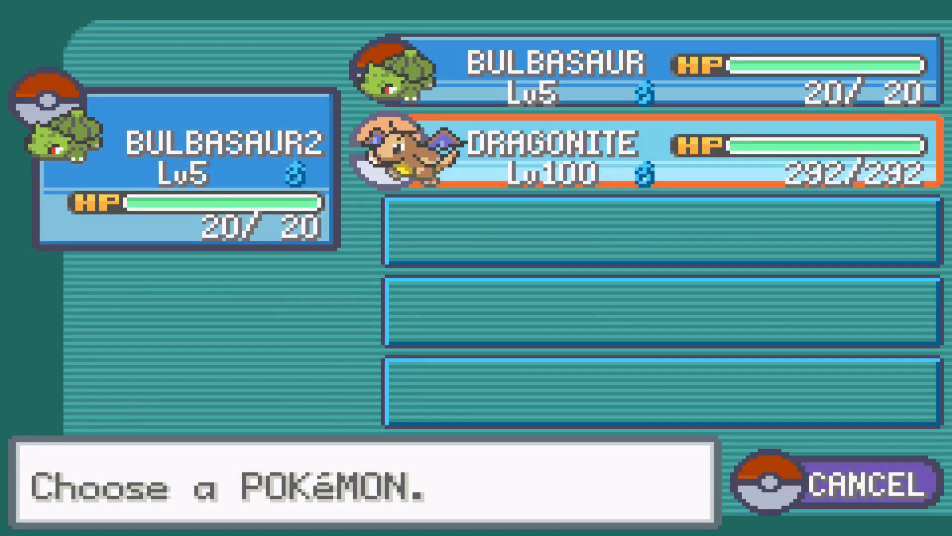
pyautogui.click(206, 143)
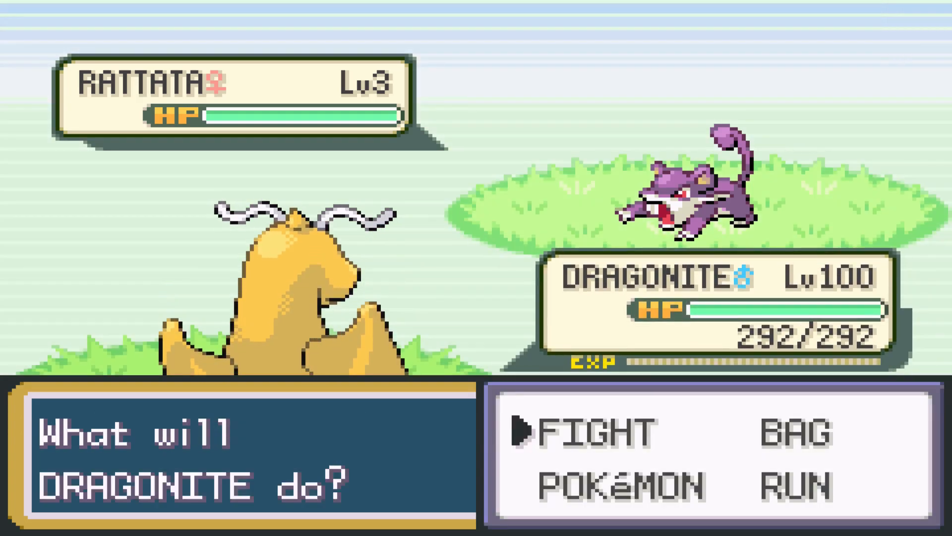
pyautogui.click(583, 431)
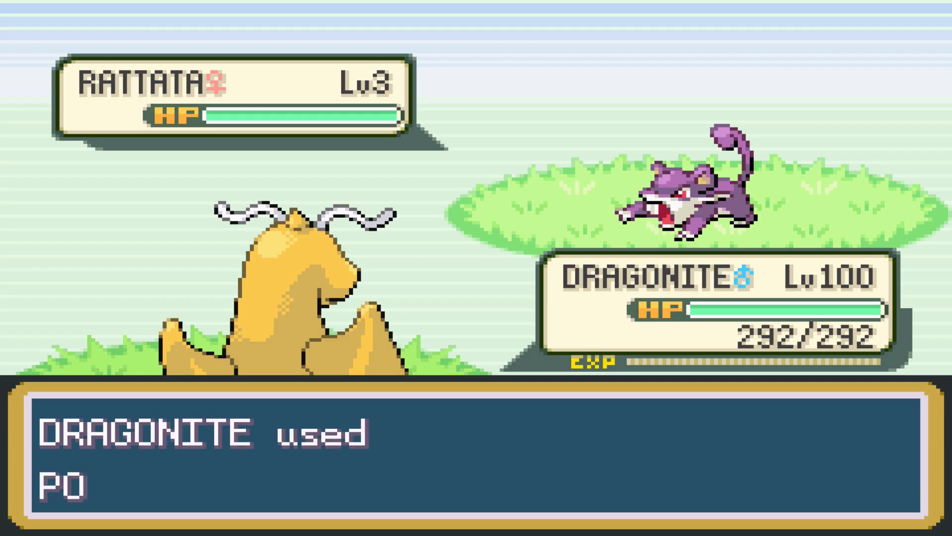